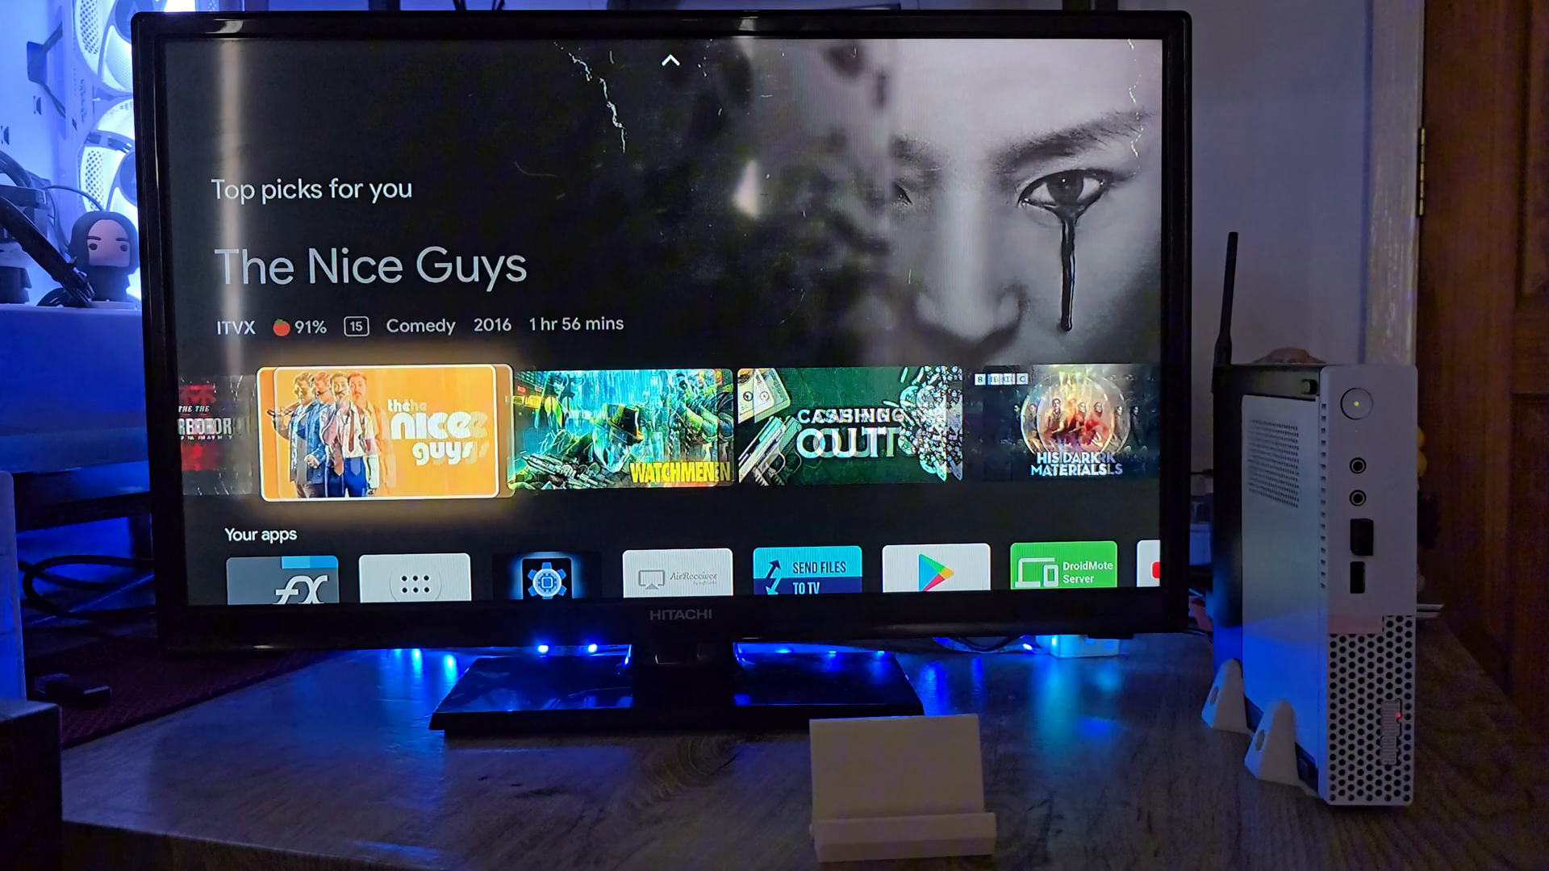
Step: Browse the creator's channel and scroll through its full list of videos
scroll(down, 3)
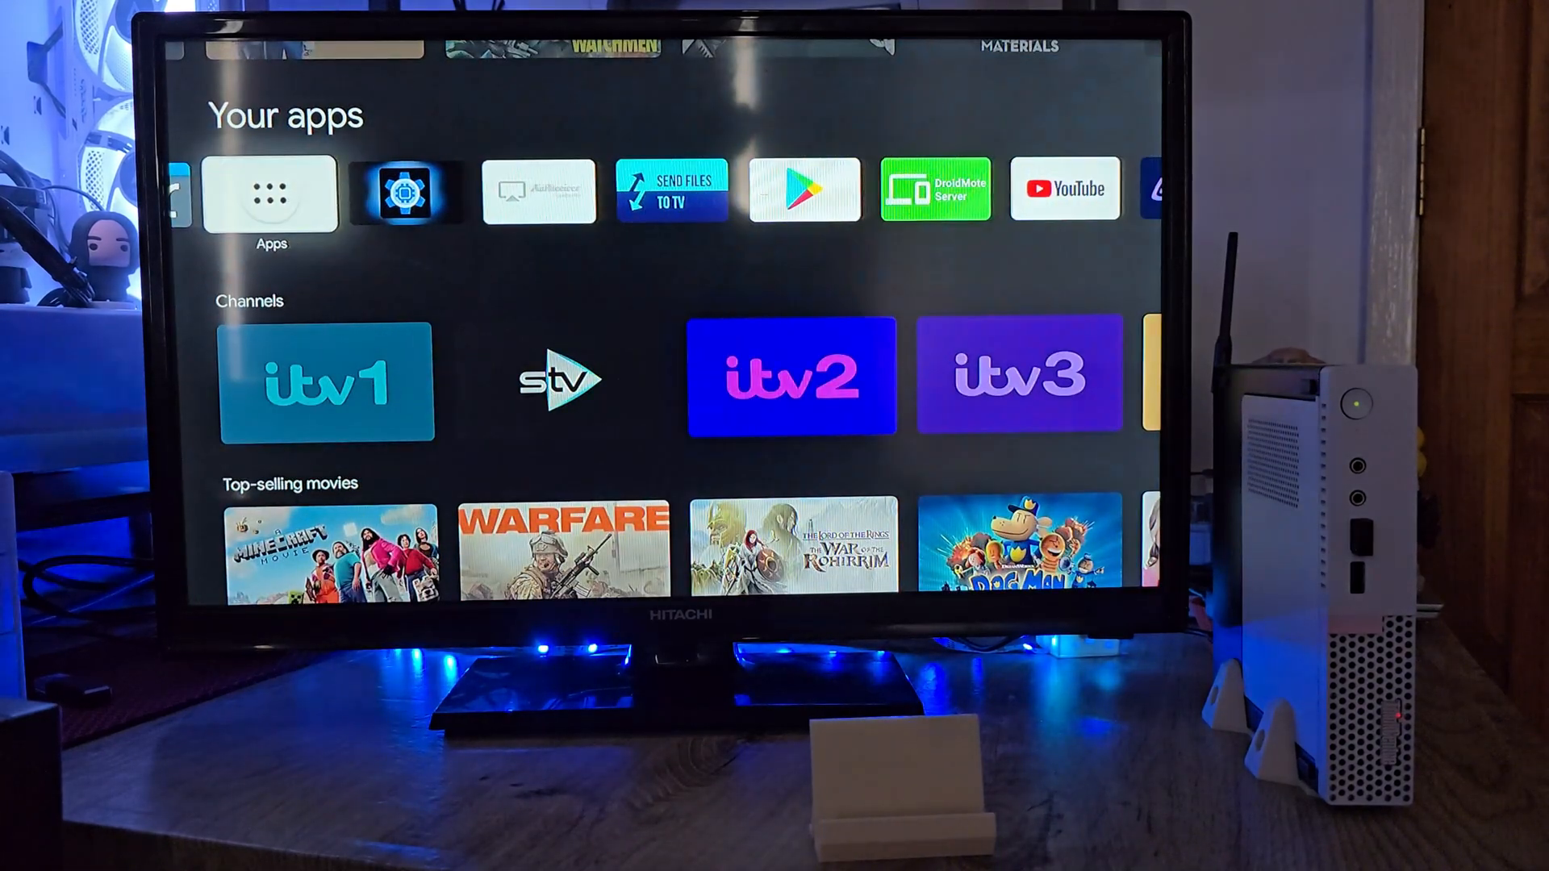
click(271, 190)
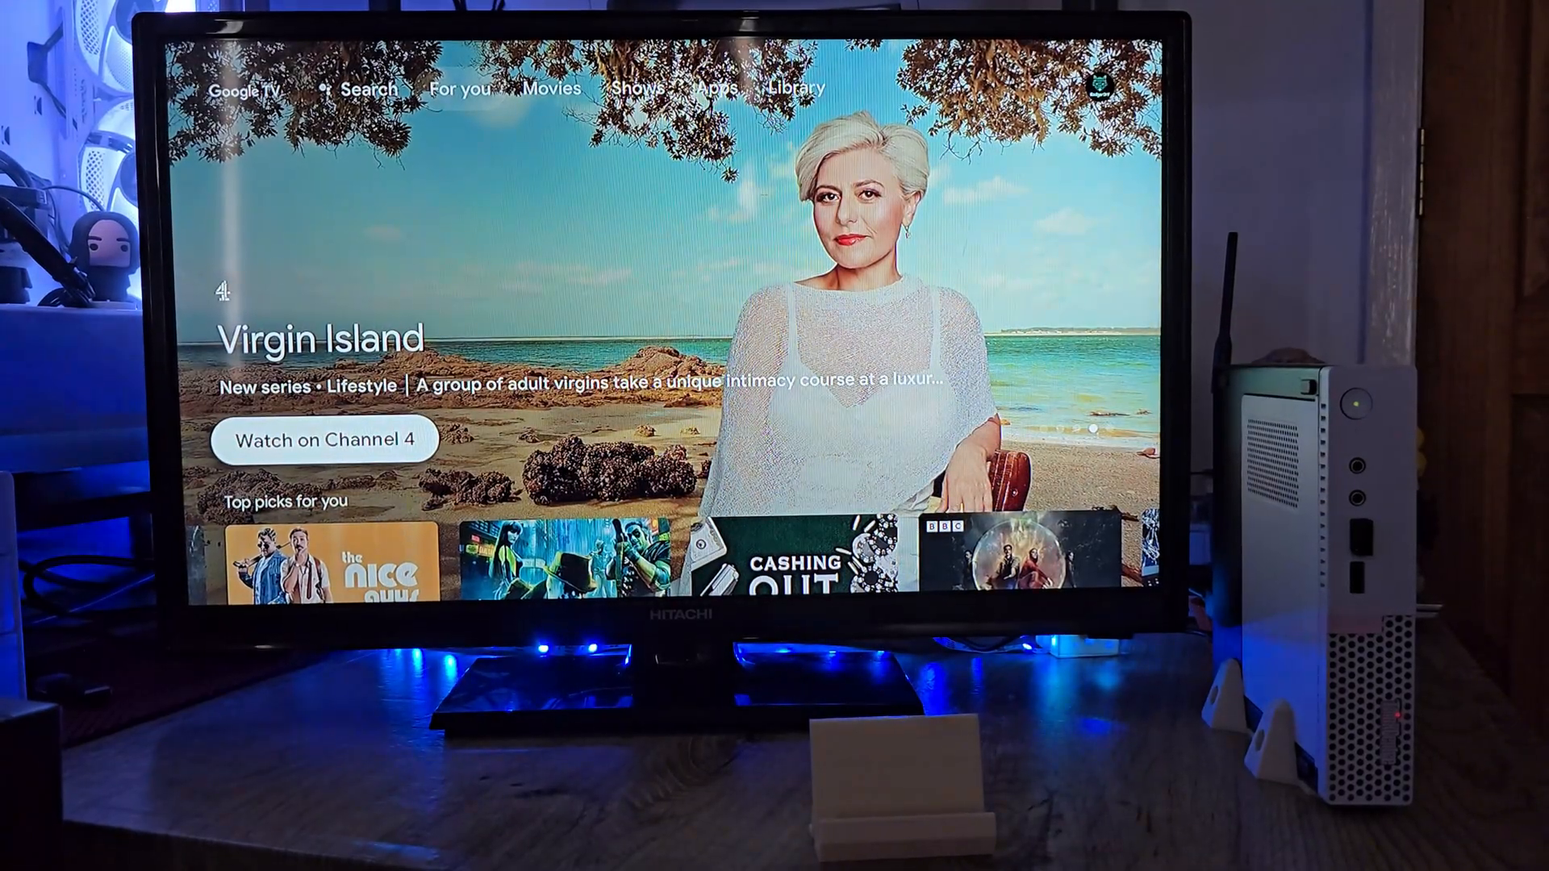
scroll(down, 3)
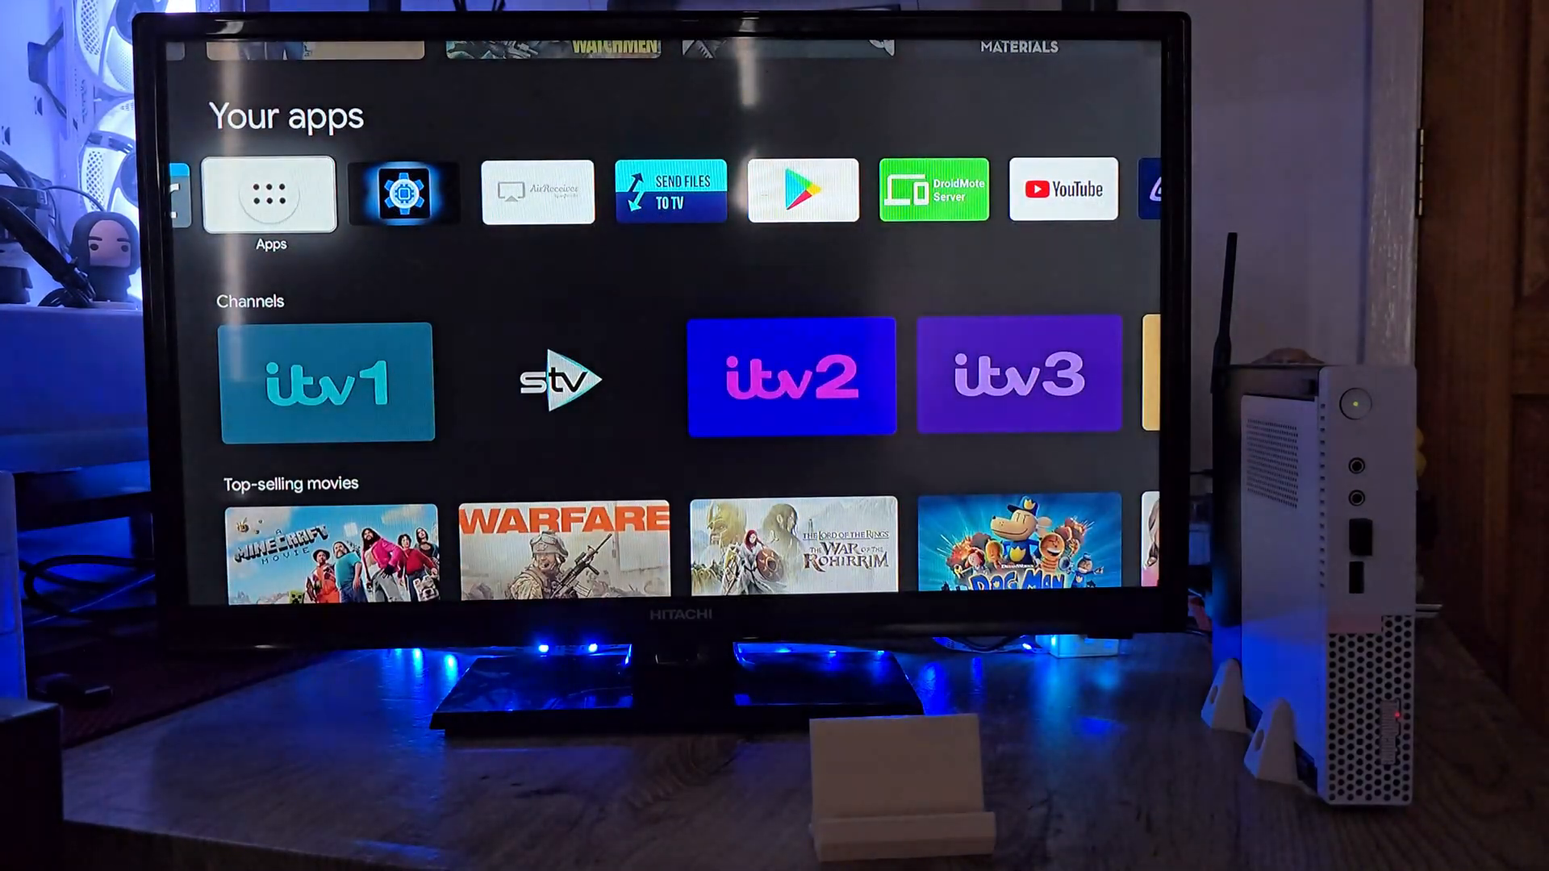
scroll(right, 3)
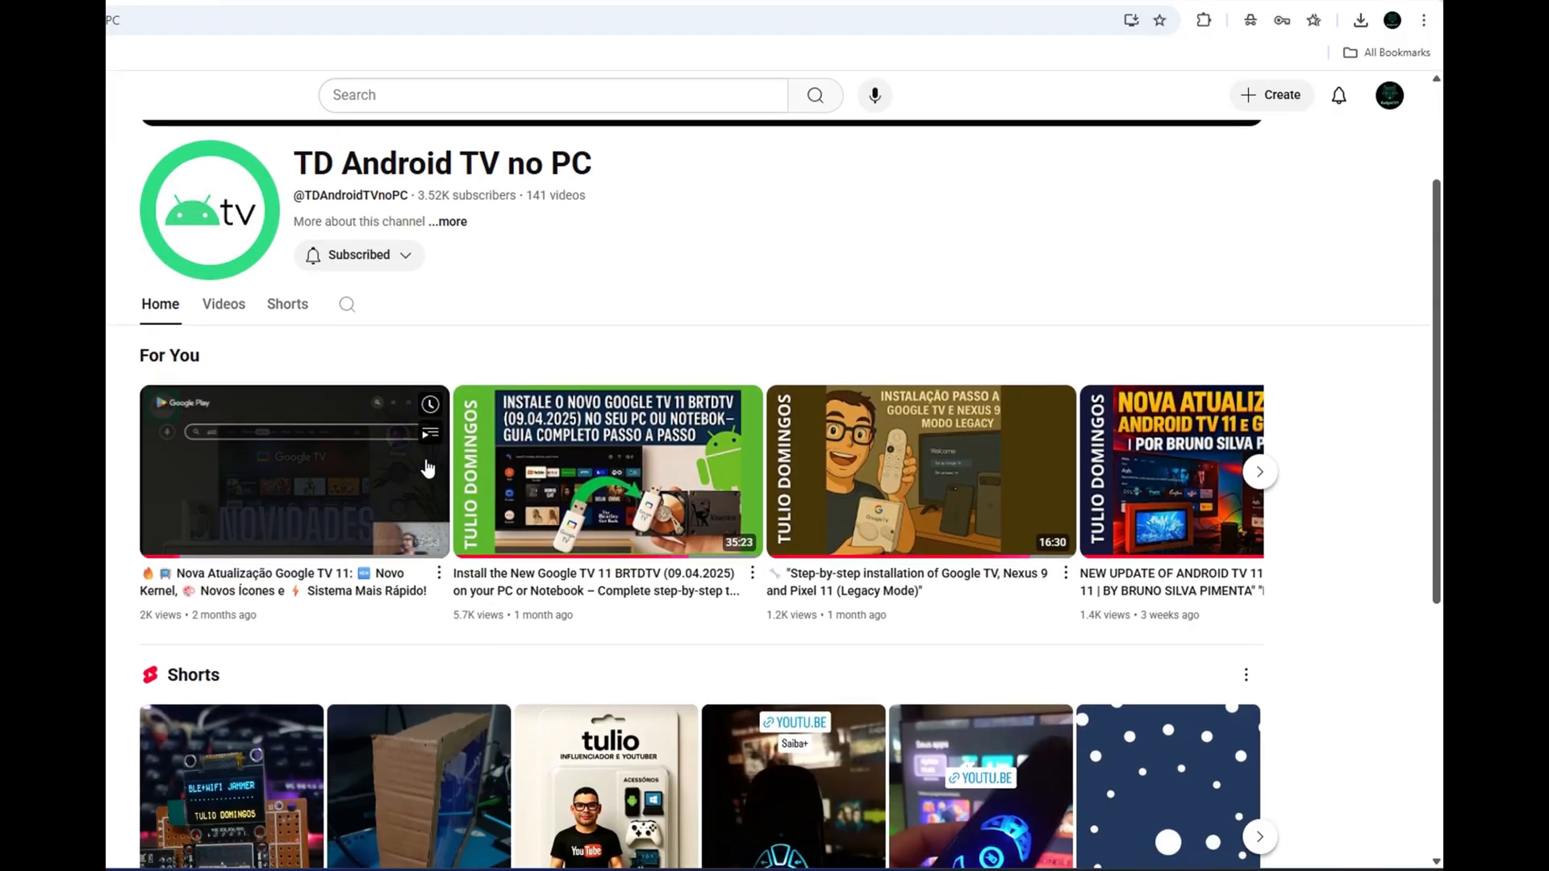
click(223, 303)
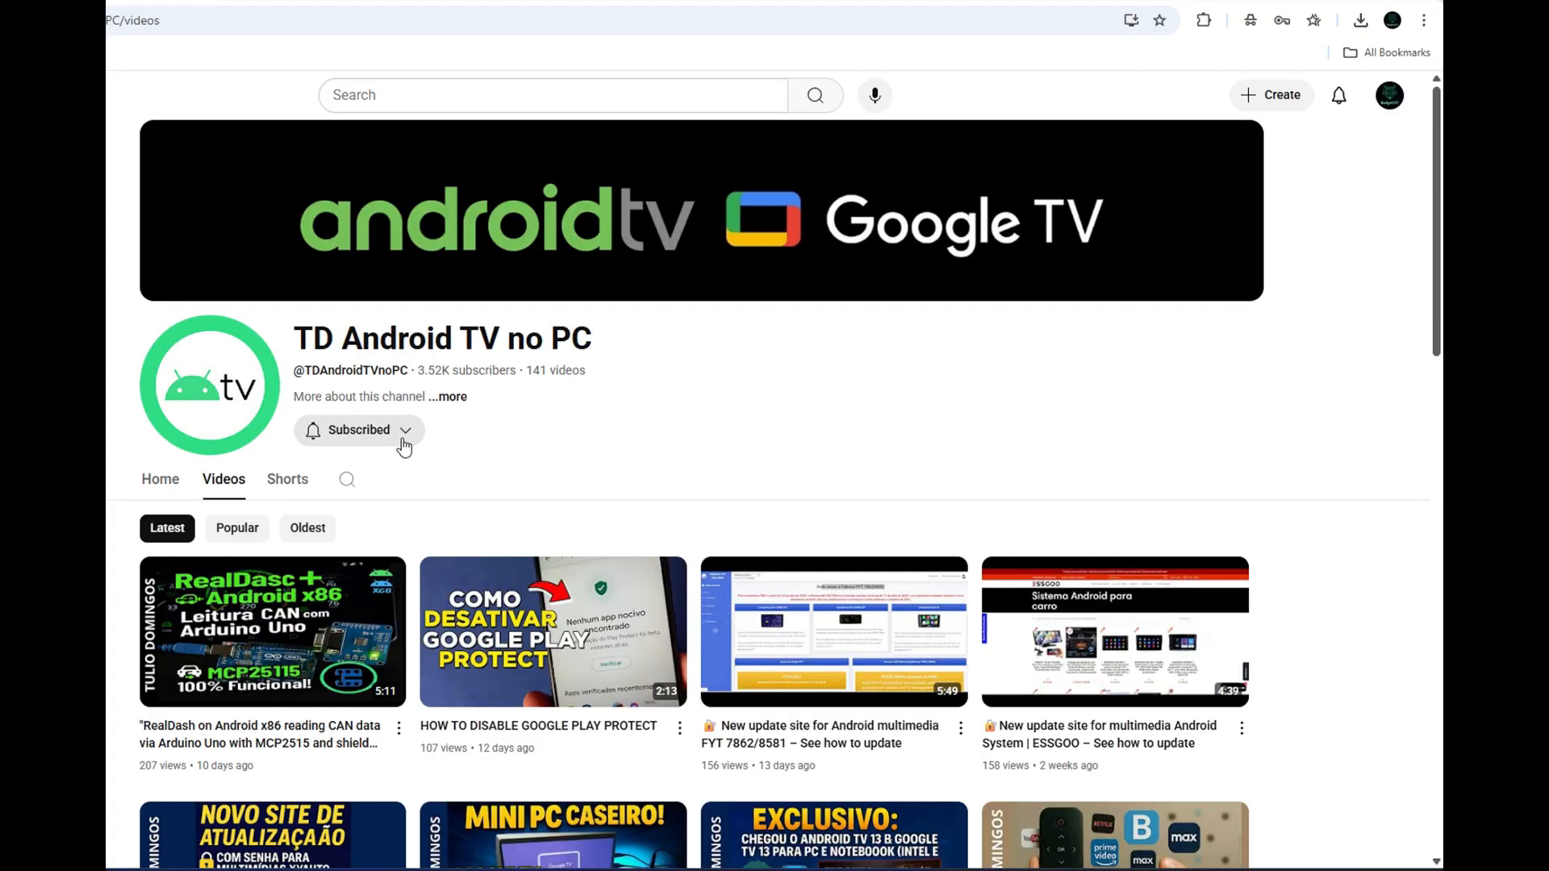
scroll(down, 3)
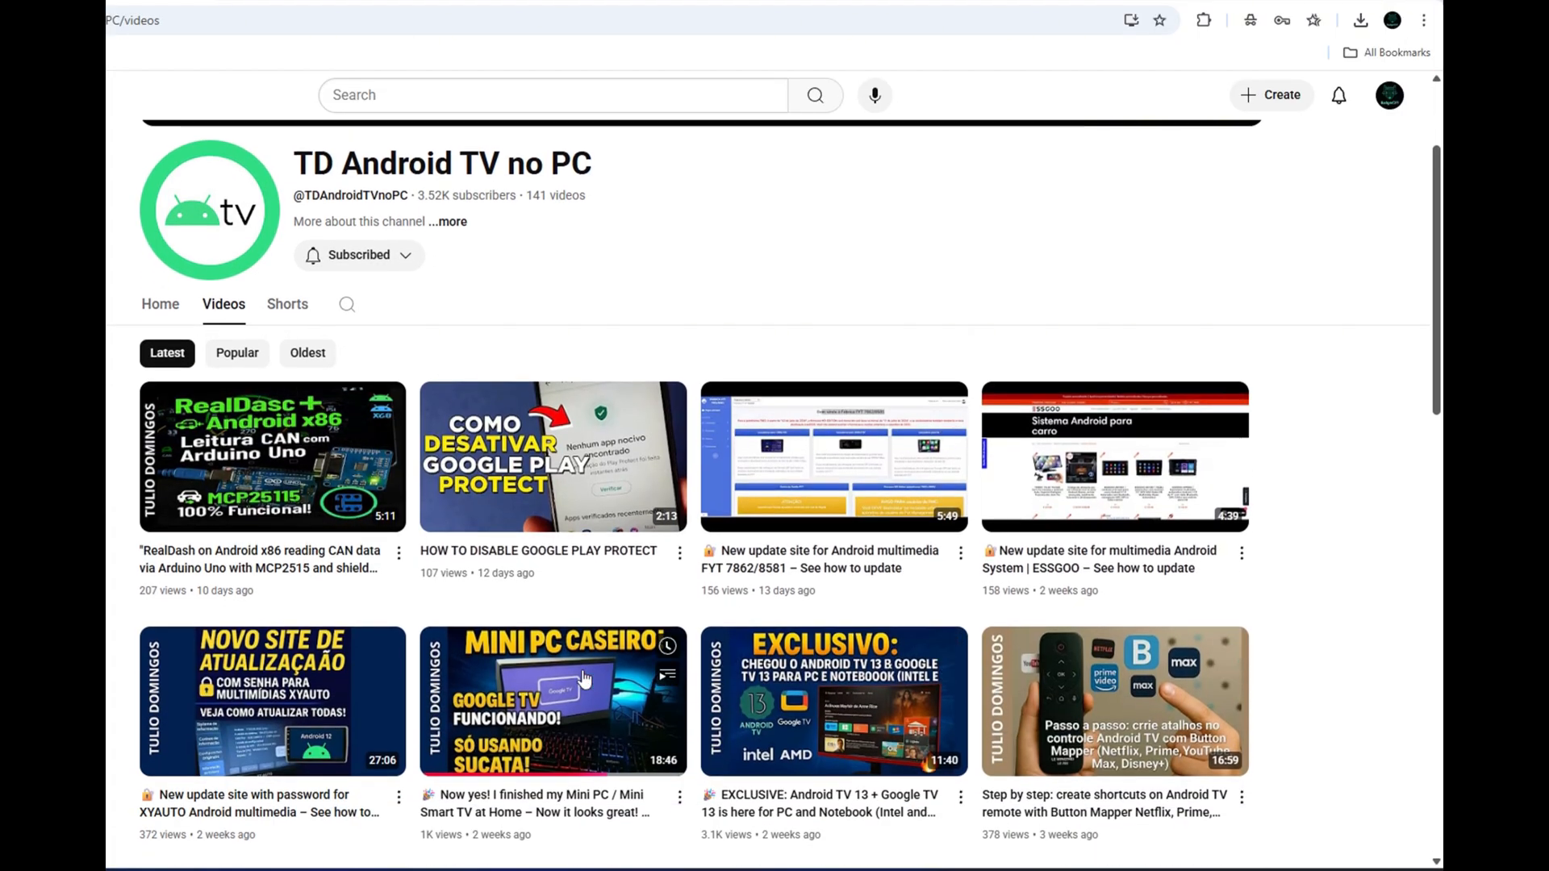
scroll(down, 3)
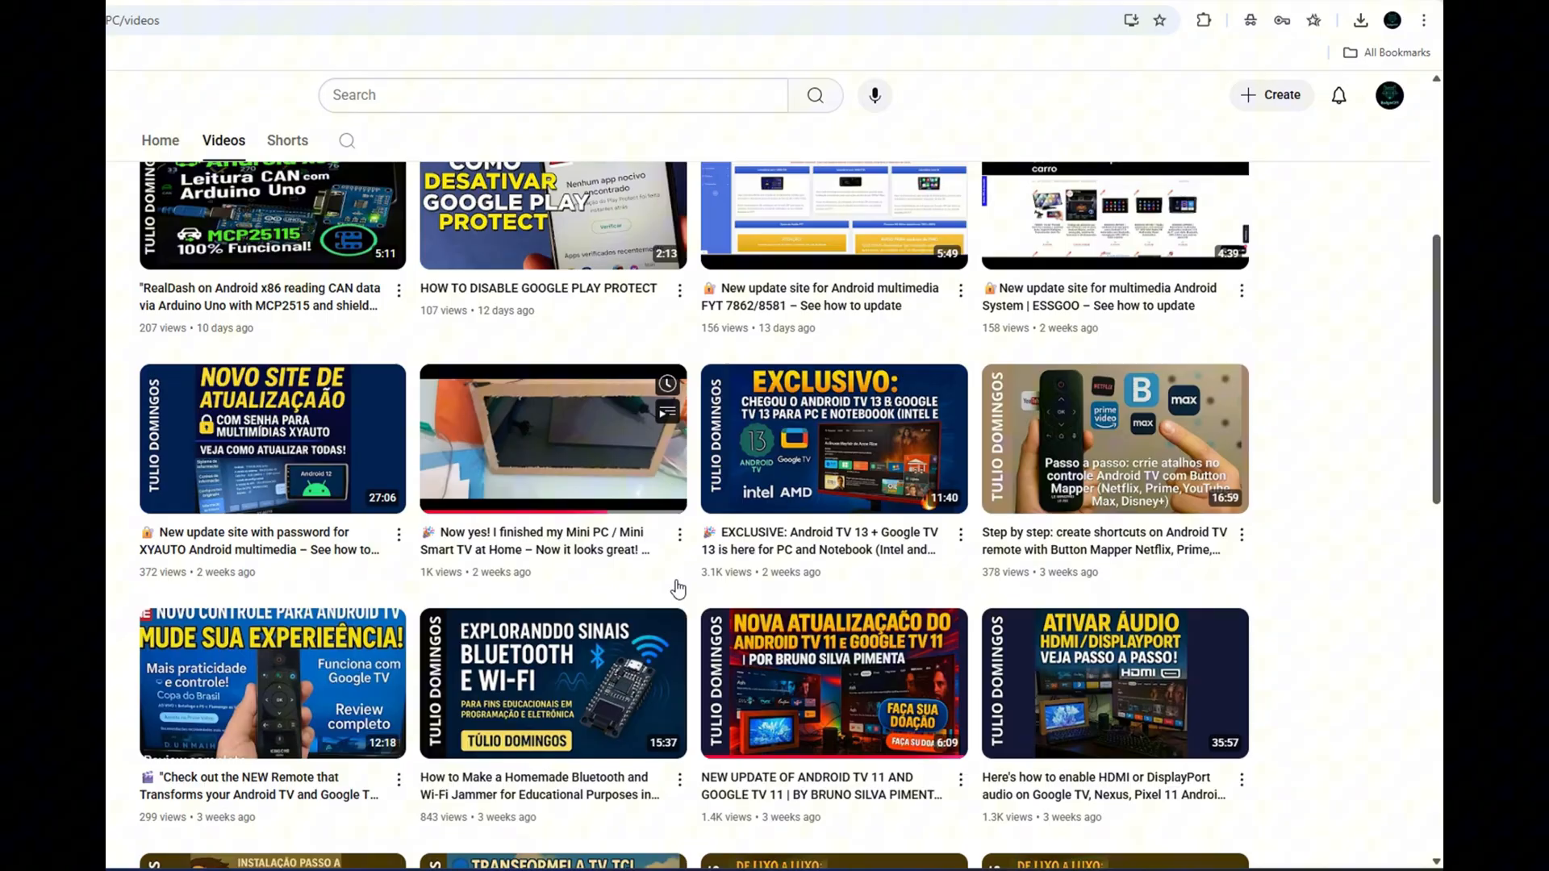
scroll(down, 3)
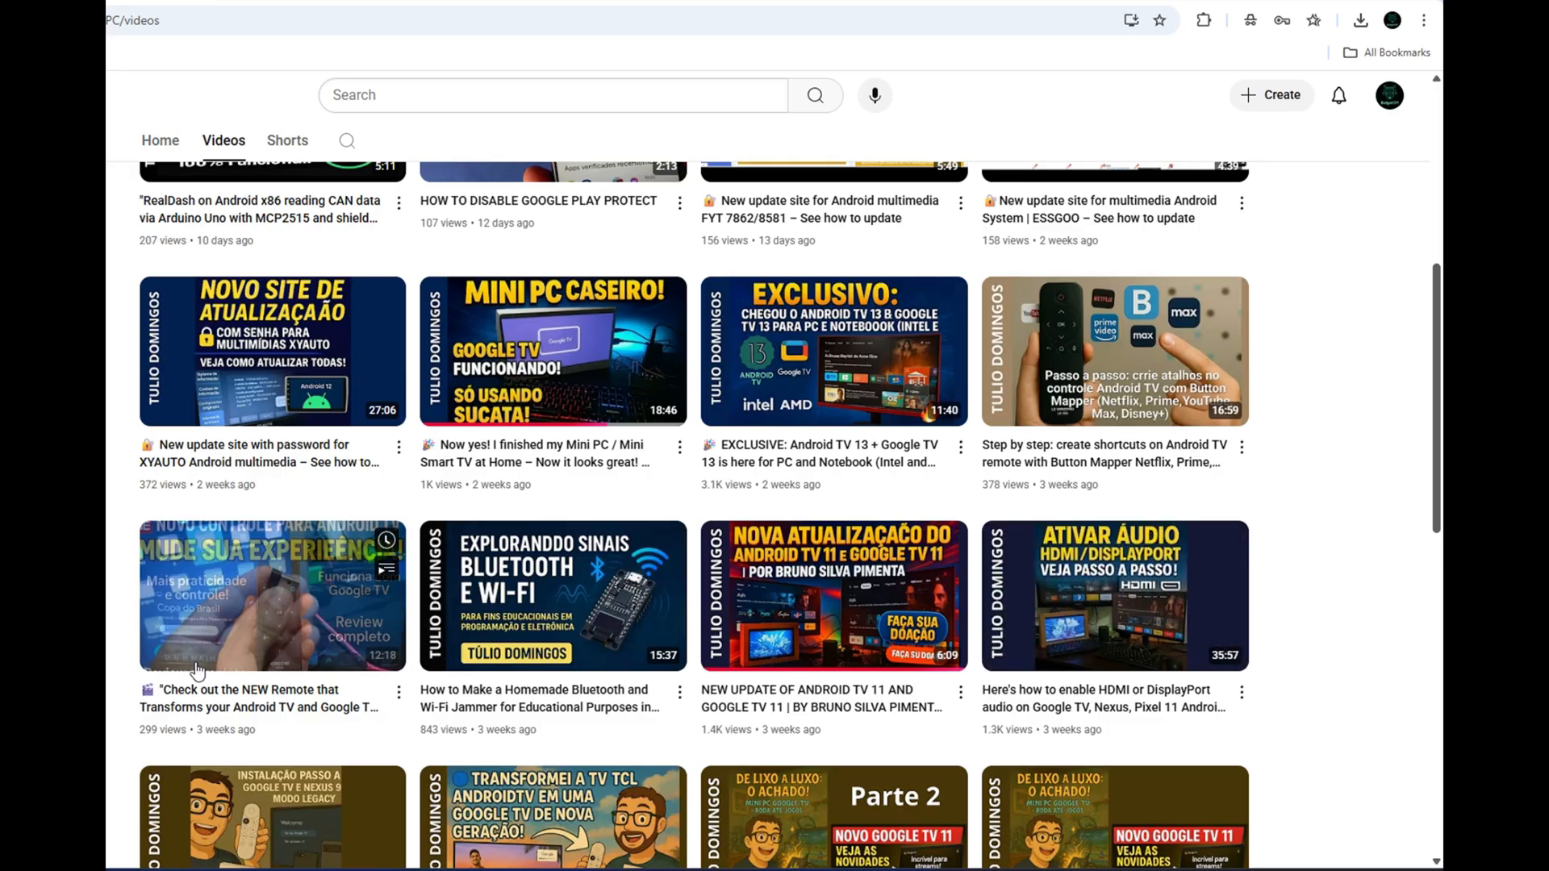
scroll(down, 3)
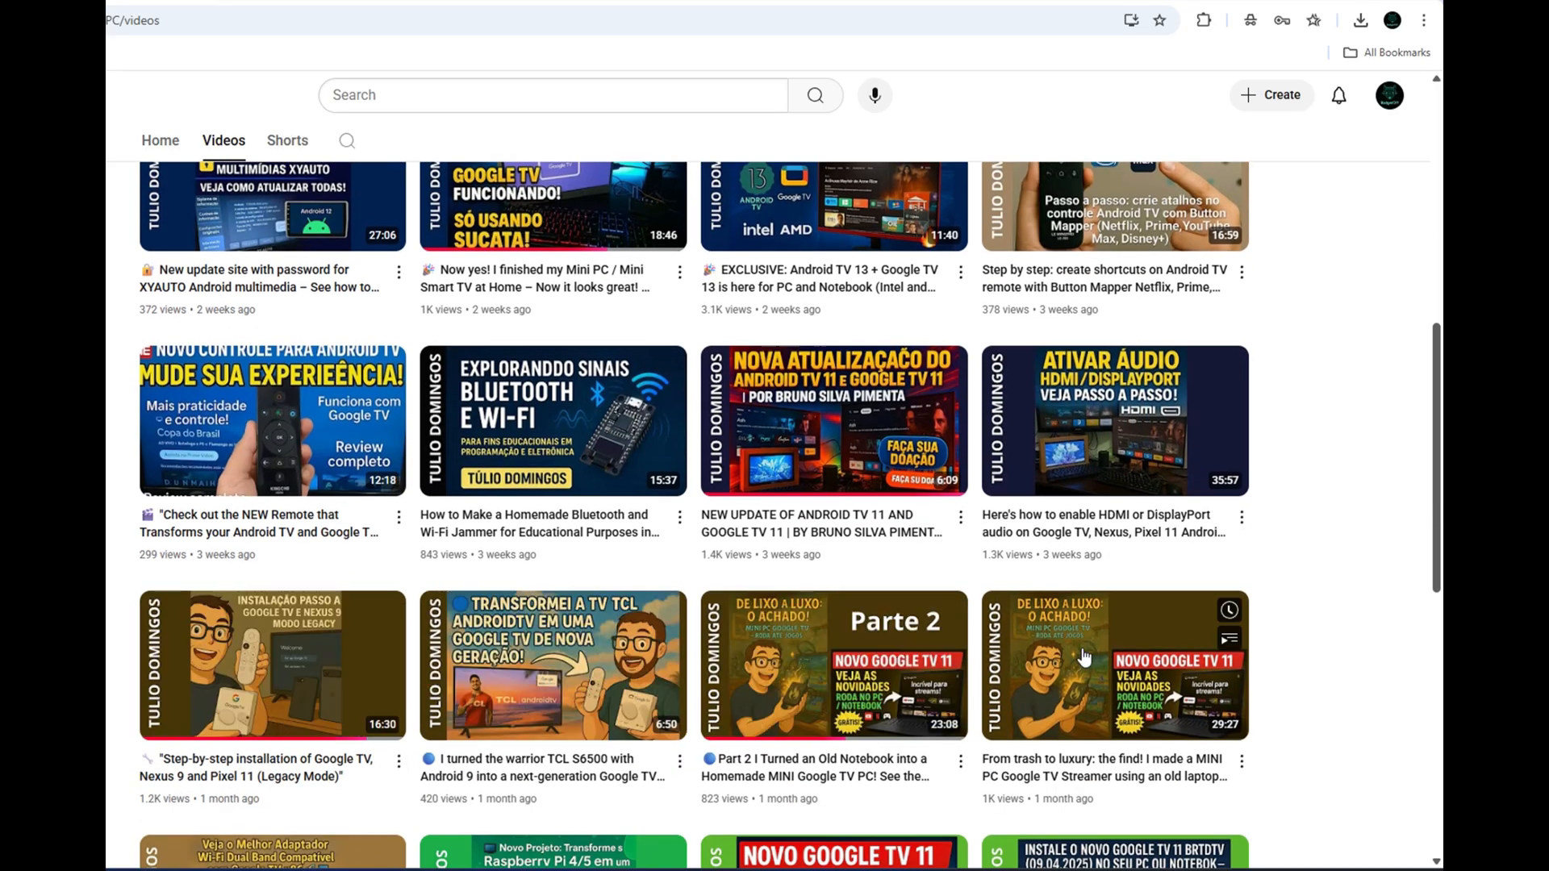
scroll(down, 3)
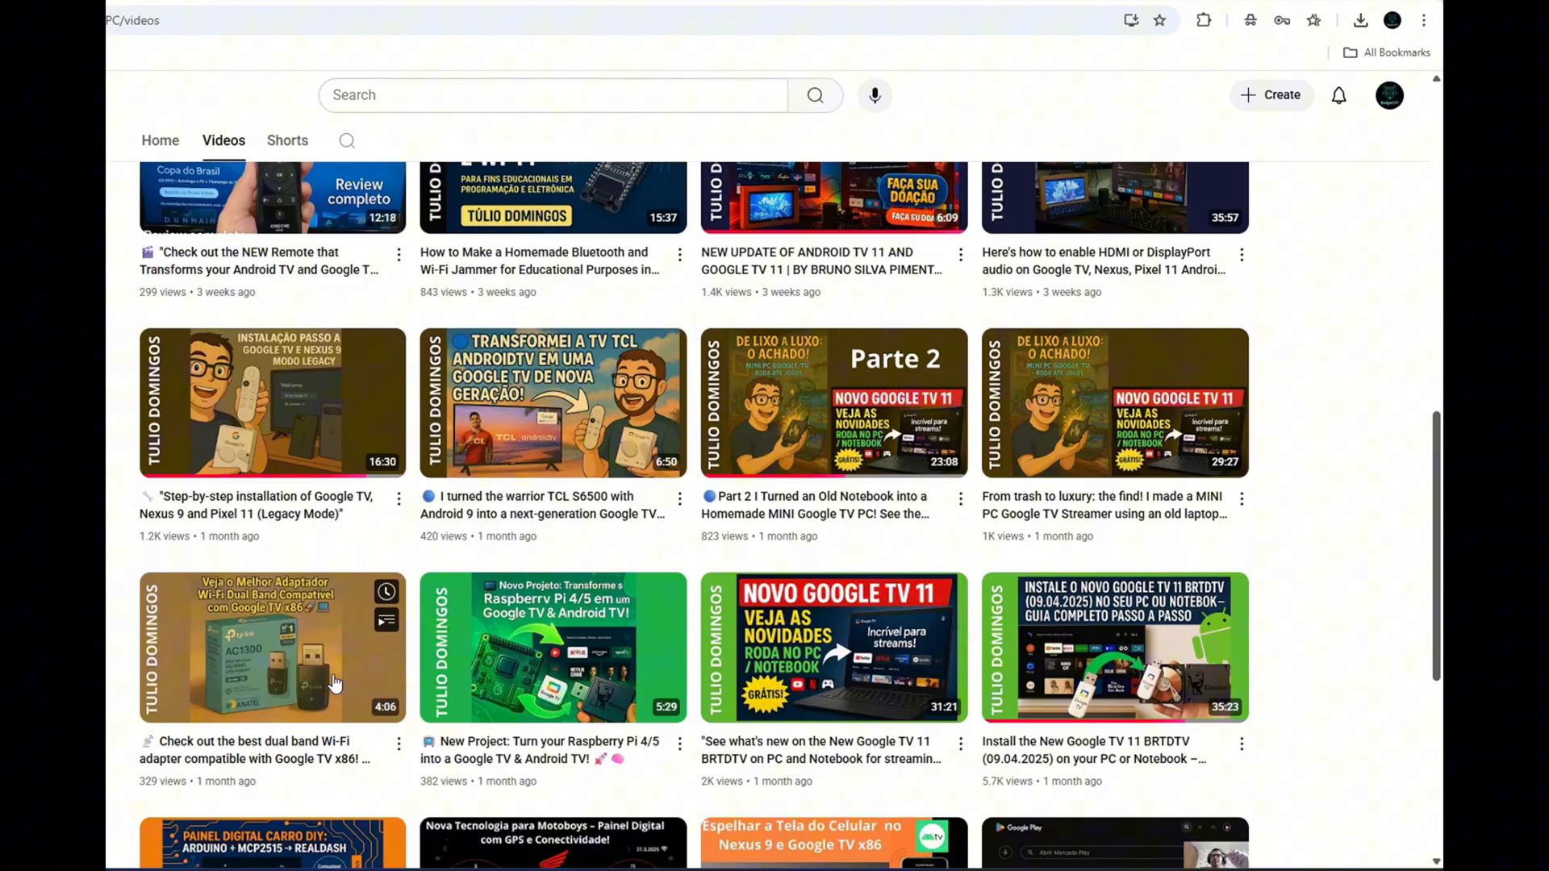
scroll(up, 3)
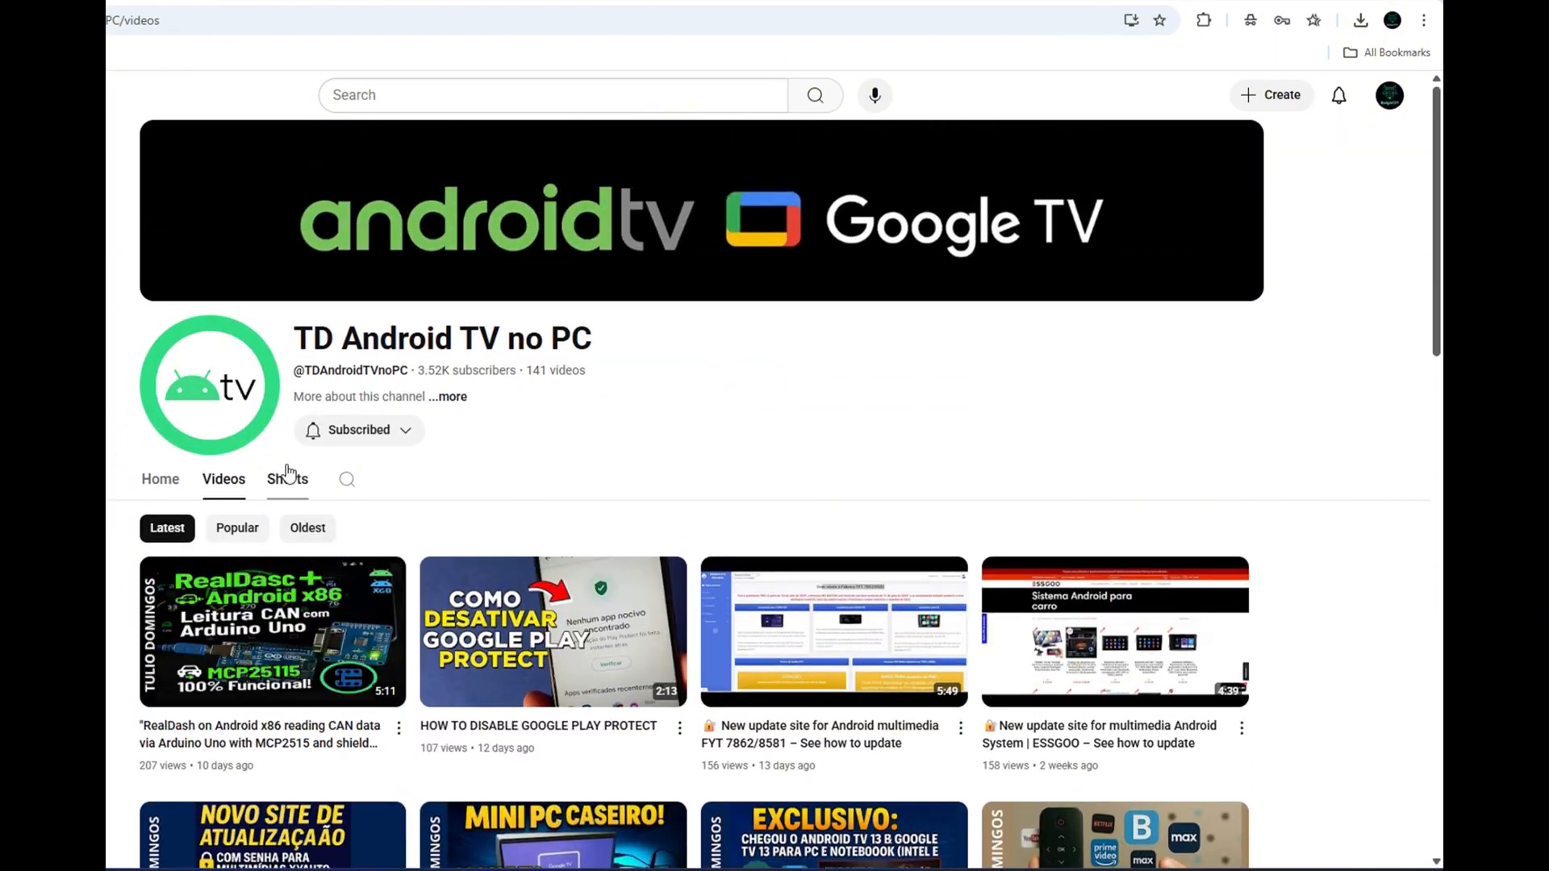
Step: Check the channel's Shorts, home page and info details, then switch back to Telegram
click(288, 478)
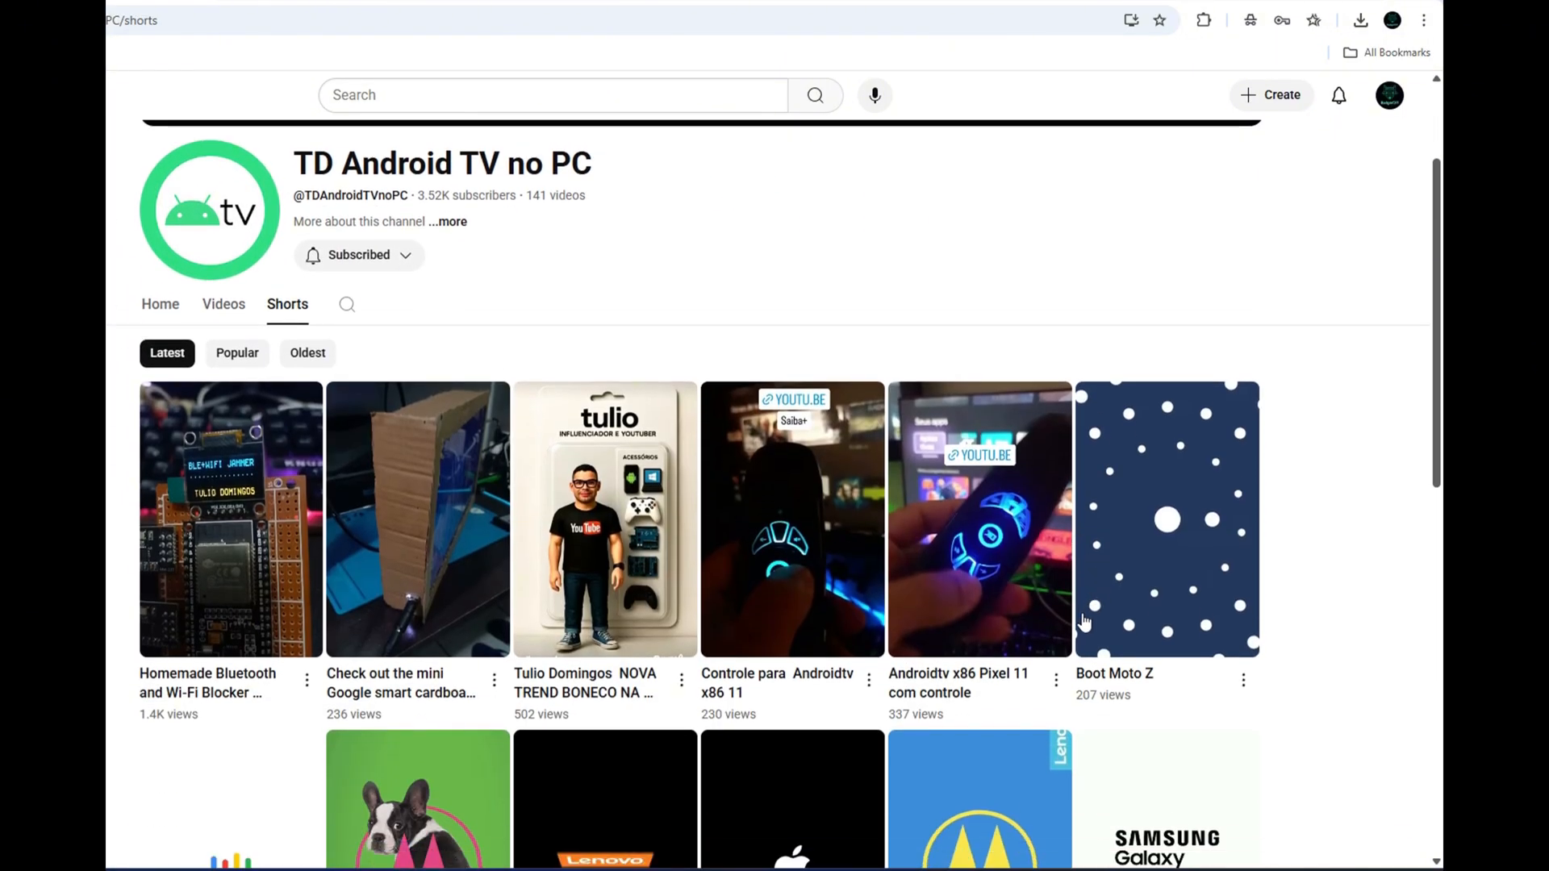
scroll(up, 3)
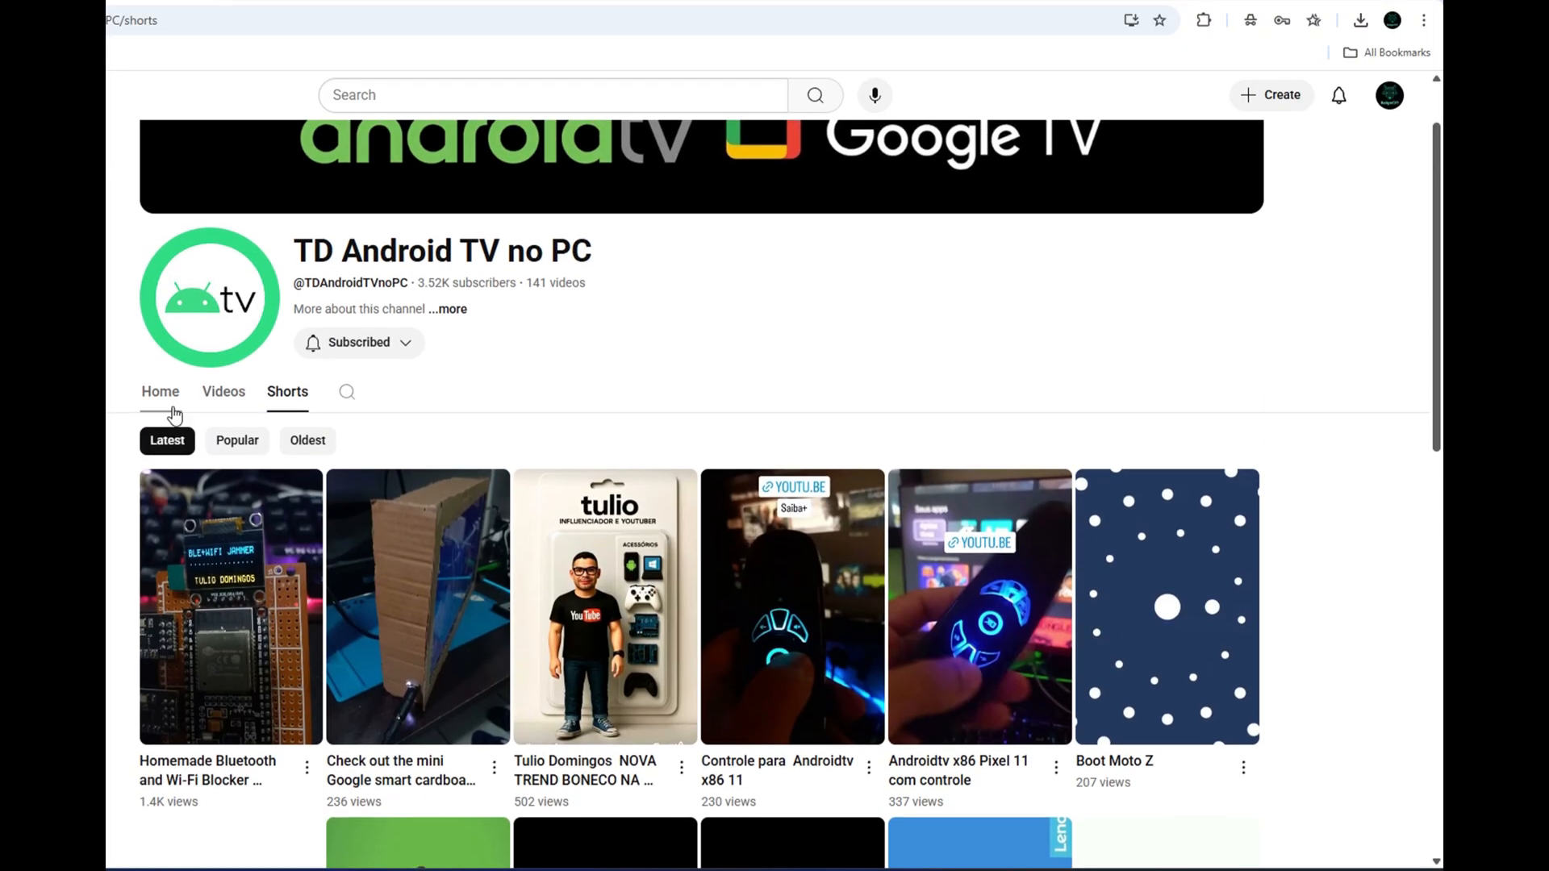
click(160, 391)
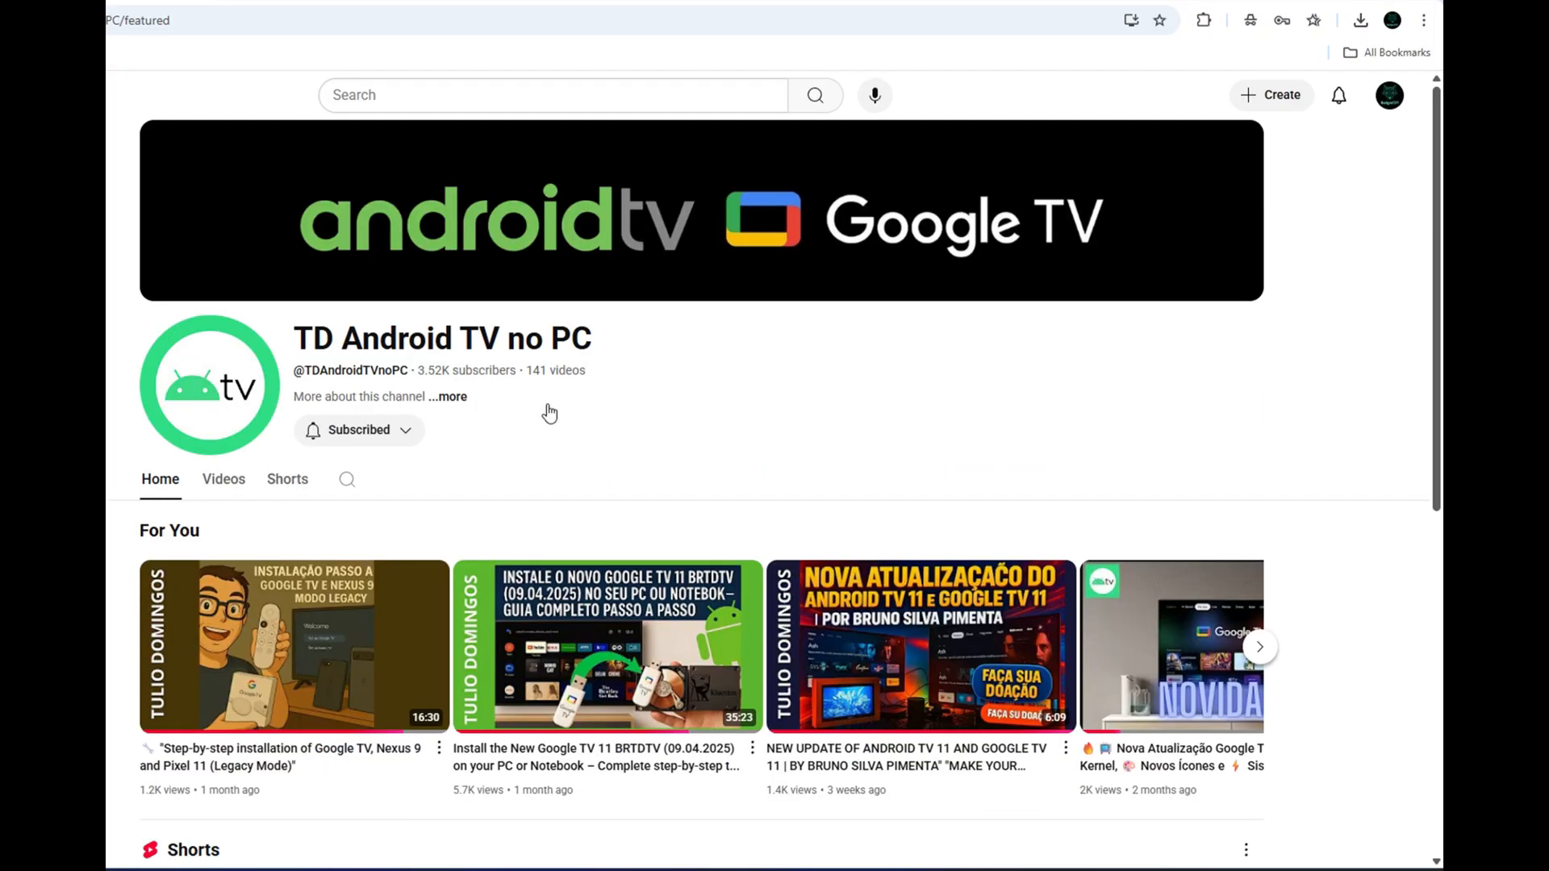
click(447, 397)
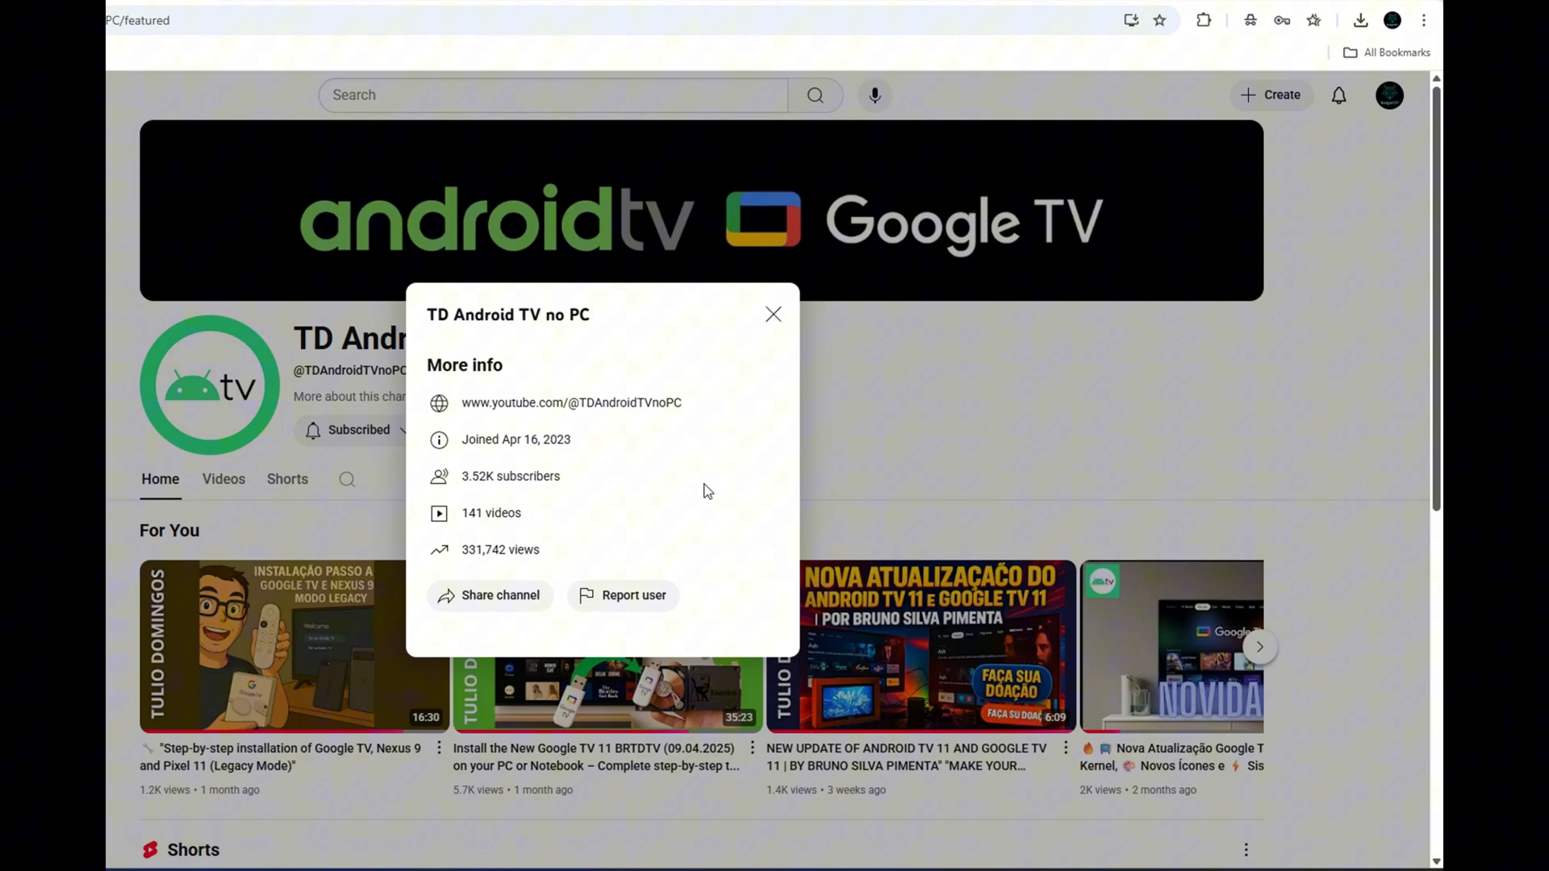
mouse_move(772, 315)
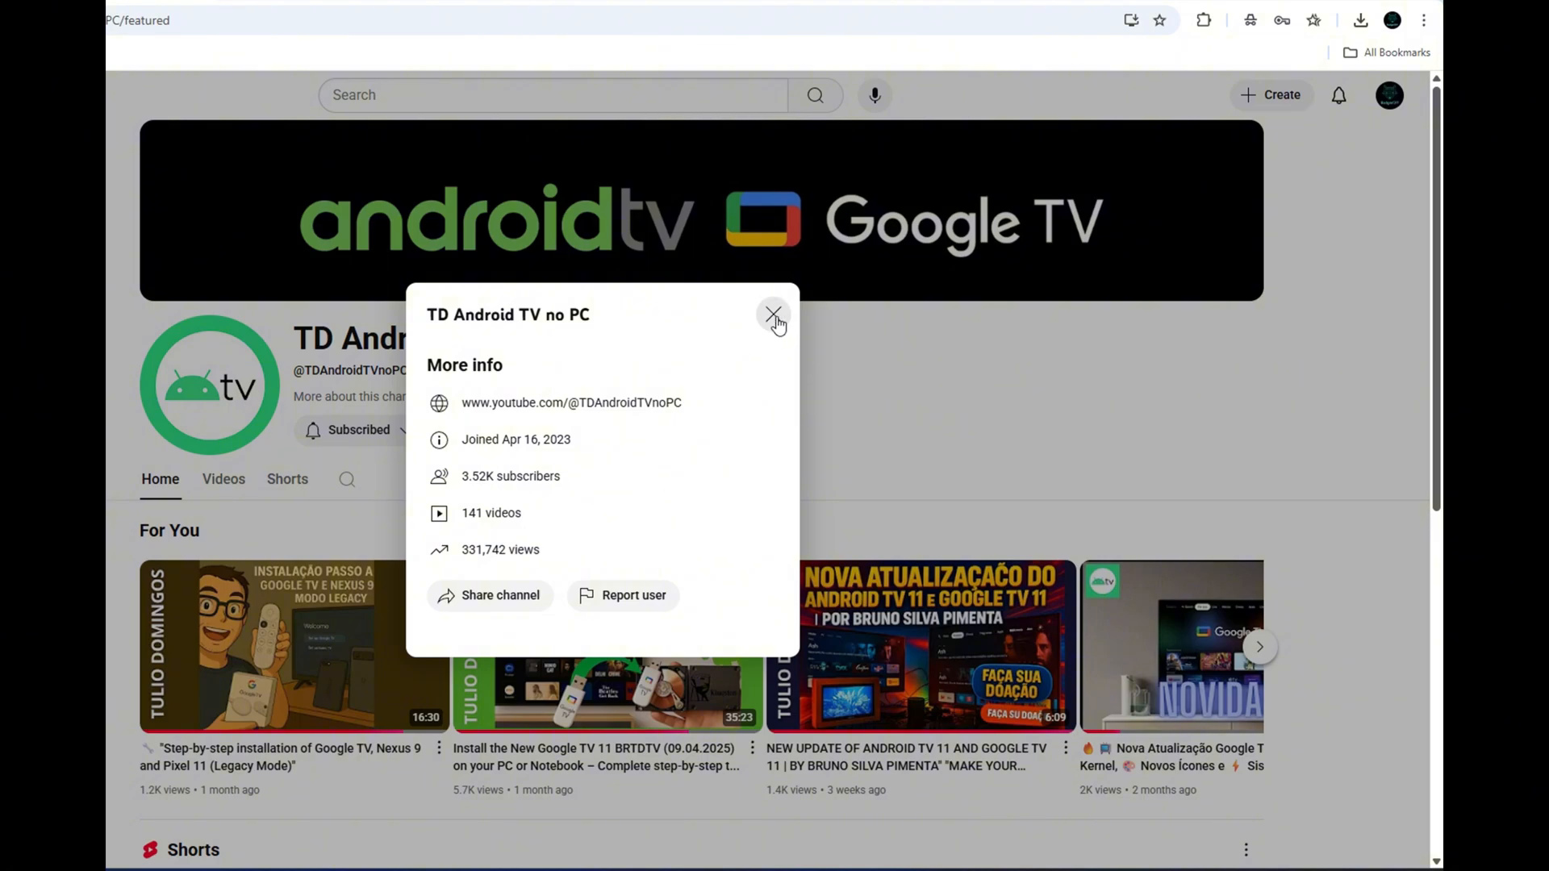
click(773, 314)
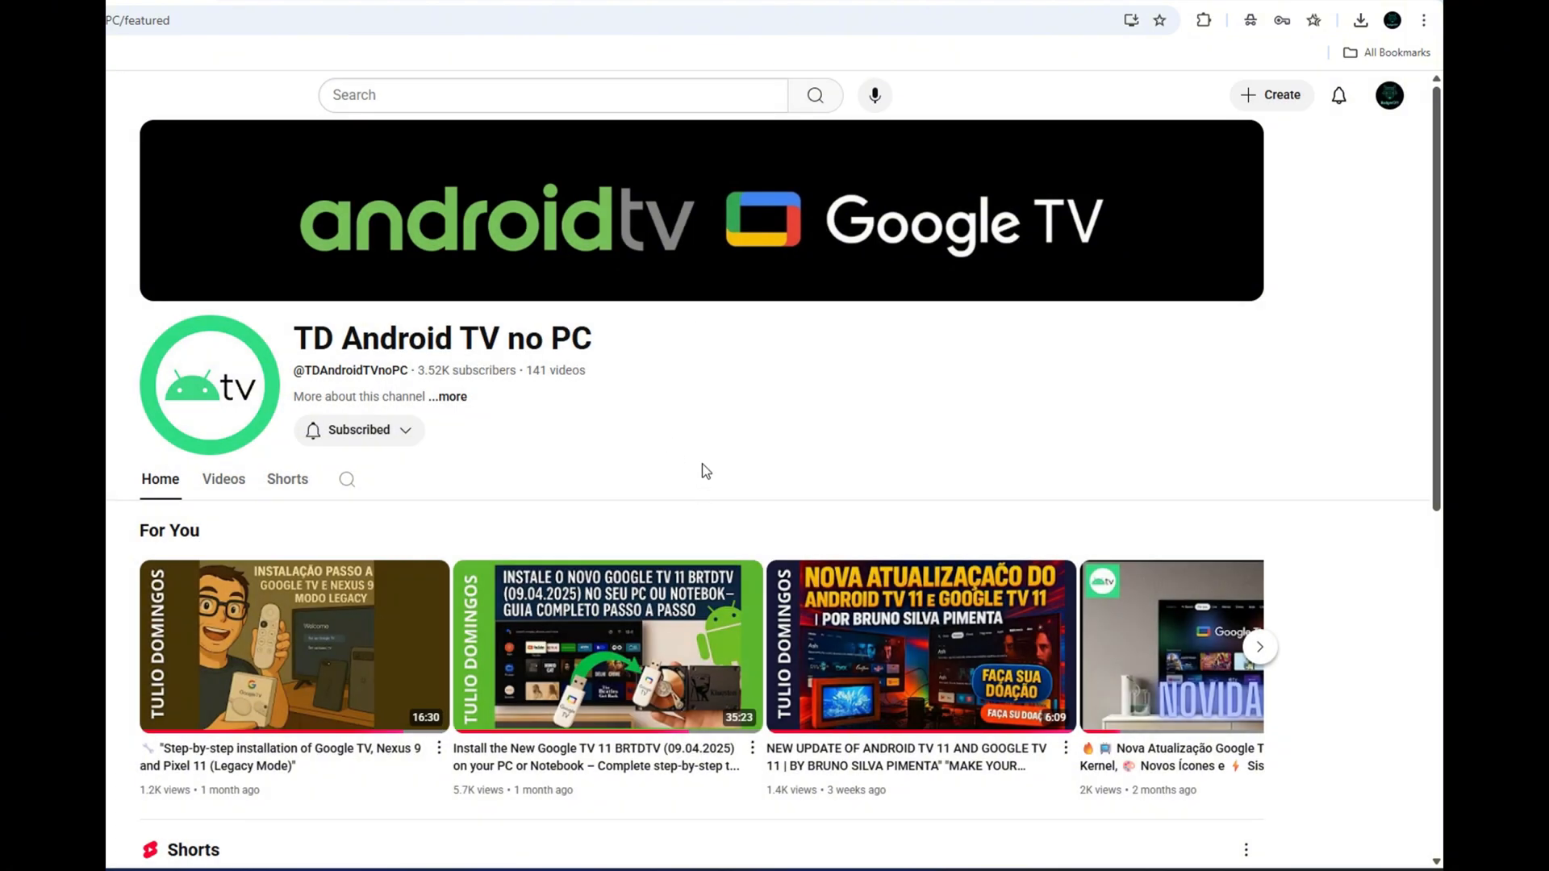
key(alt+tab)
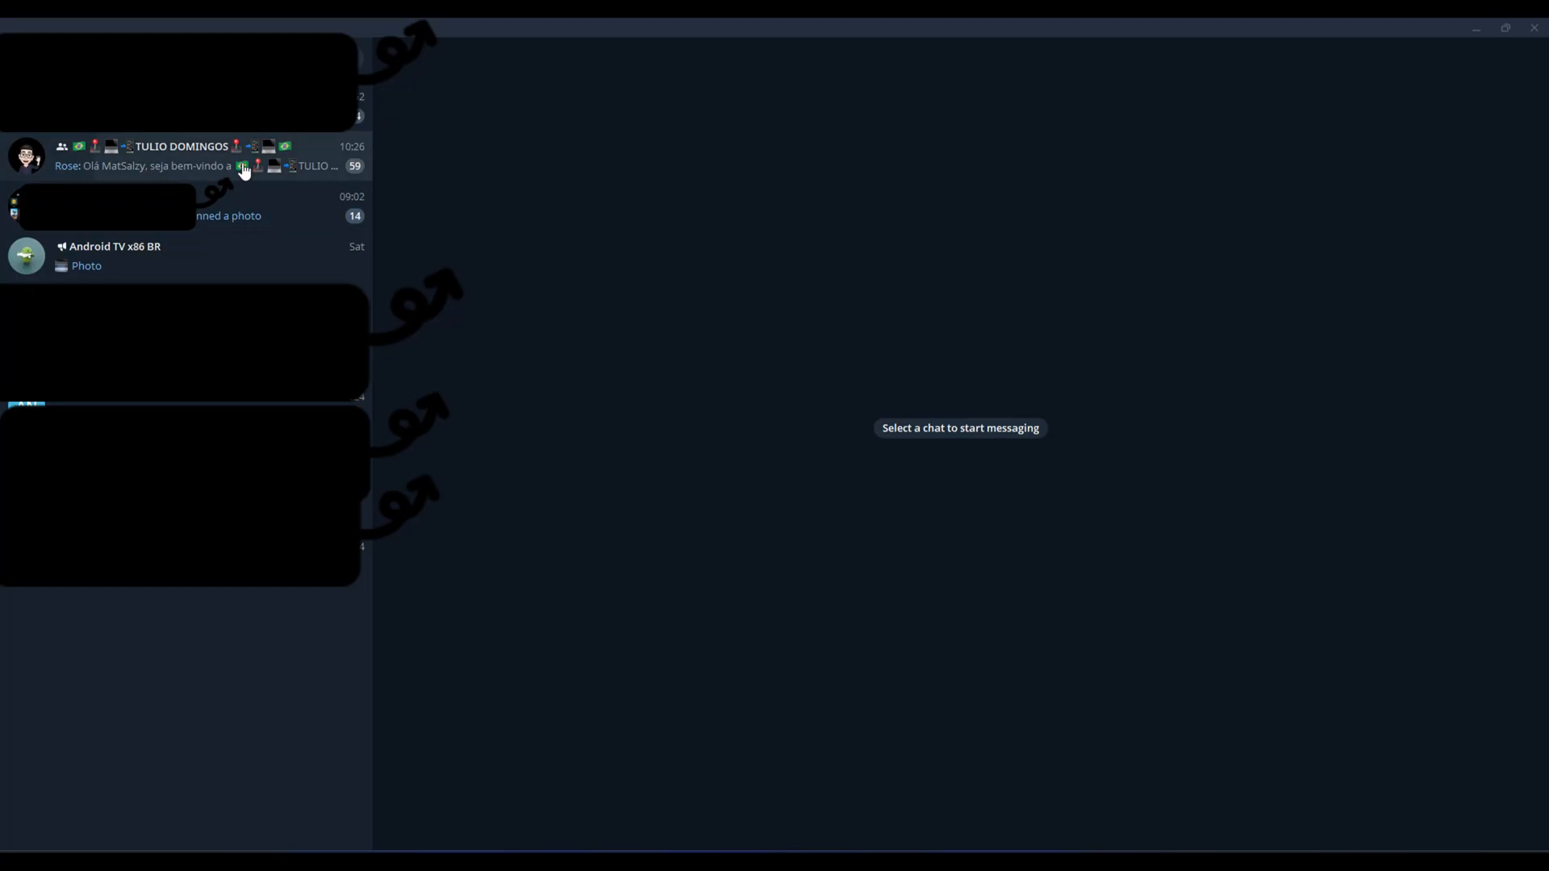
Step: In the creator's group pinned messages, copy and open the android-tvmo-pc.my.canva.site project link
click(182, 154)
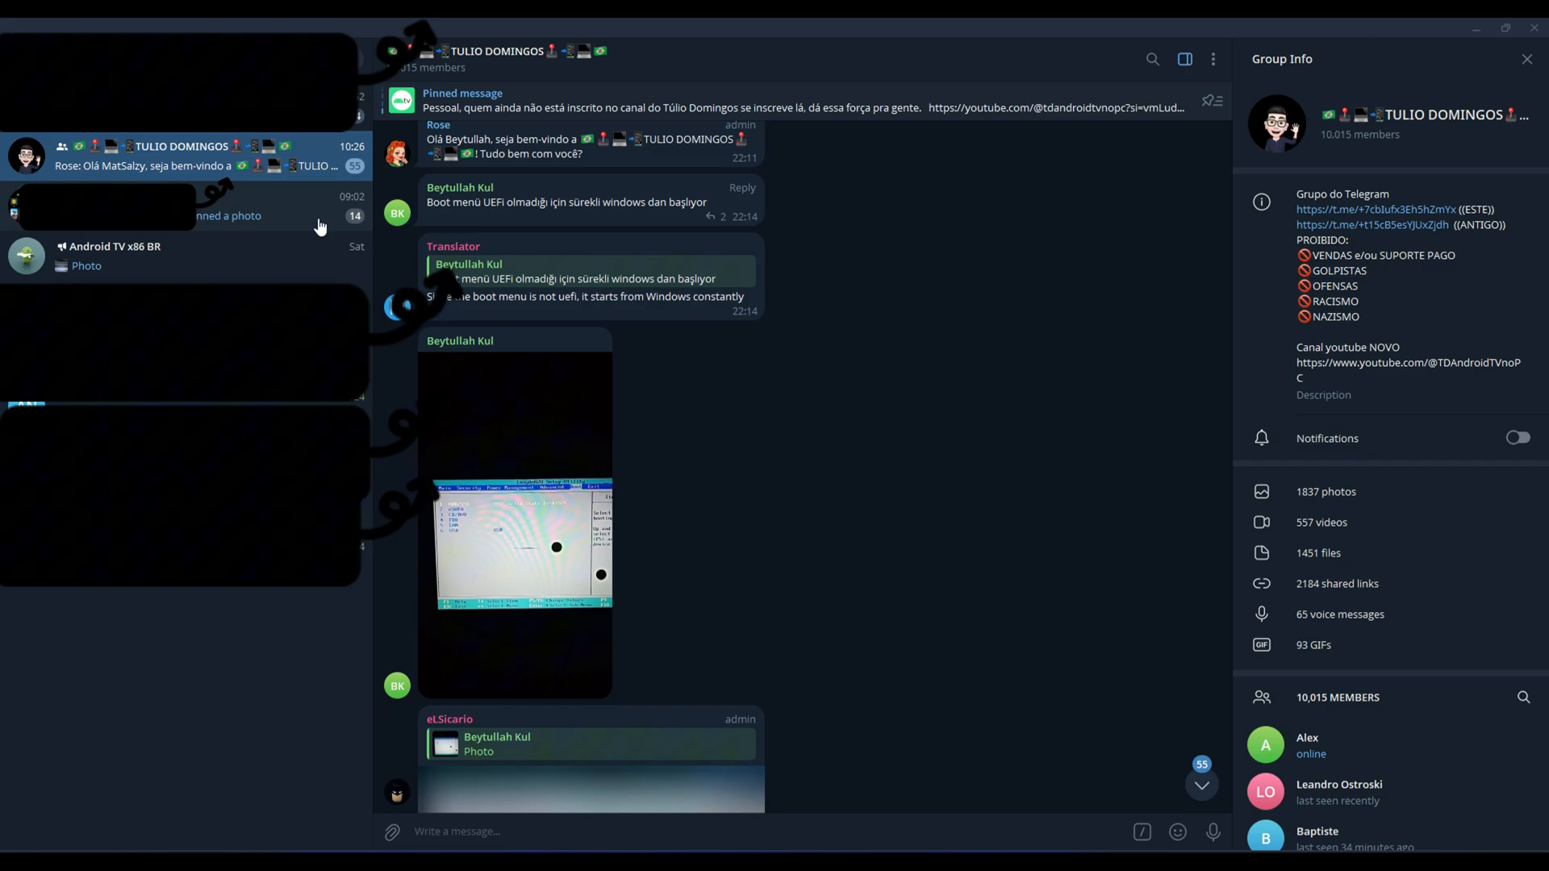
click(462, 100)
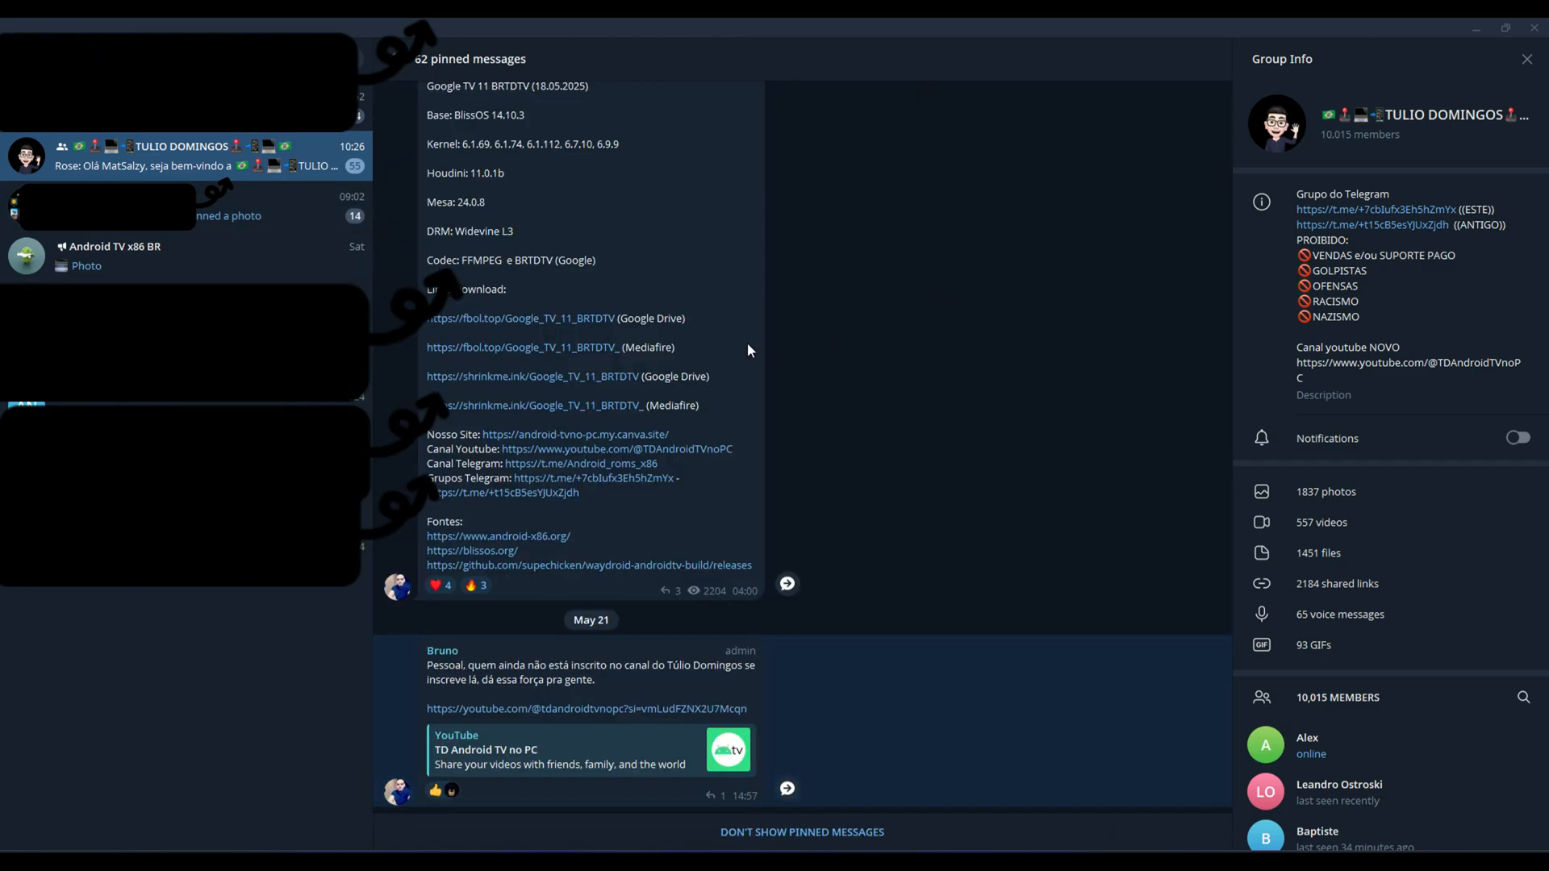
scroll(up, 3)
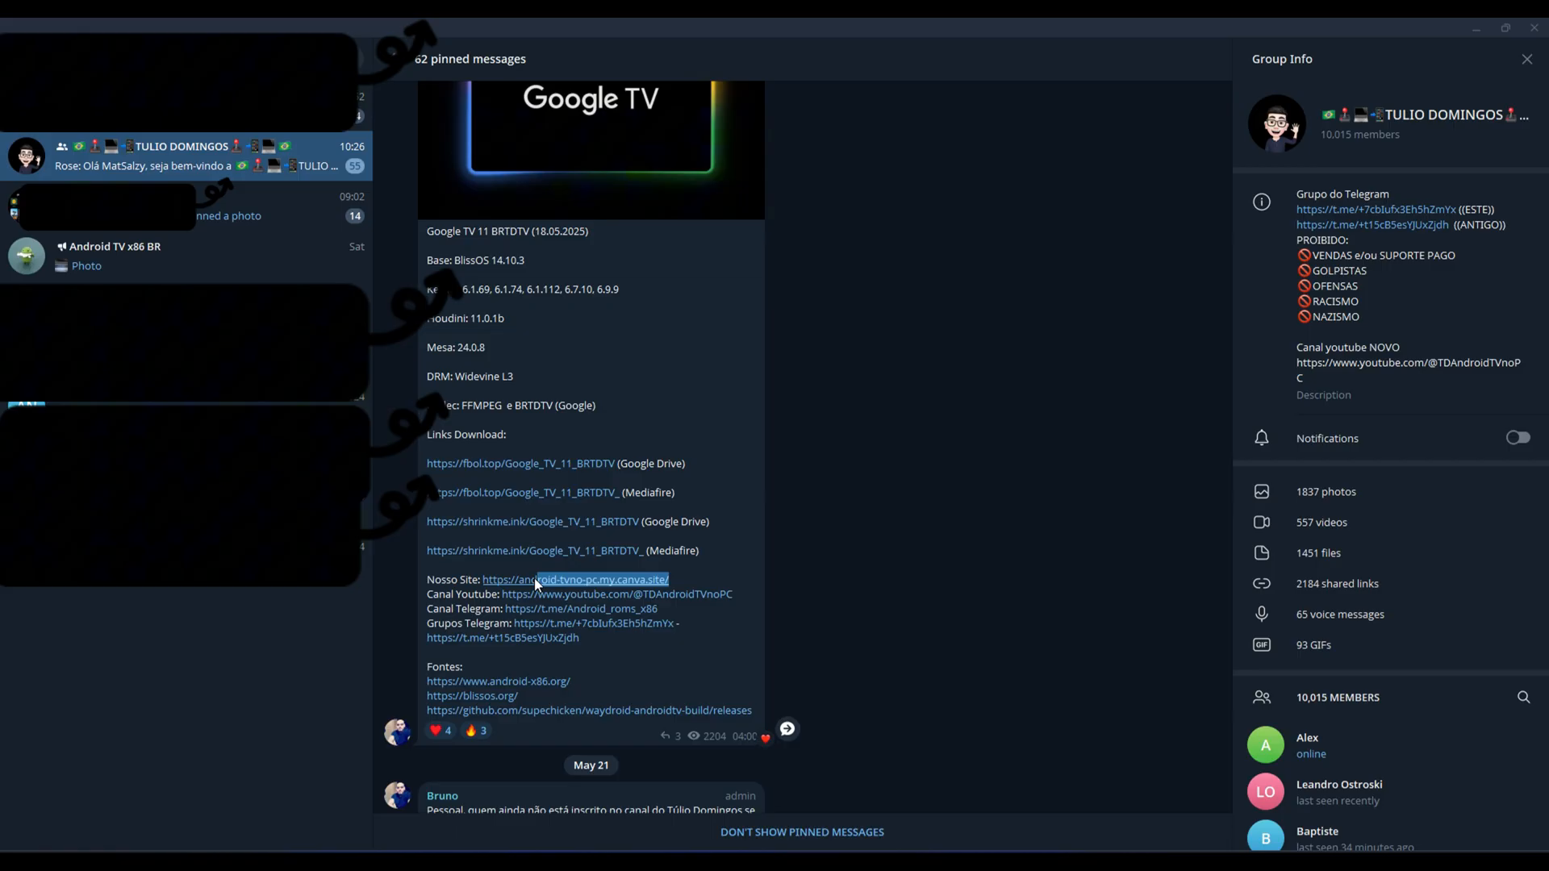
right_click(539, 579)
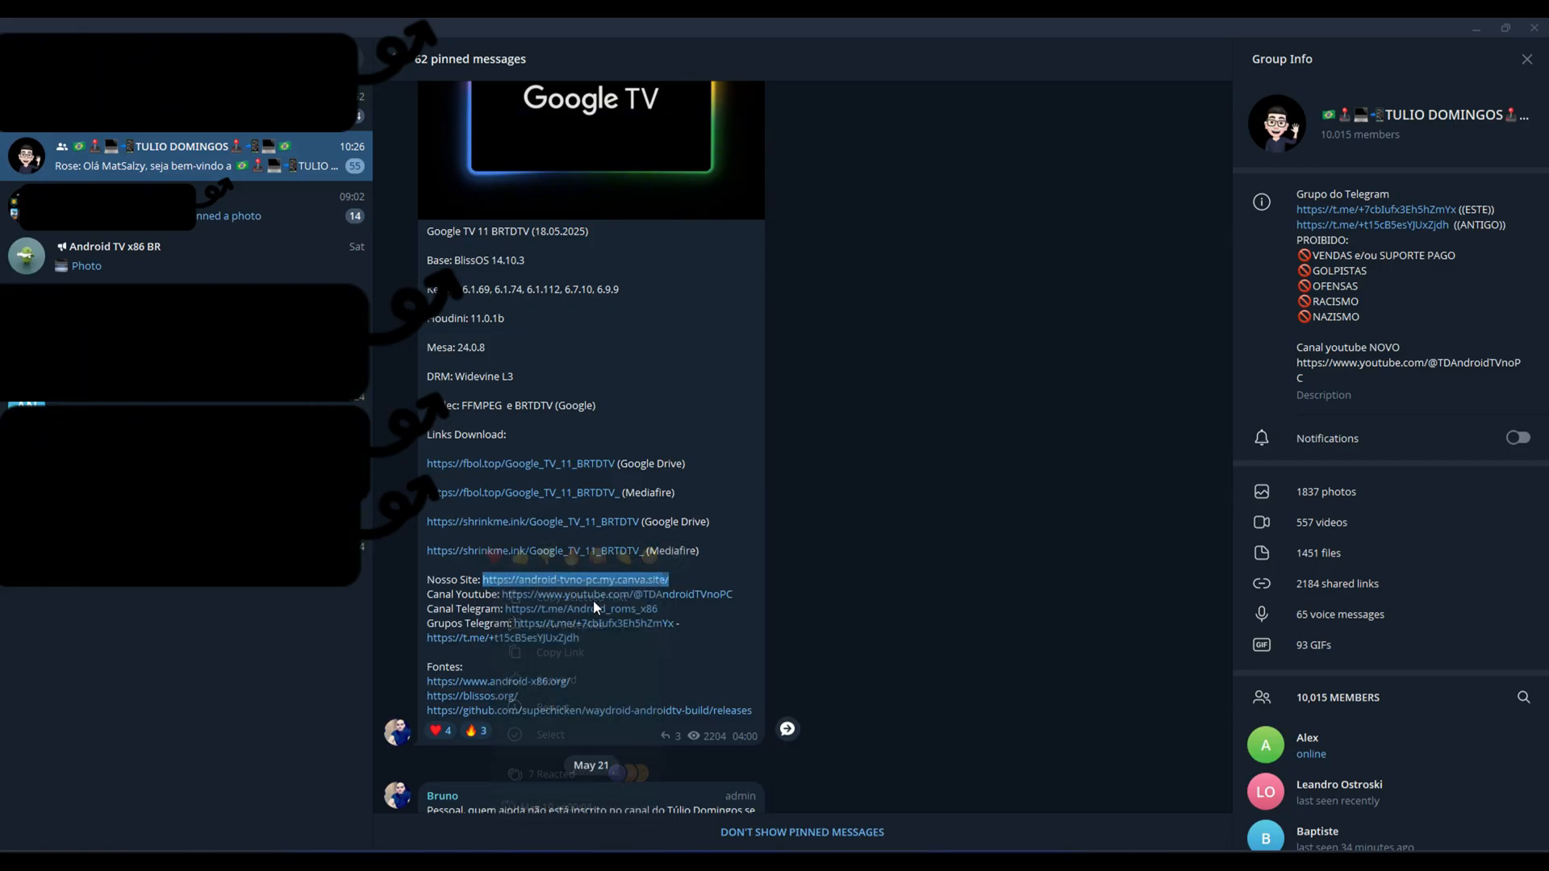
click(874, 697)
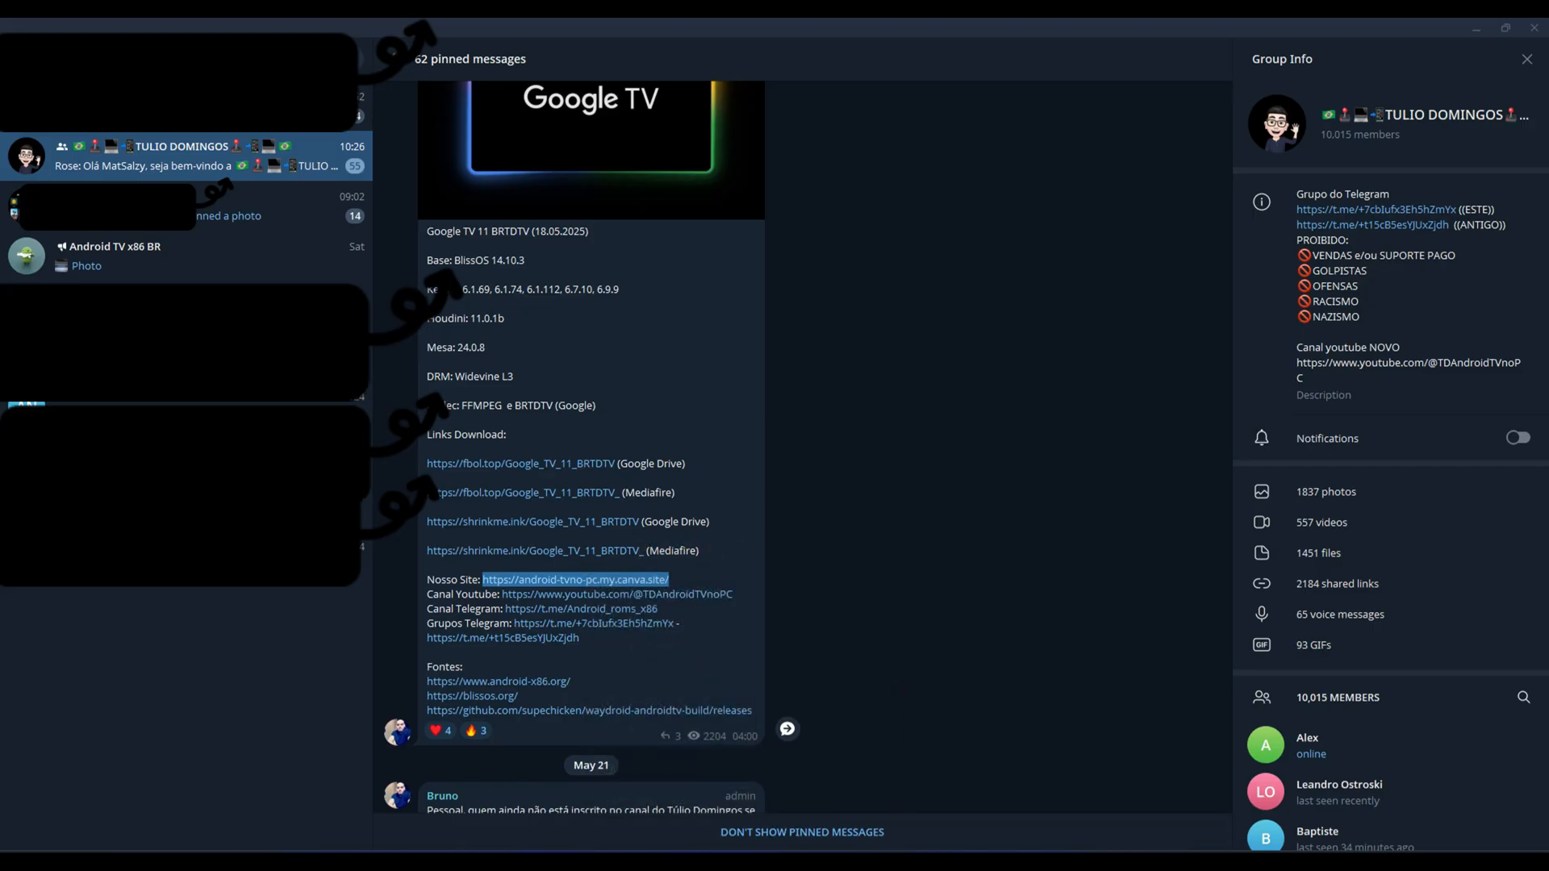
click(575, 579)
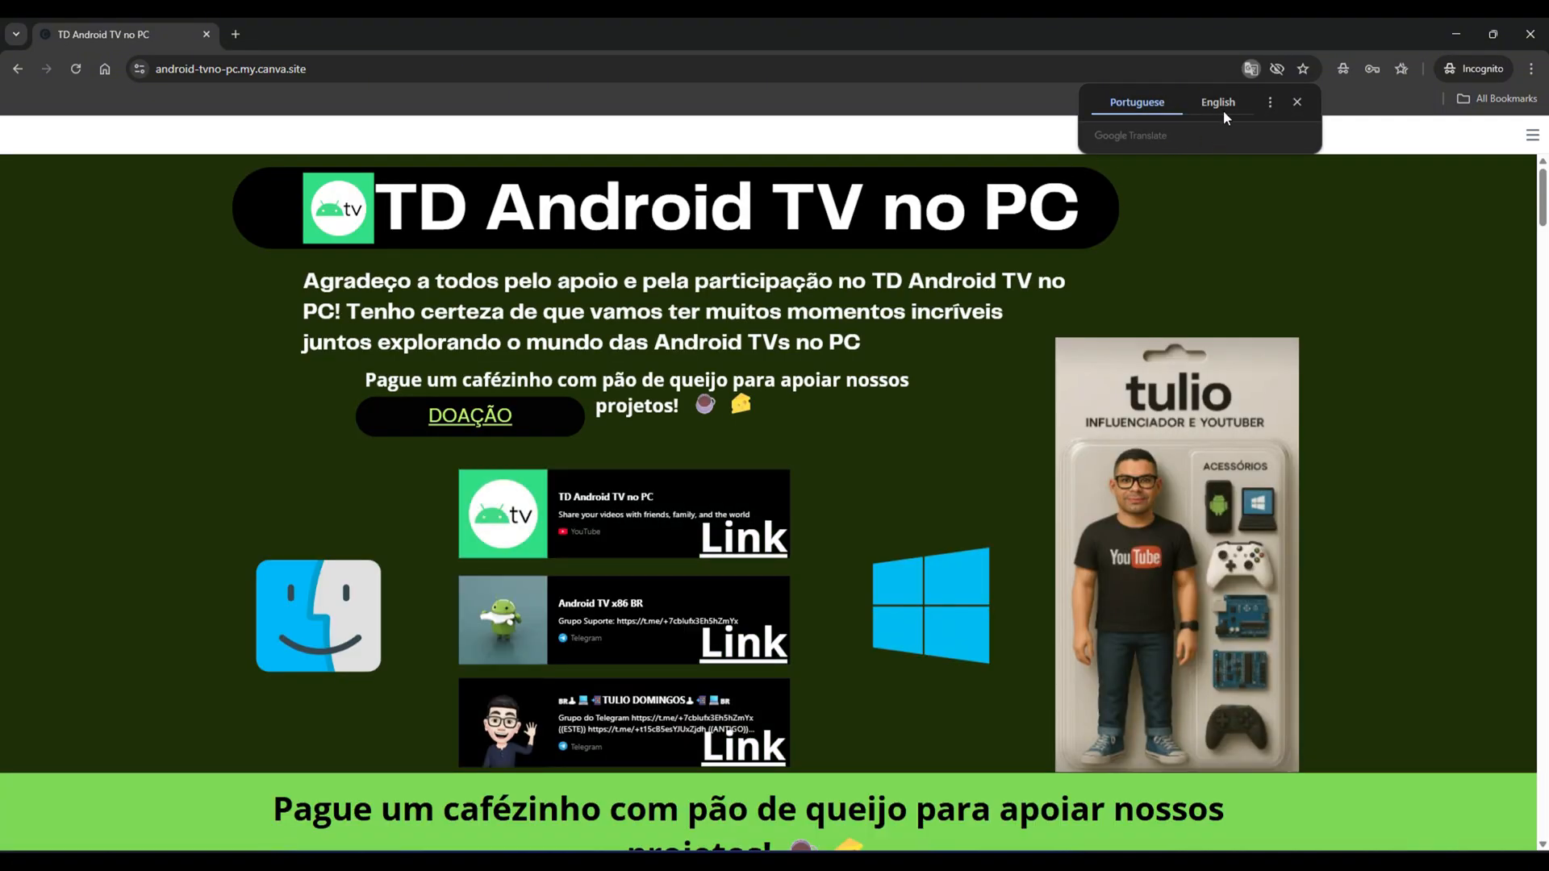
Step: Translate the project site to English and jump to its New Google TV 11 BRTDTV section
click(1217, 102)
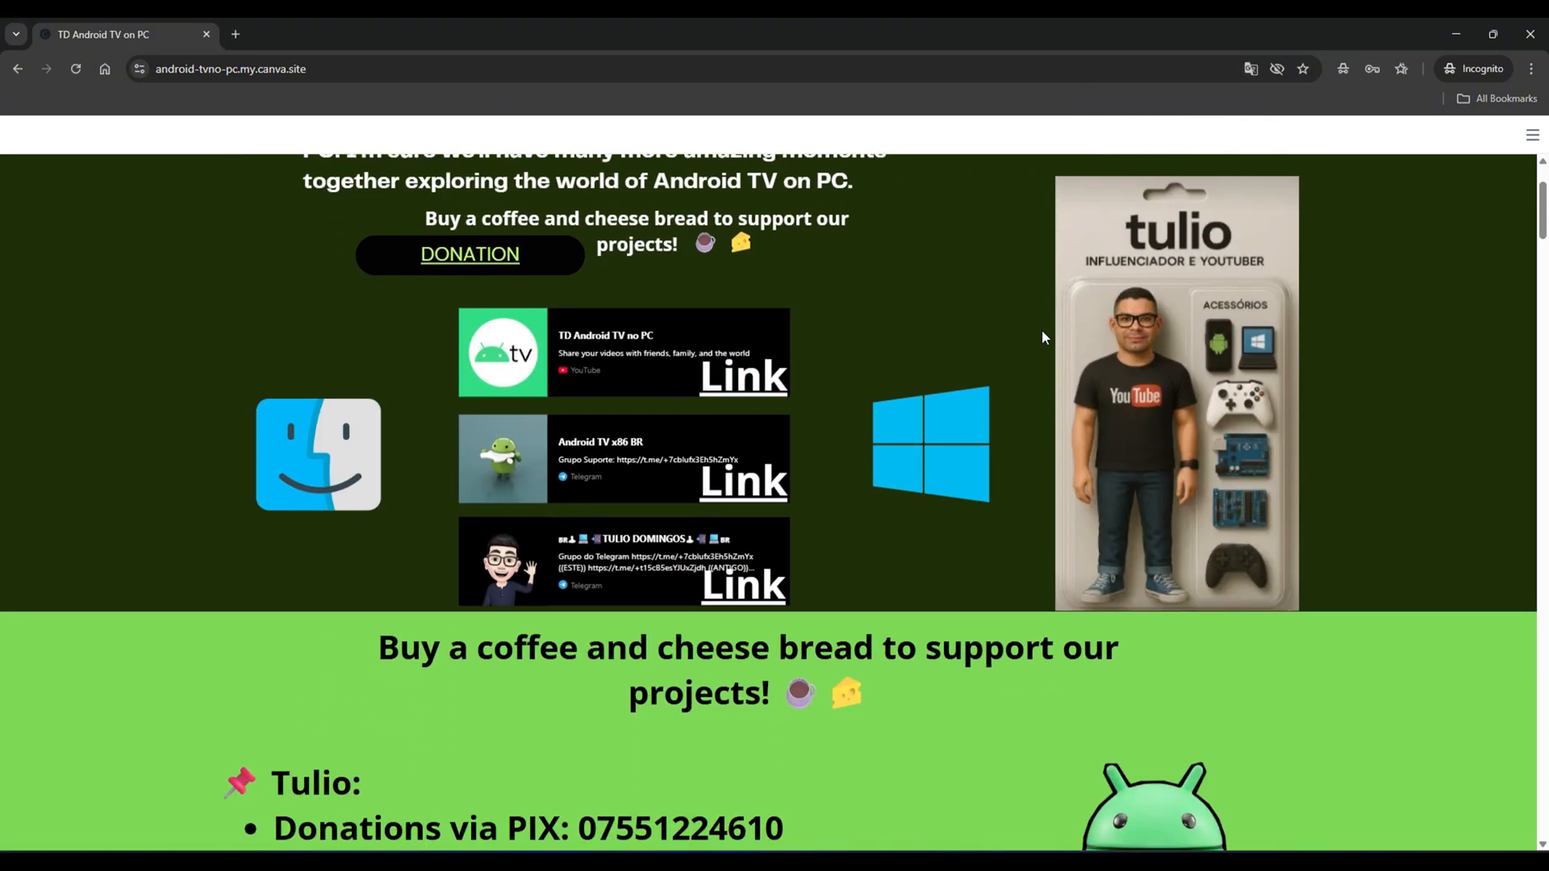
scroll(down, 3)
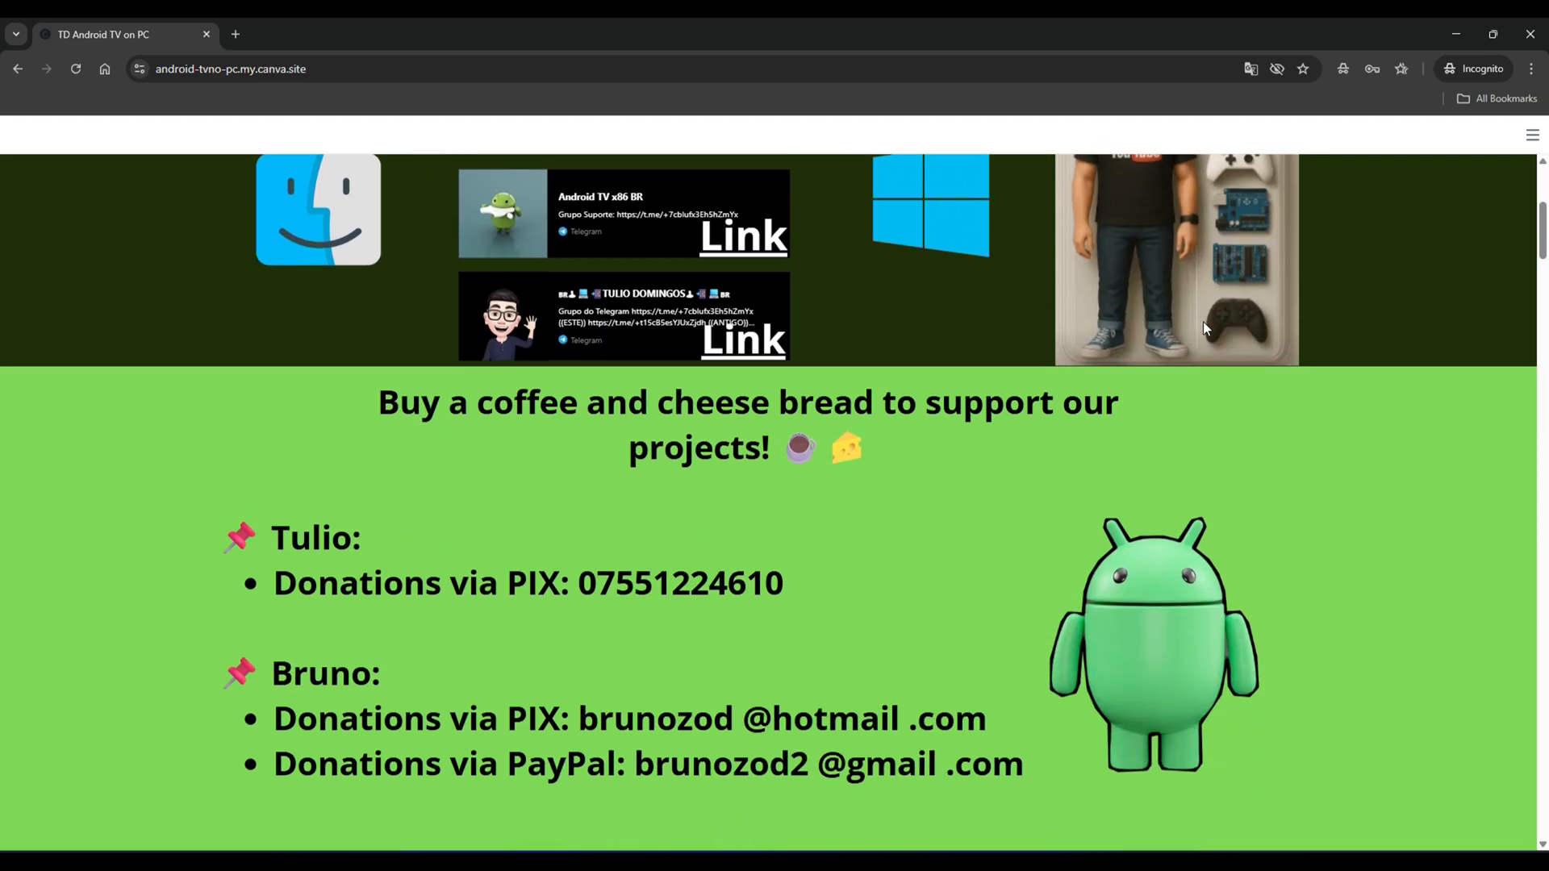
click(1530, 136)
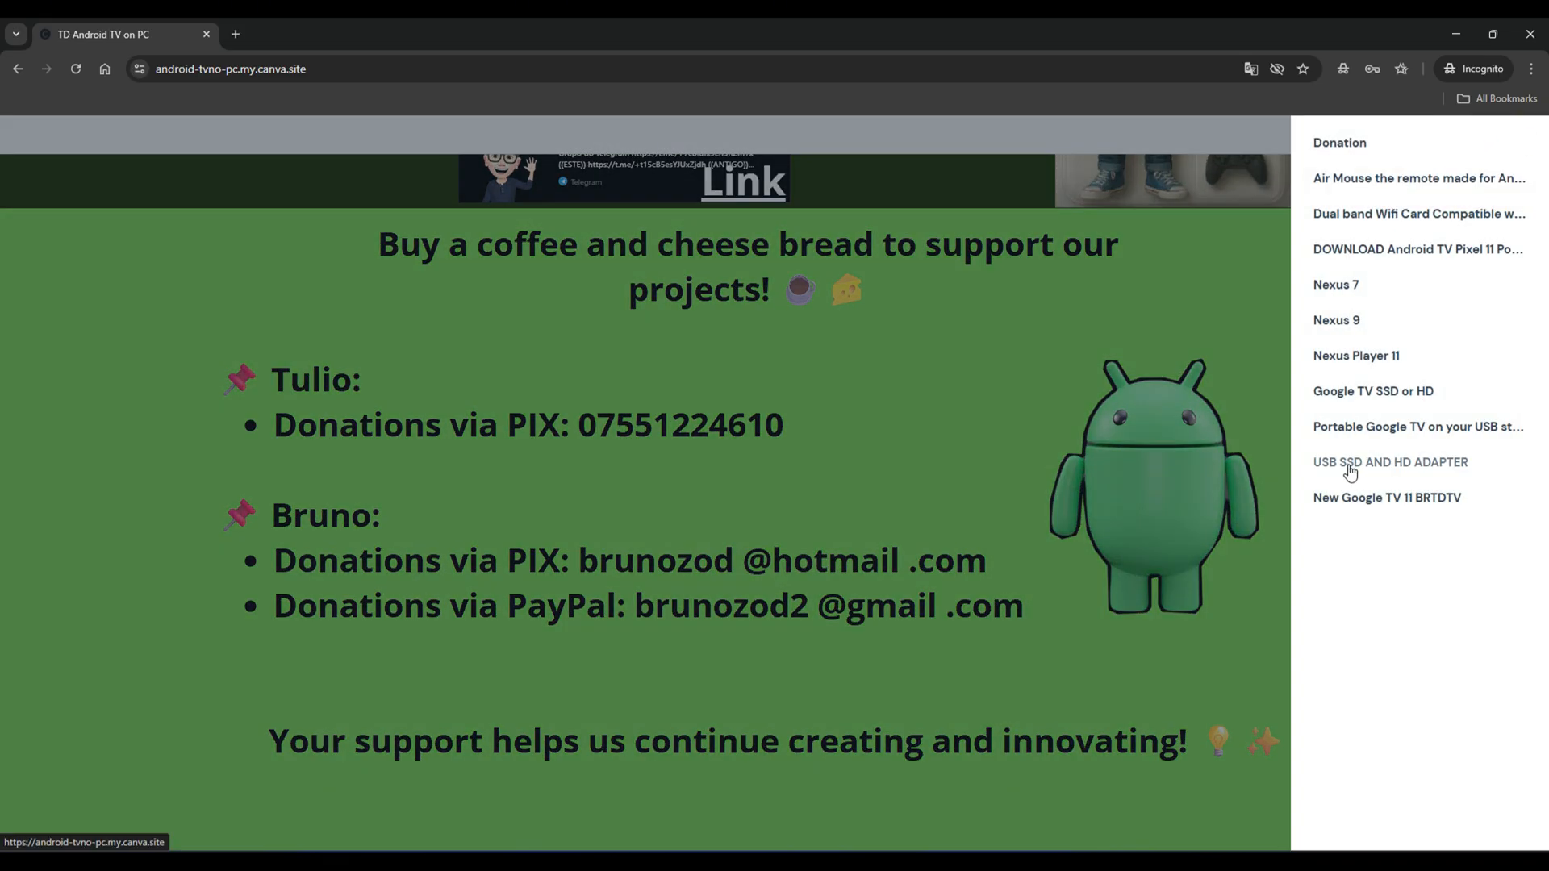
click(1386, 497)
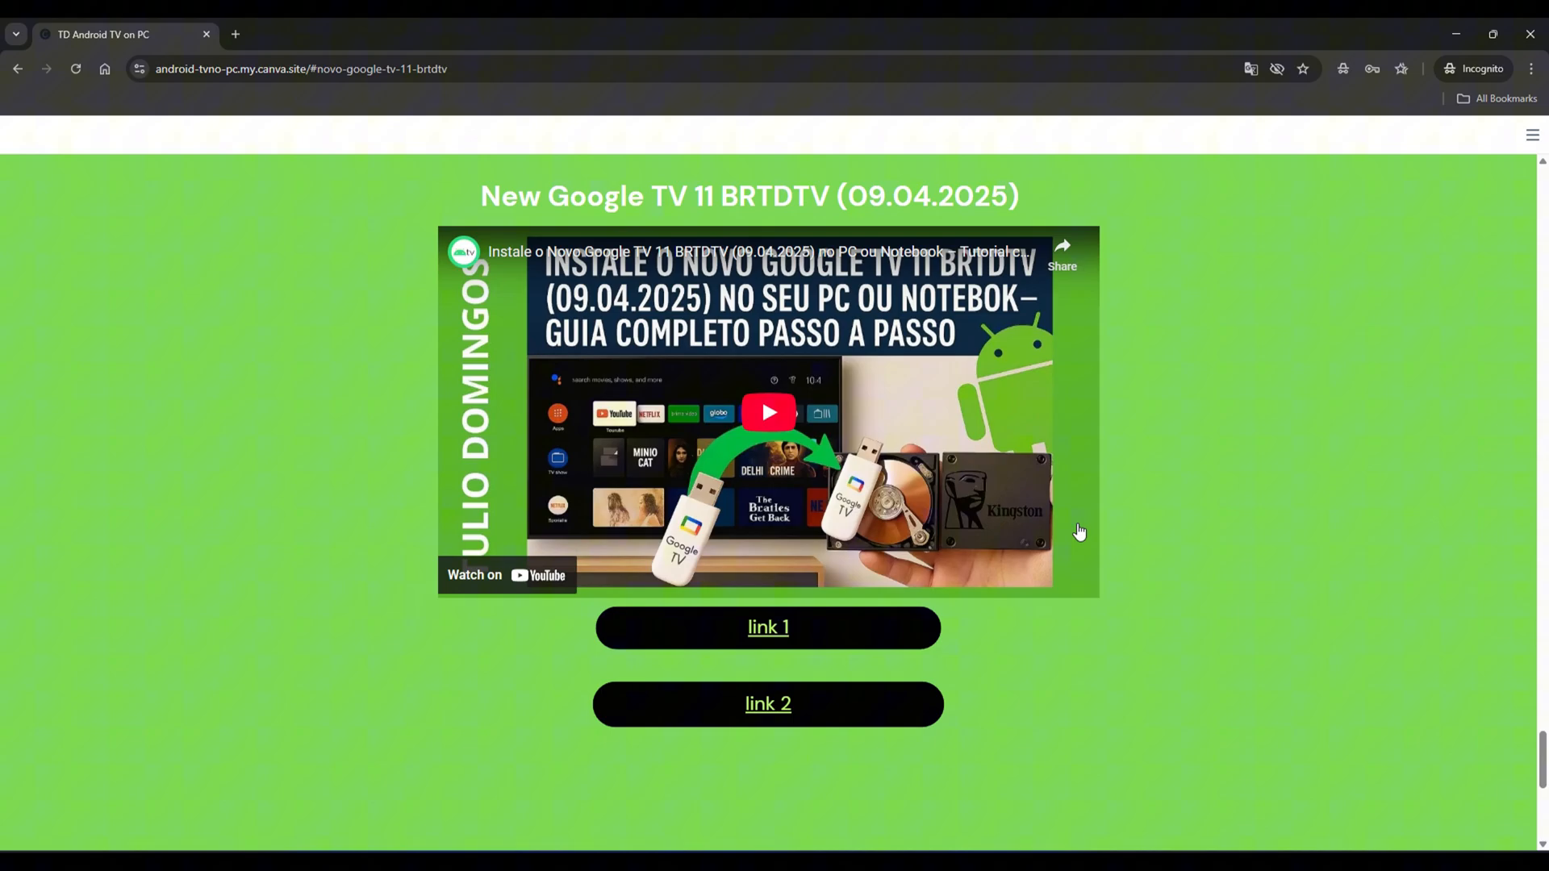
mouse_move(768, 643)
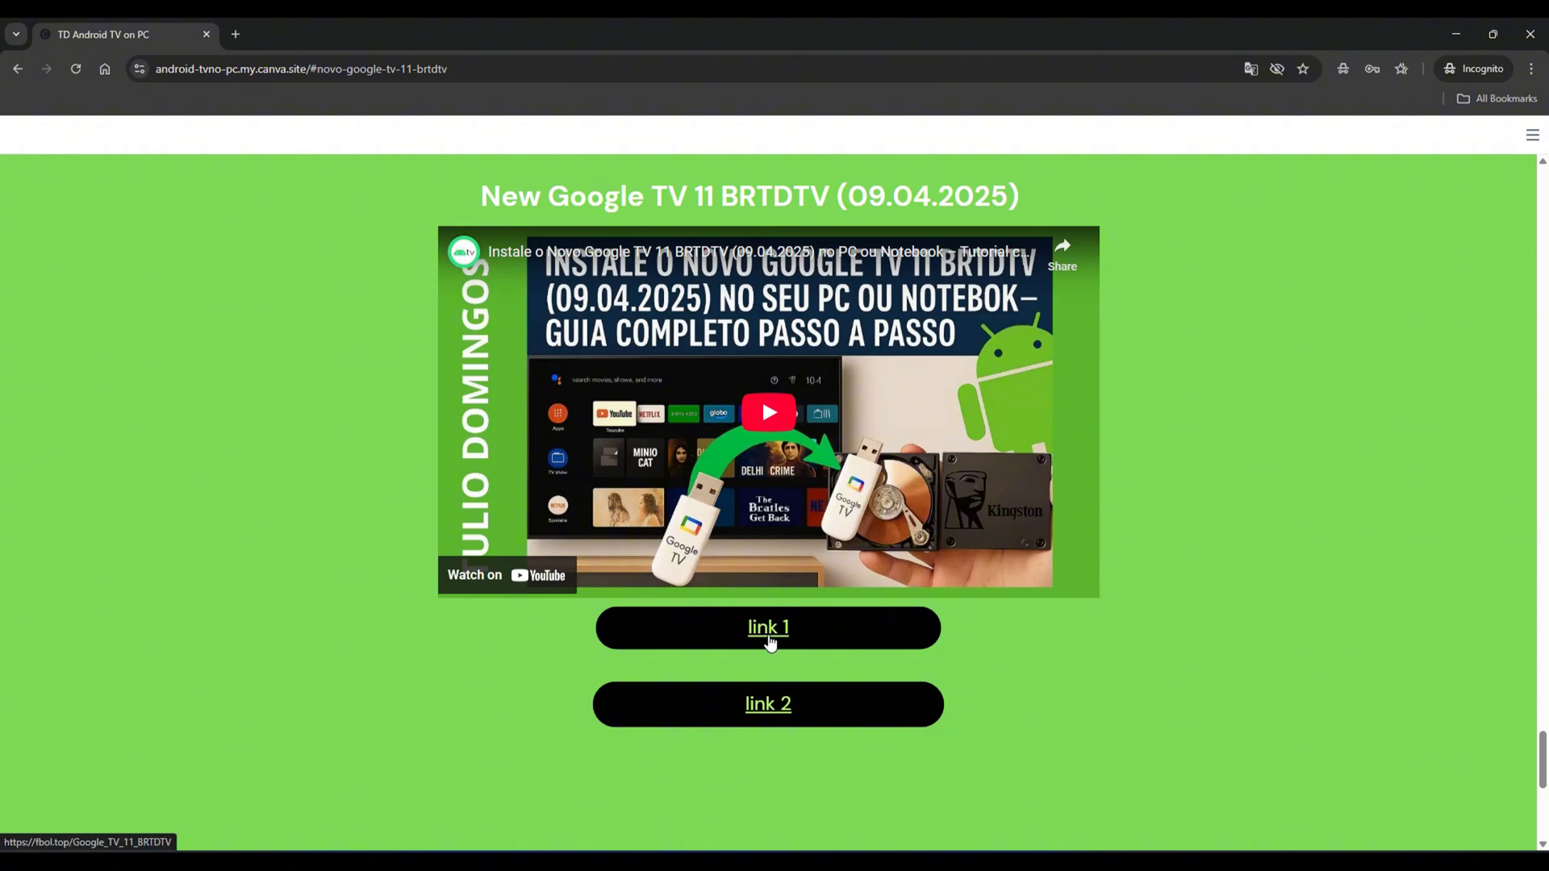
Step: Follow download link 1 through the shortener's first step, then close Chrome
click(768, 628)
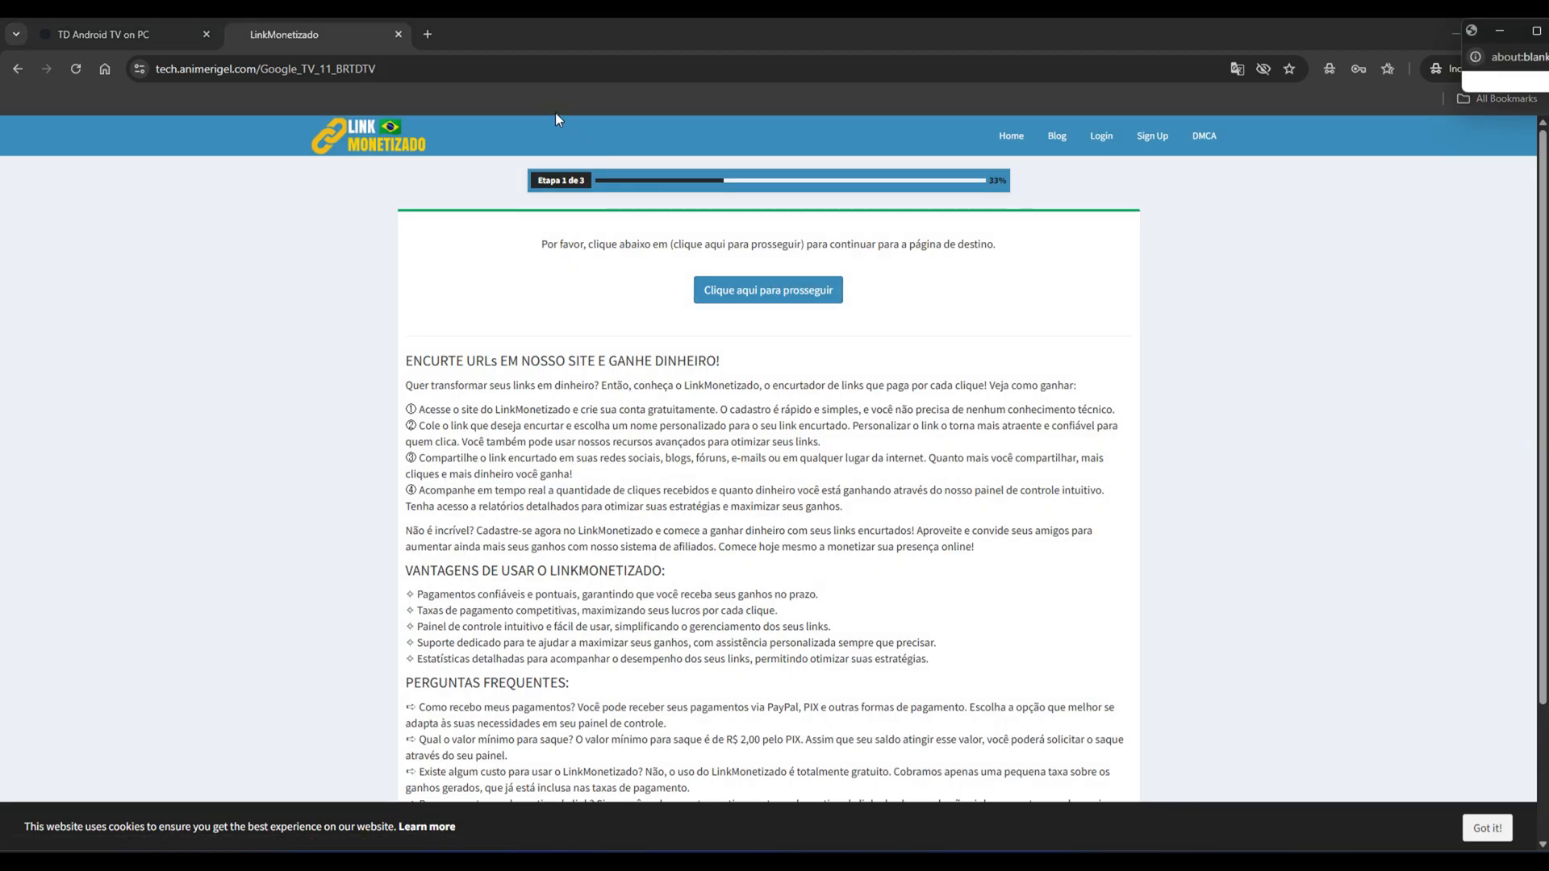
click(768, 289)
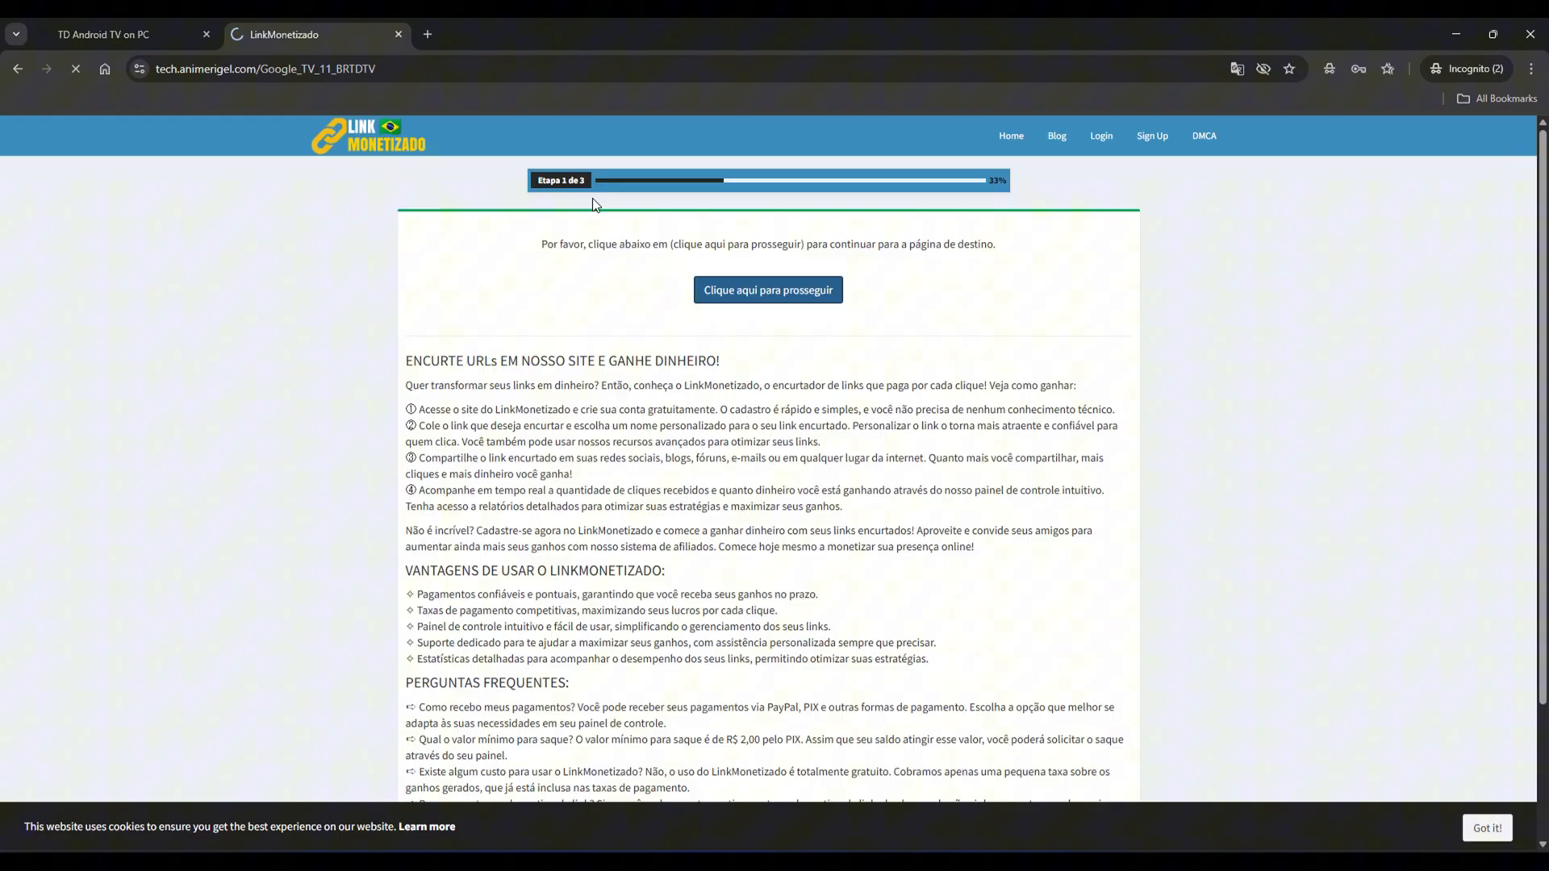
click(768, 288)
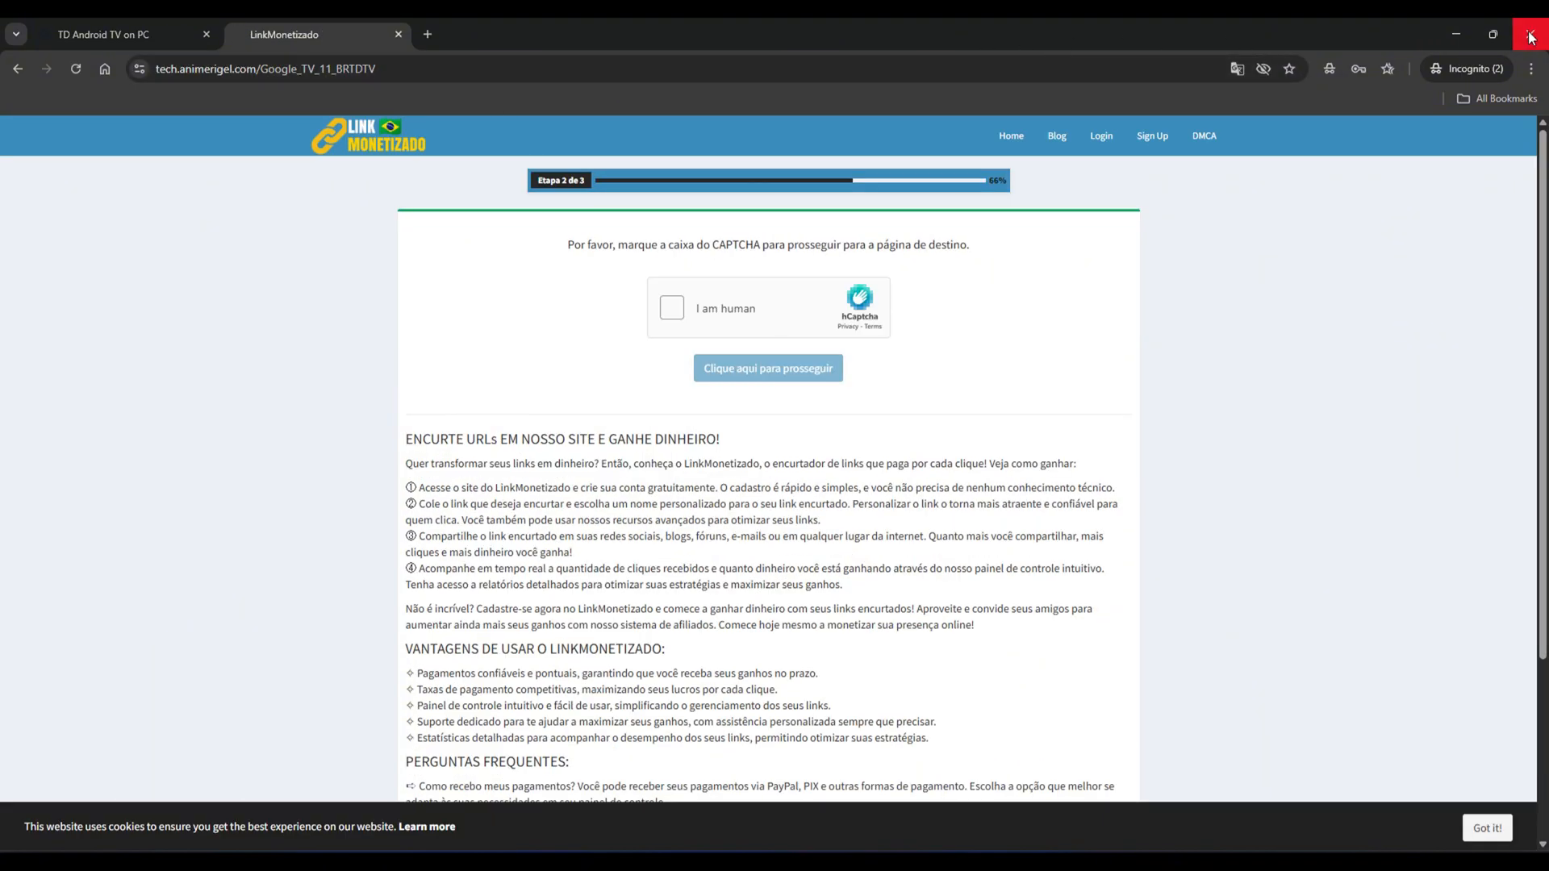
click(1530, 34)
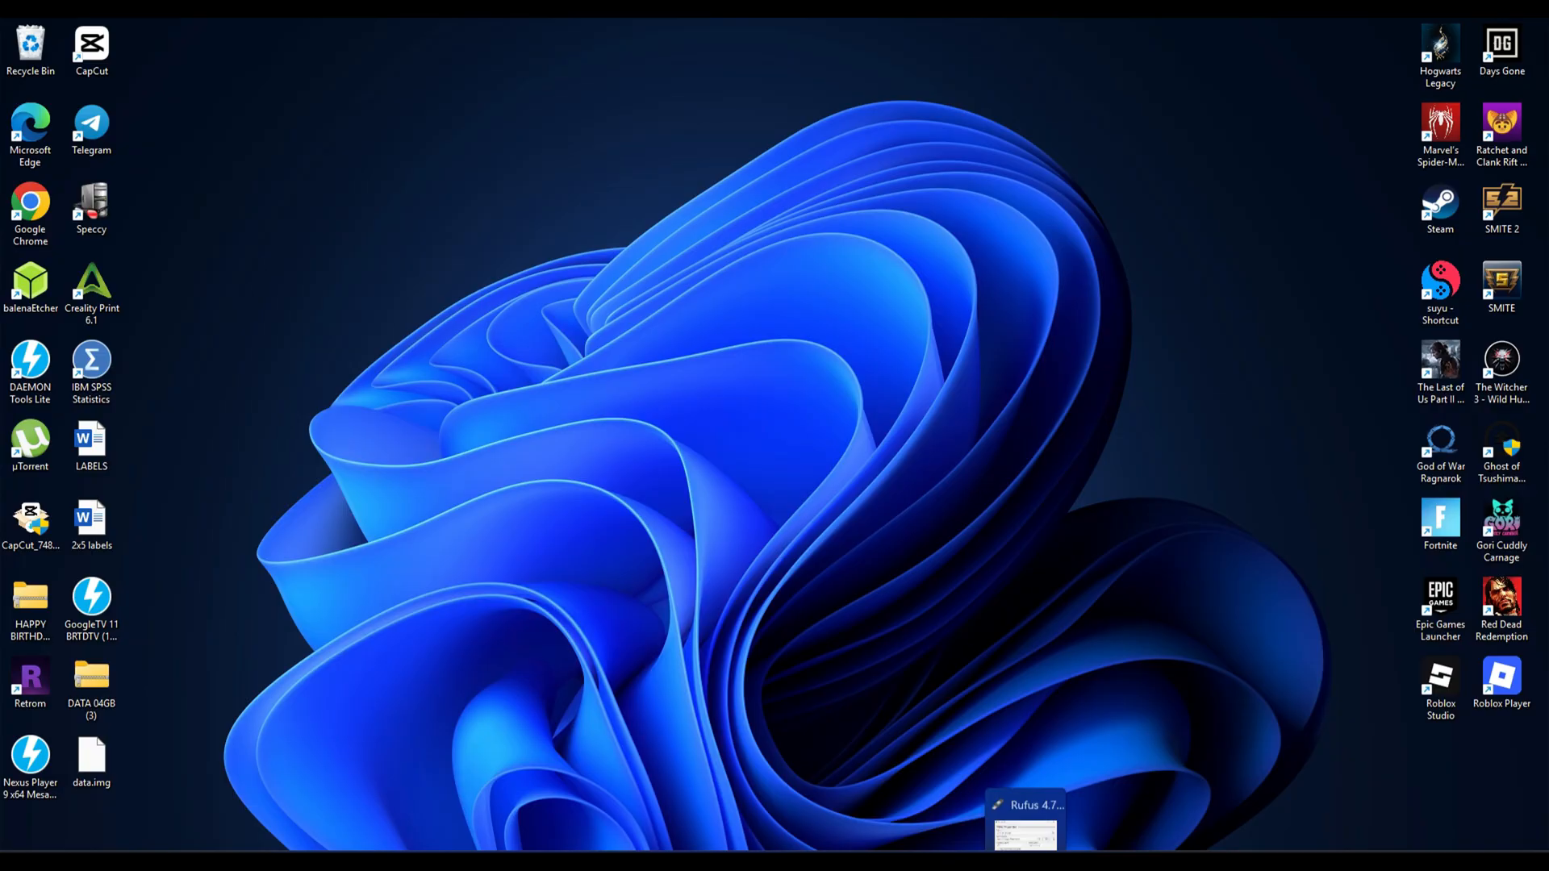
Step: Load the GoogleTV 11 BRTDTV ISO in Rufus and start writing it, accepting the revoked bootloader warning
click(1026, 820)
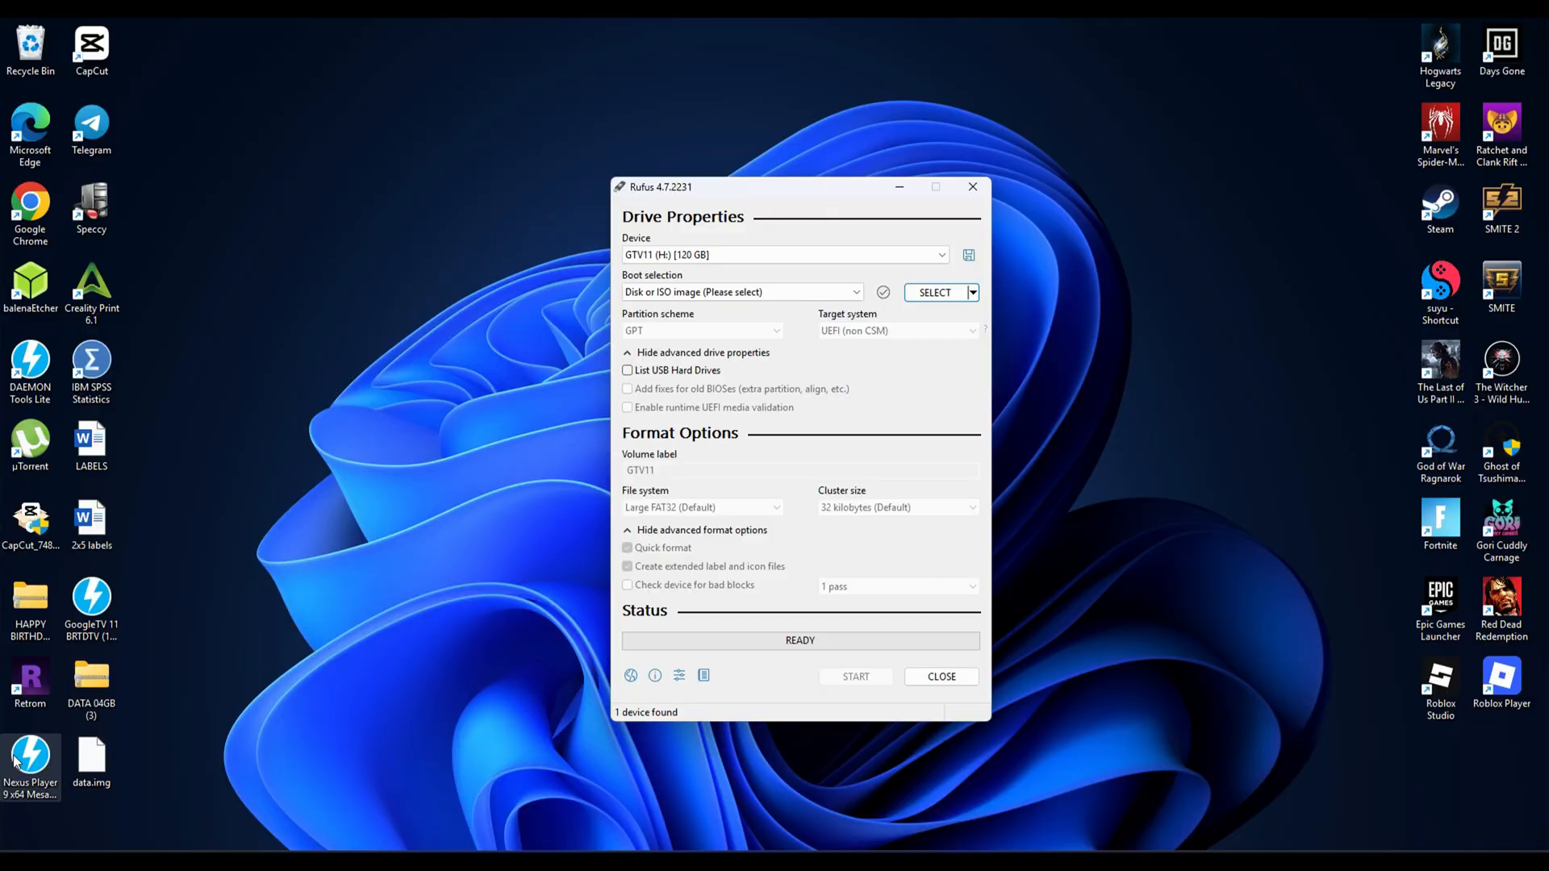
click(932, 292)
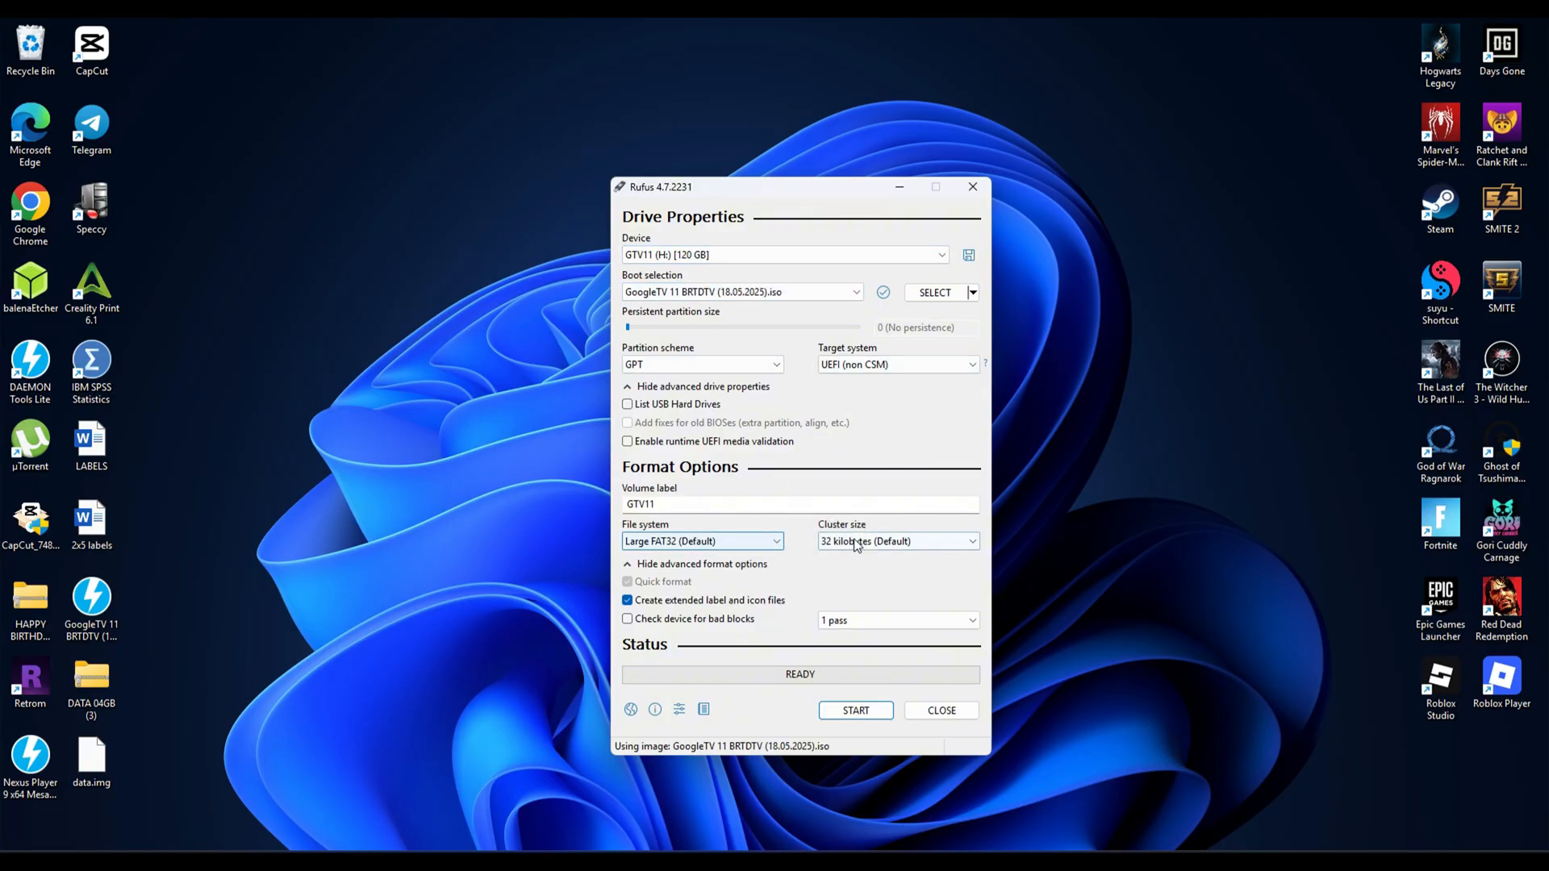
click(855, 710)
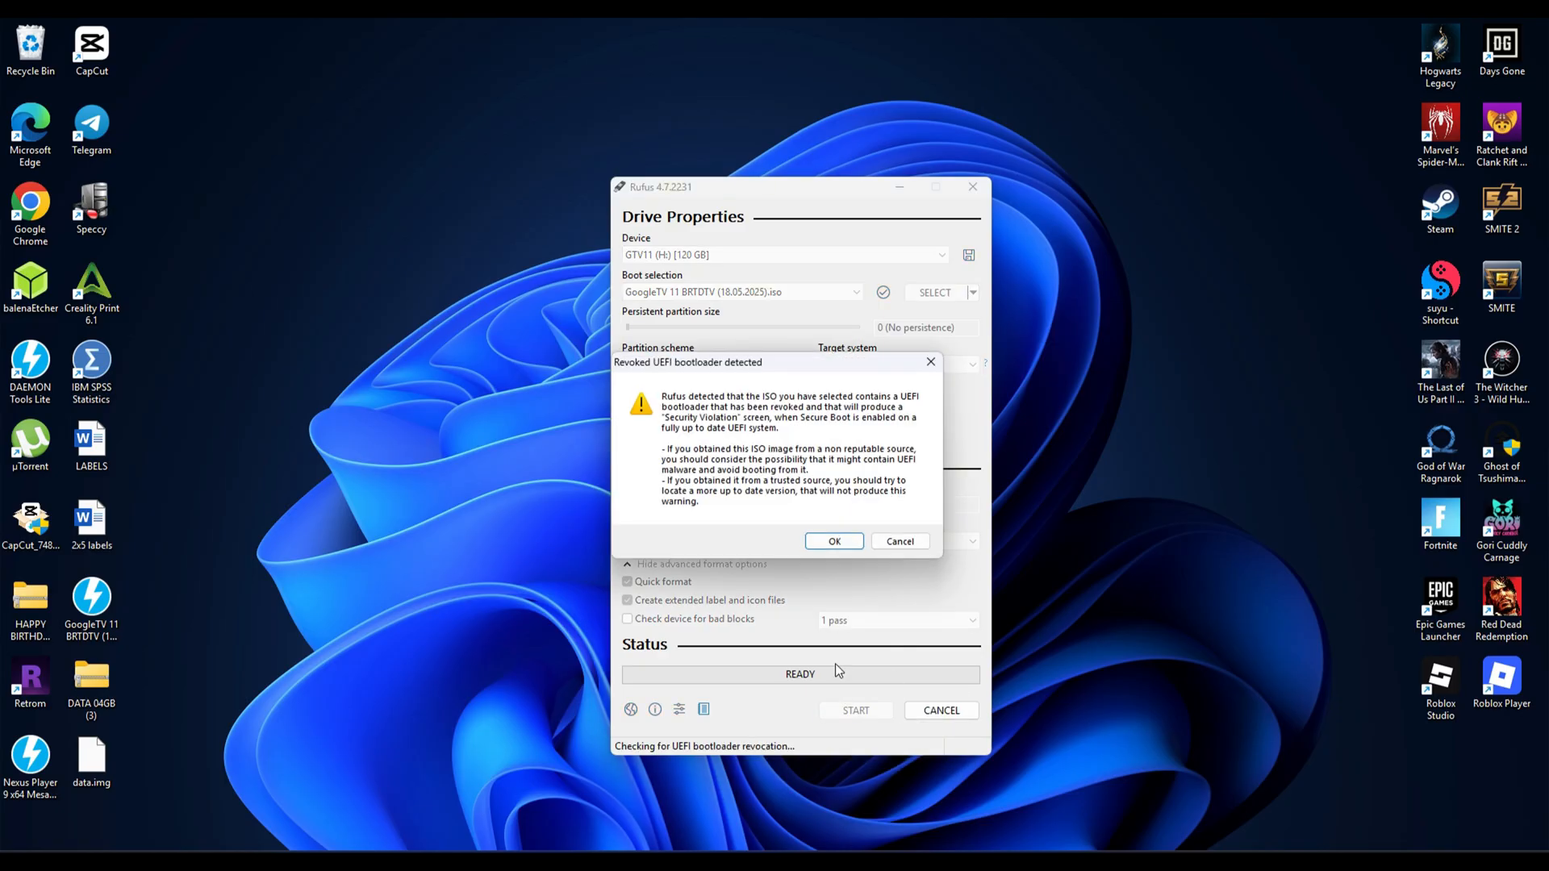
click(835, 543)
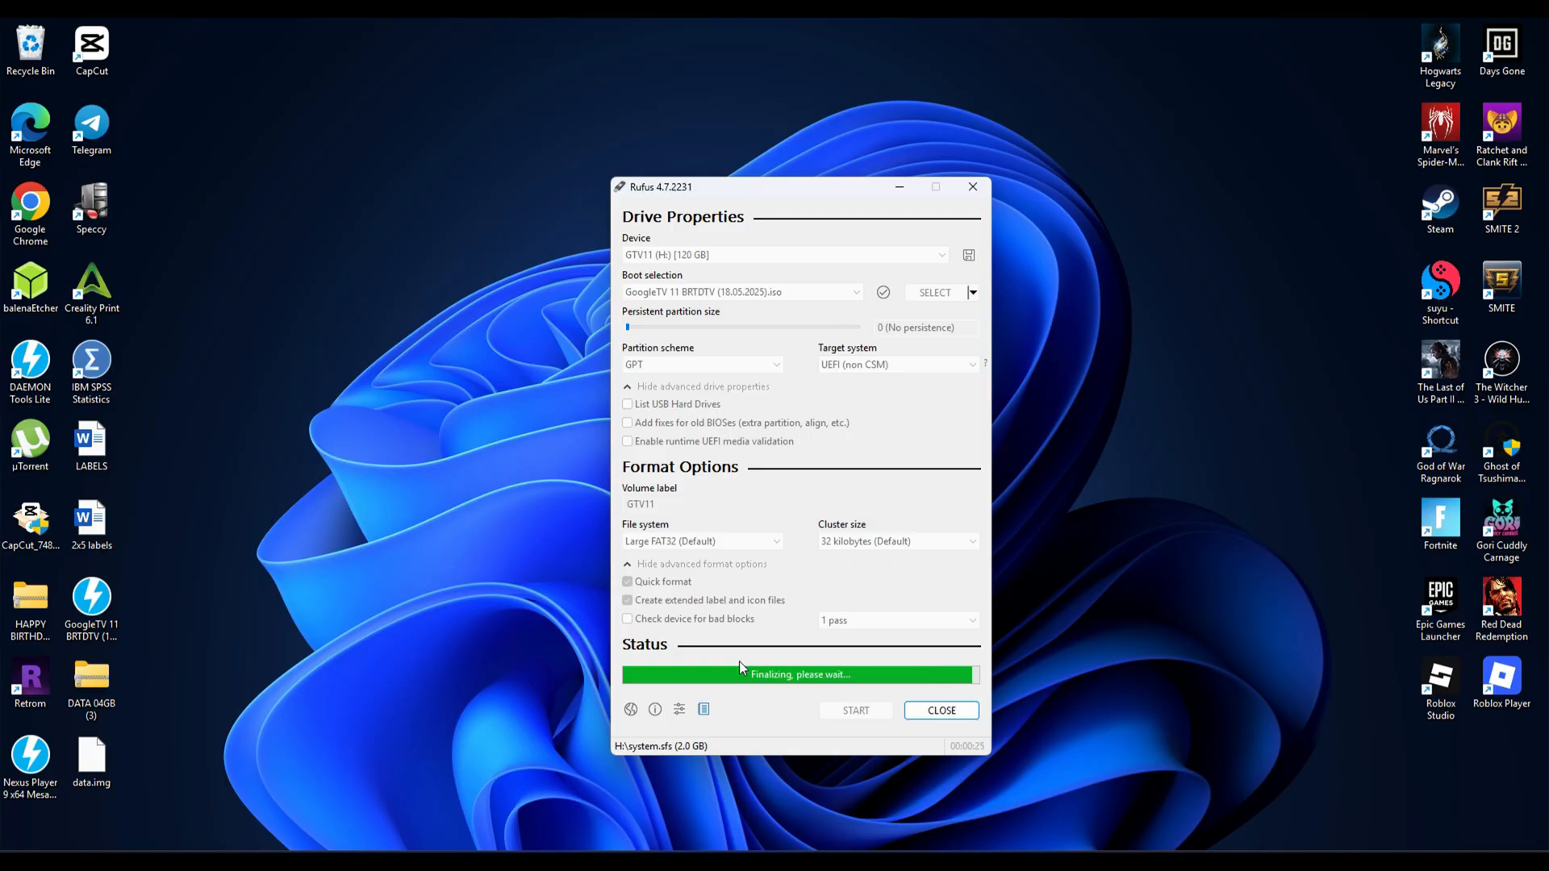
Step: Extract the DATA 04GB (3) zip from the desktop onto the H:\ GTV11 drive
click(939, 710)
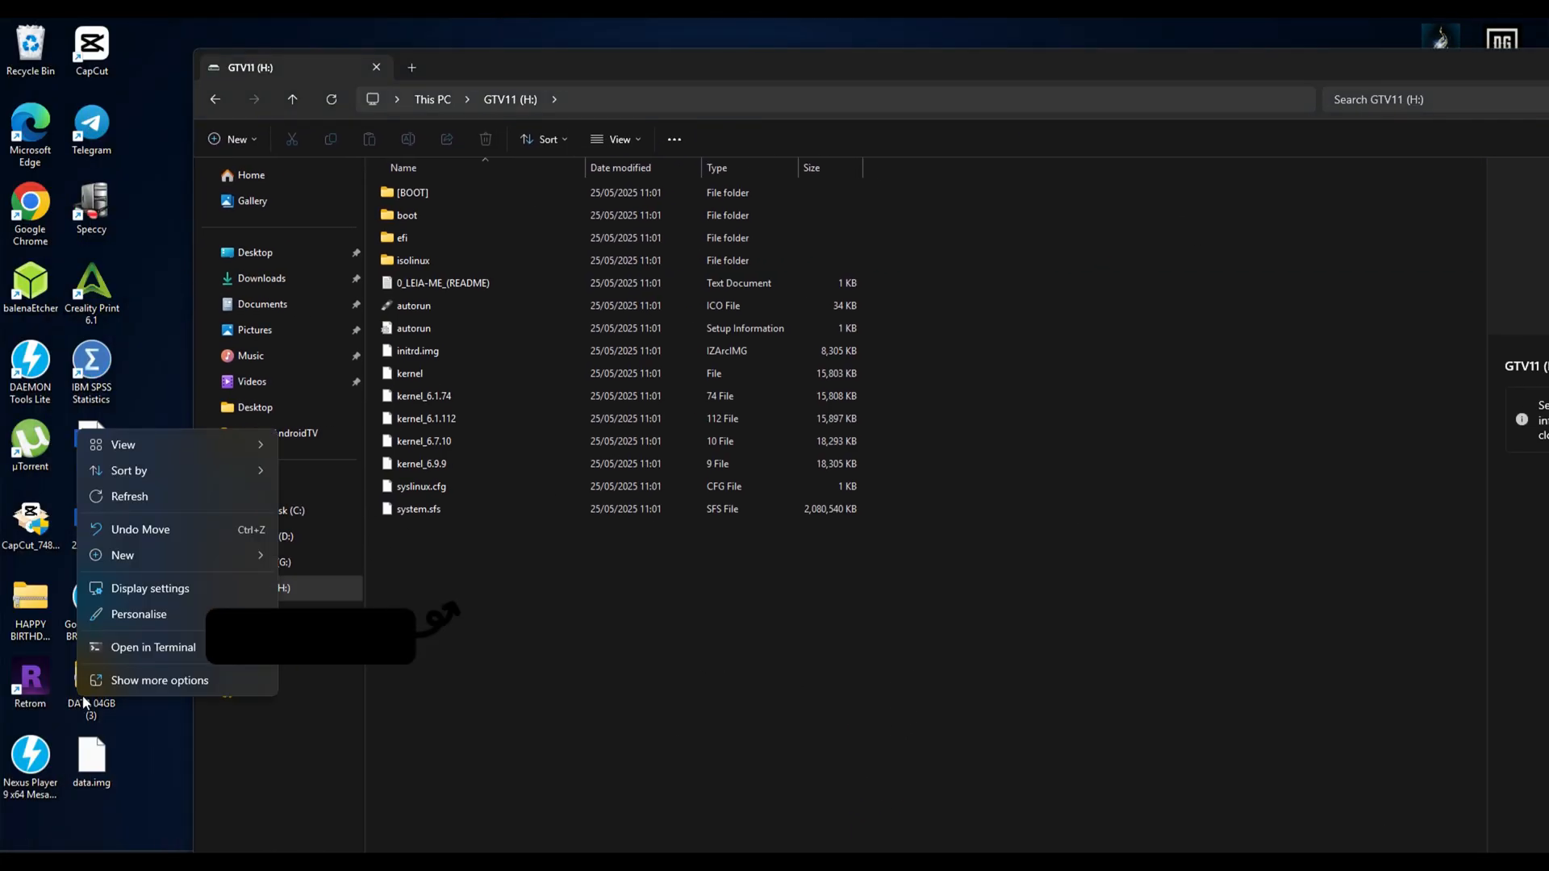
mouse_move(126, 719)
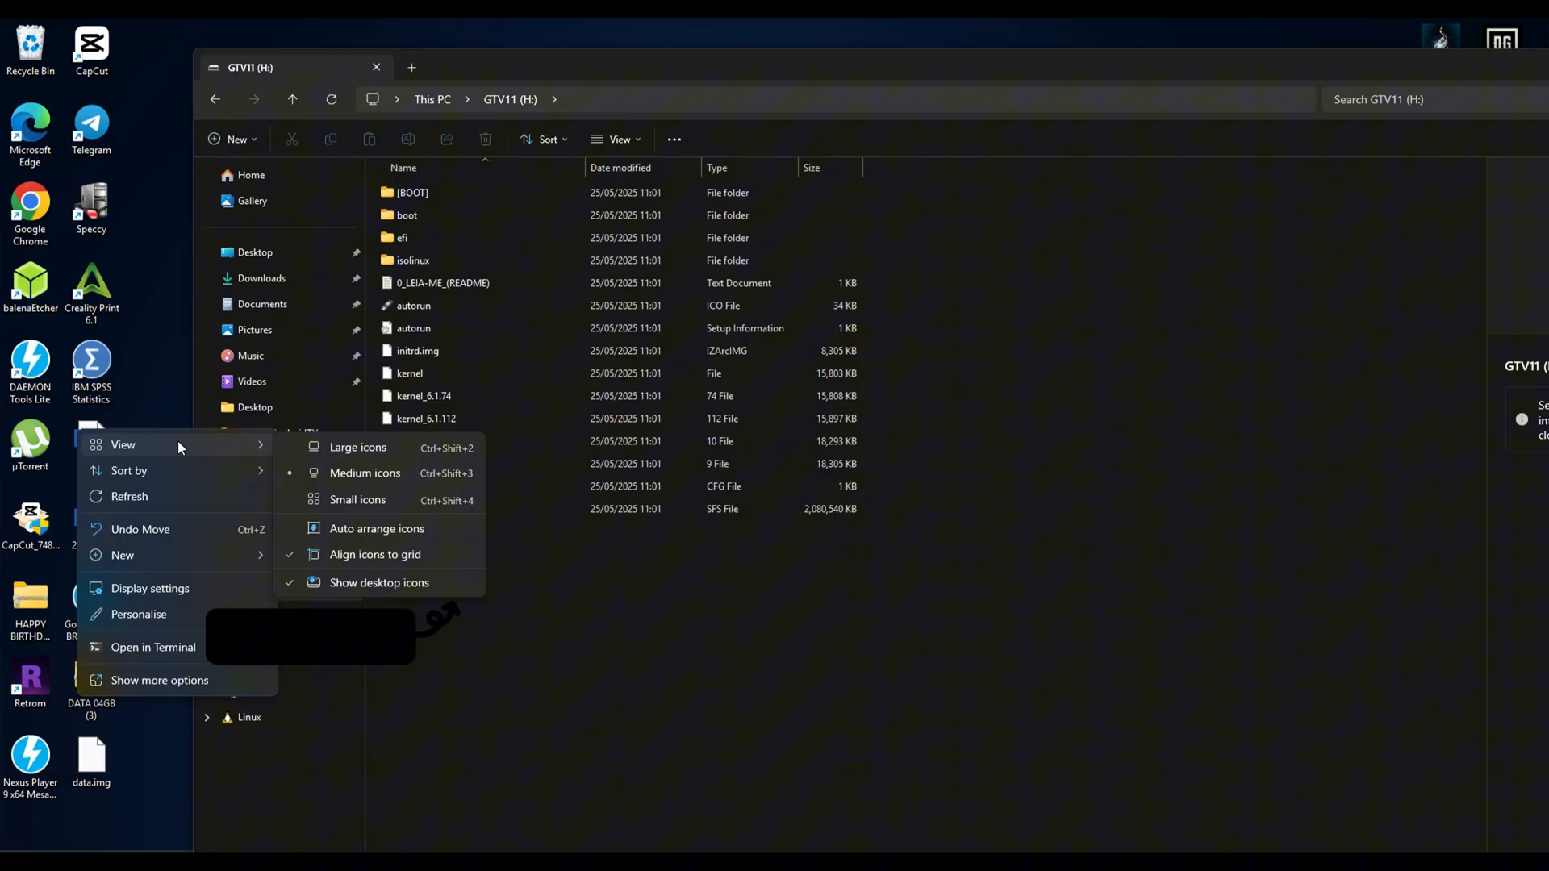
right_click(91, 680)
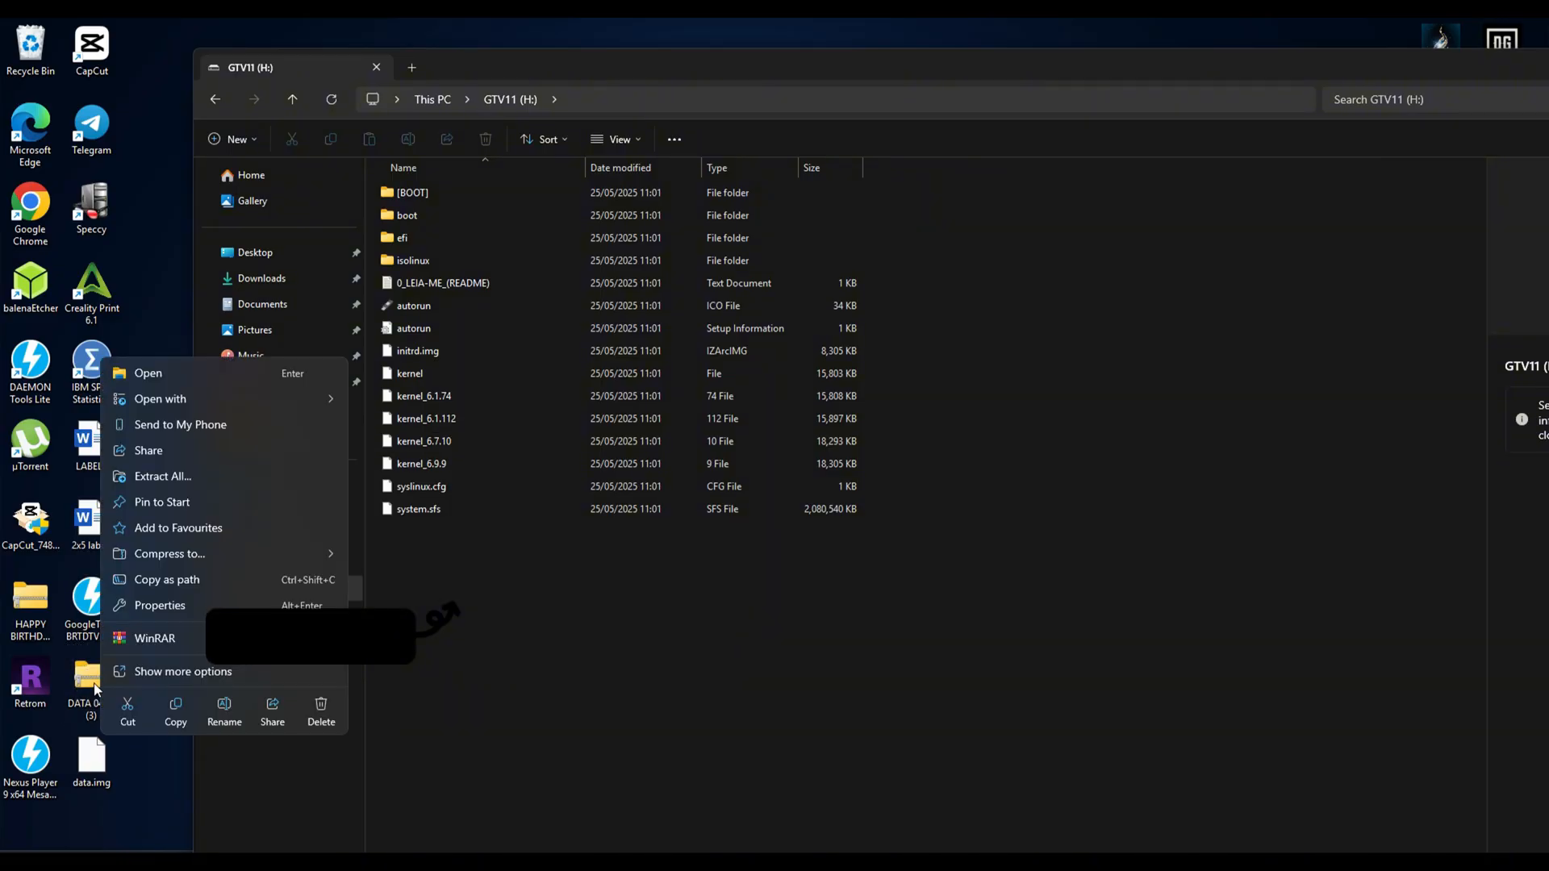
click(161, 476)
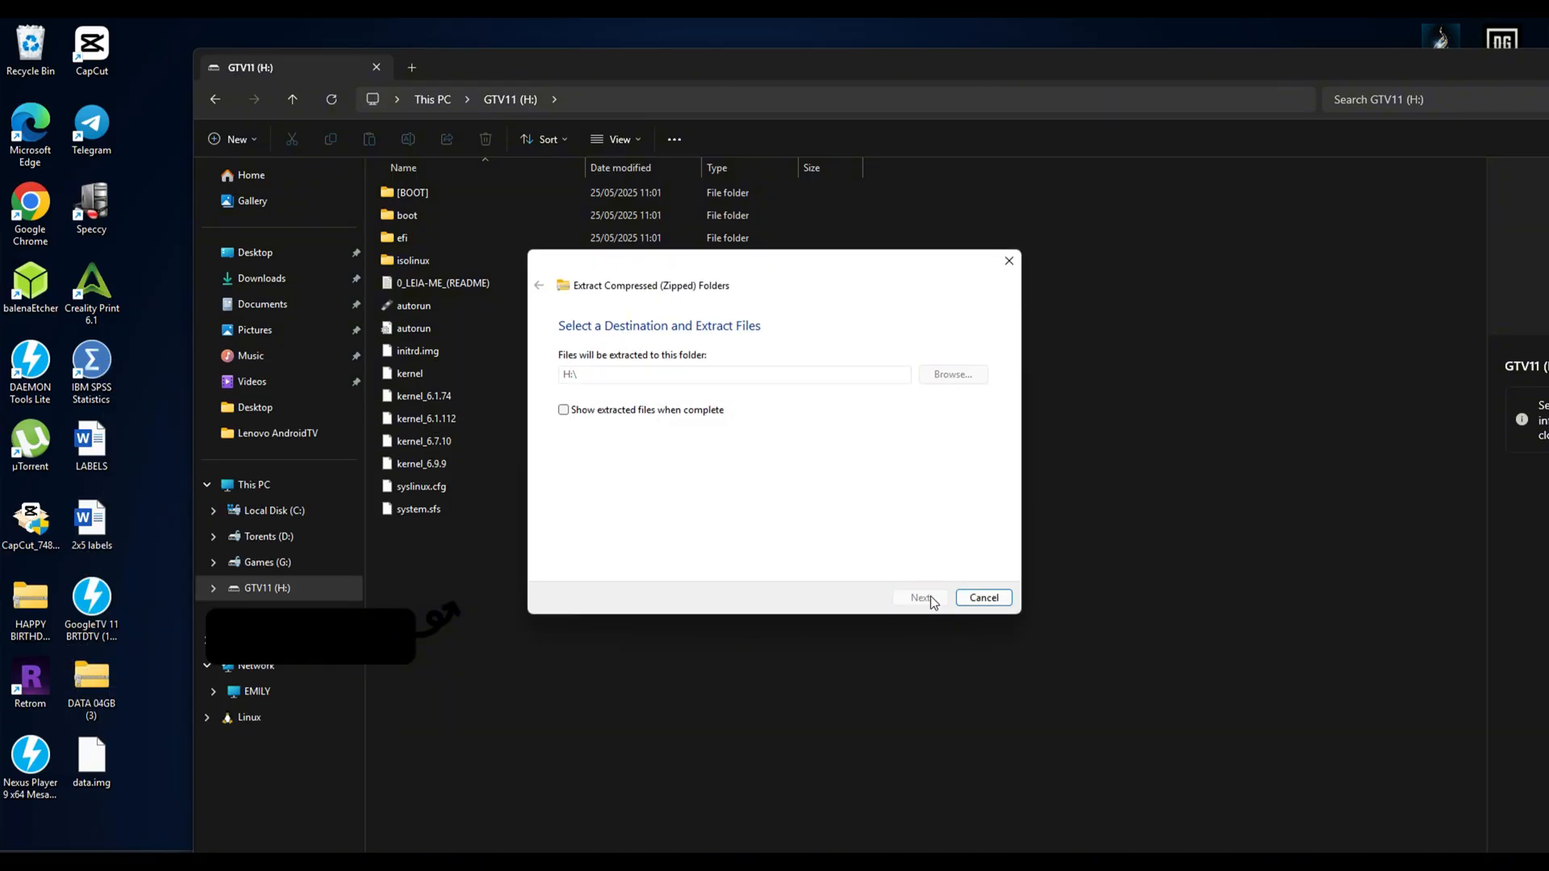
click(918, 597)
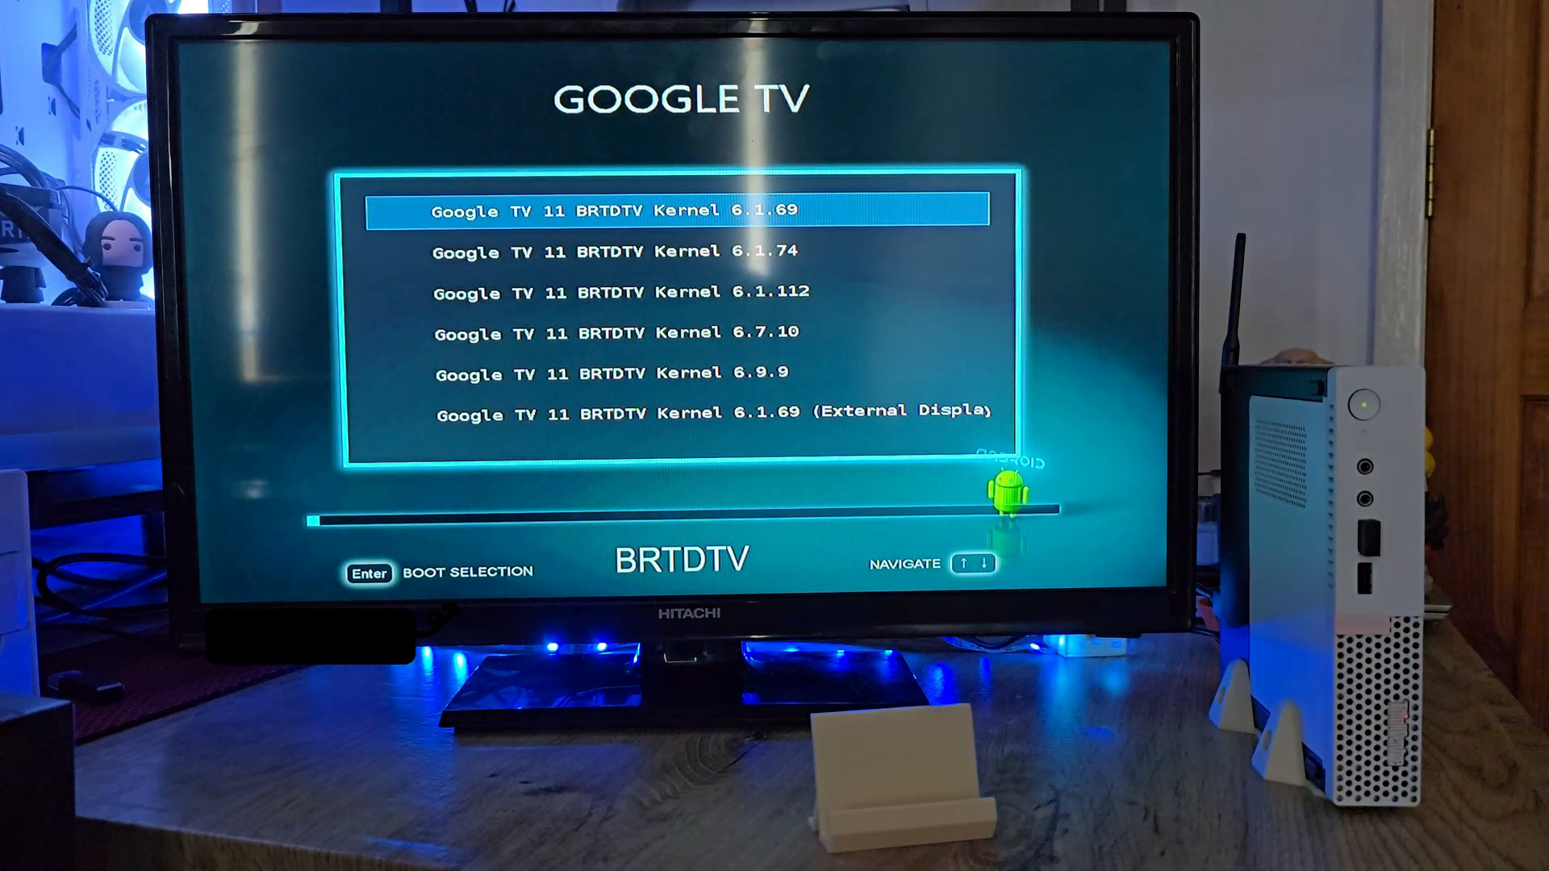
Step: Move through the GRUB kernel entries to the External Display boot entry
key(Down)
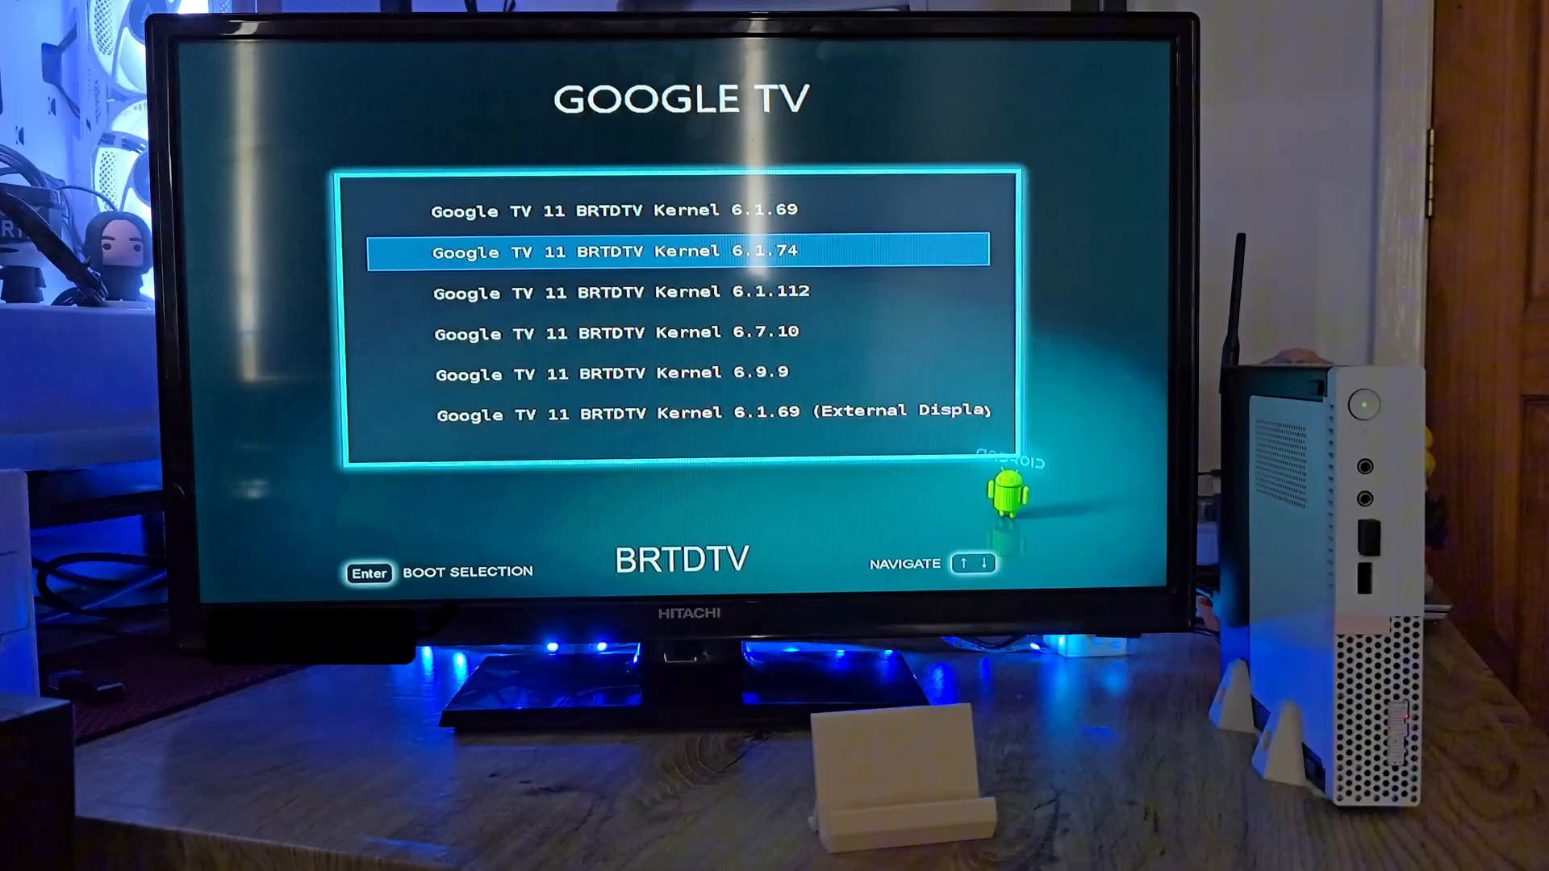
key(Down)
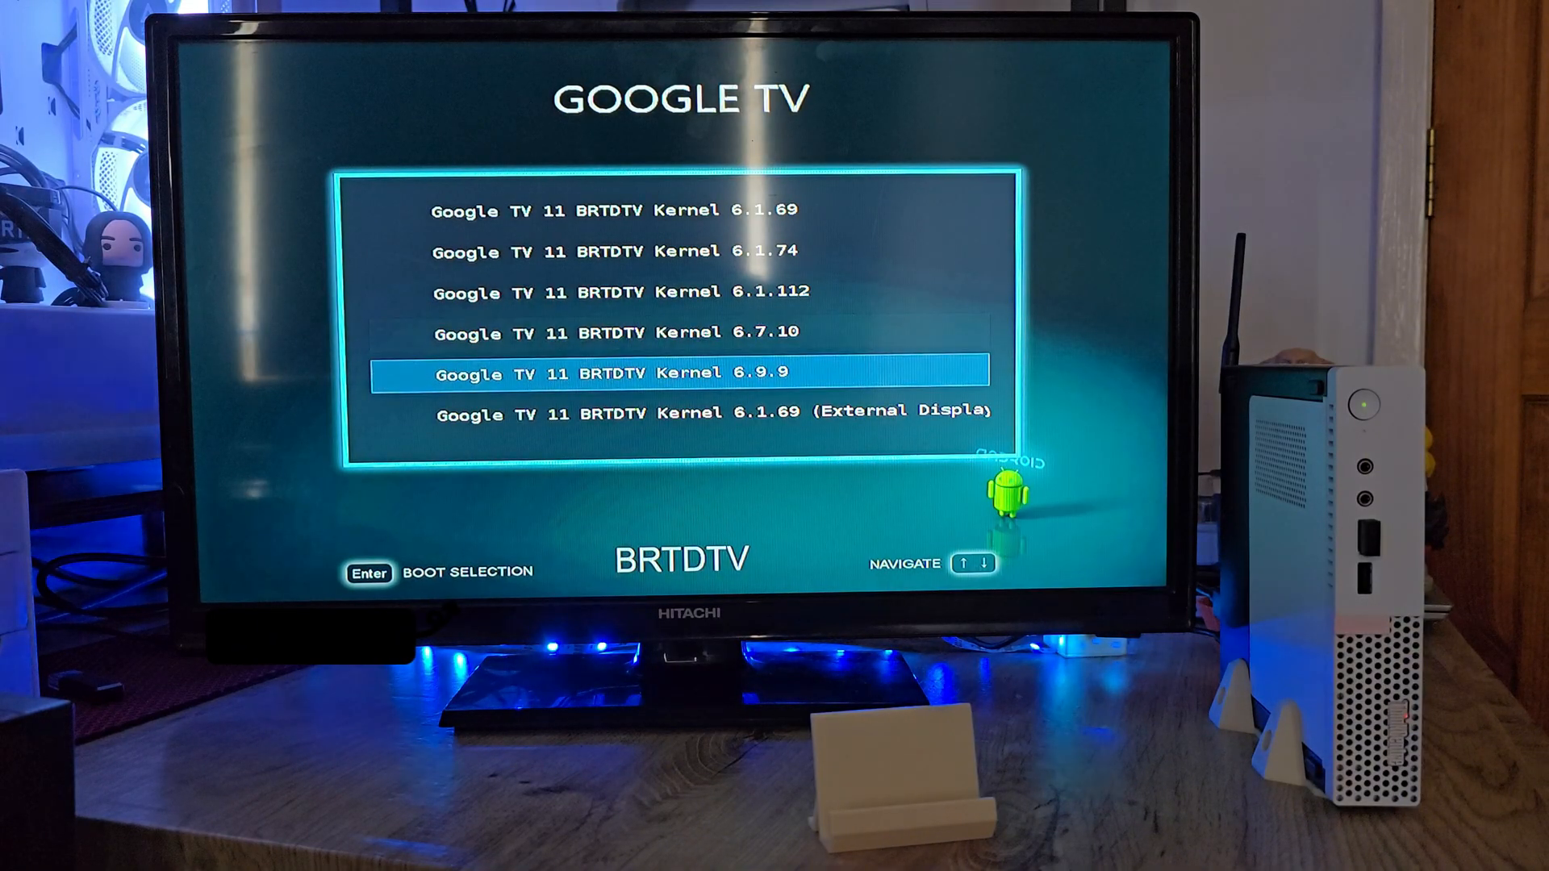
key(down)
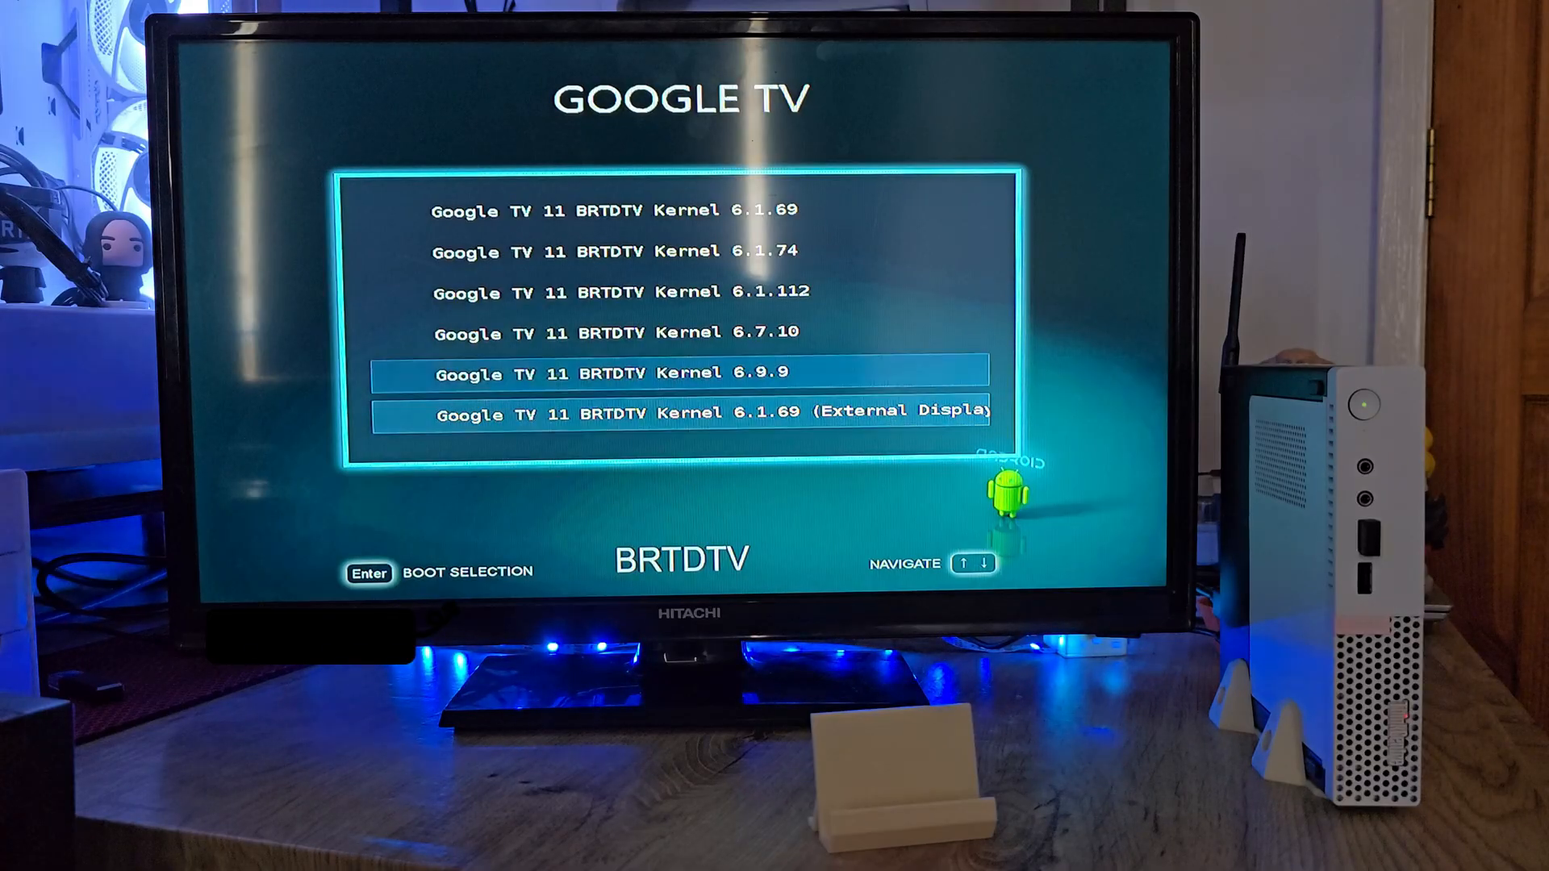
key(Up)
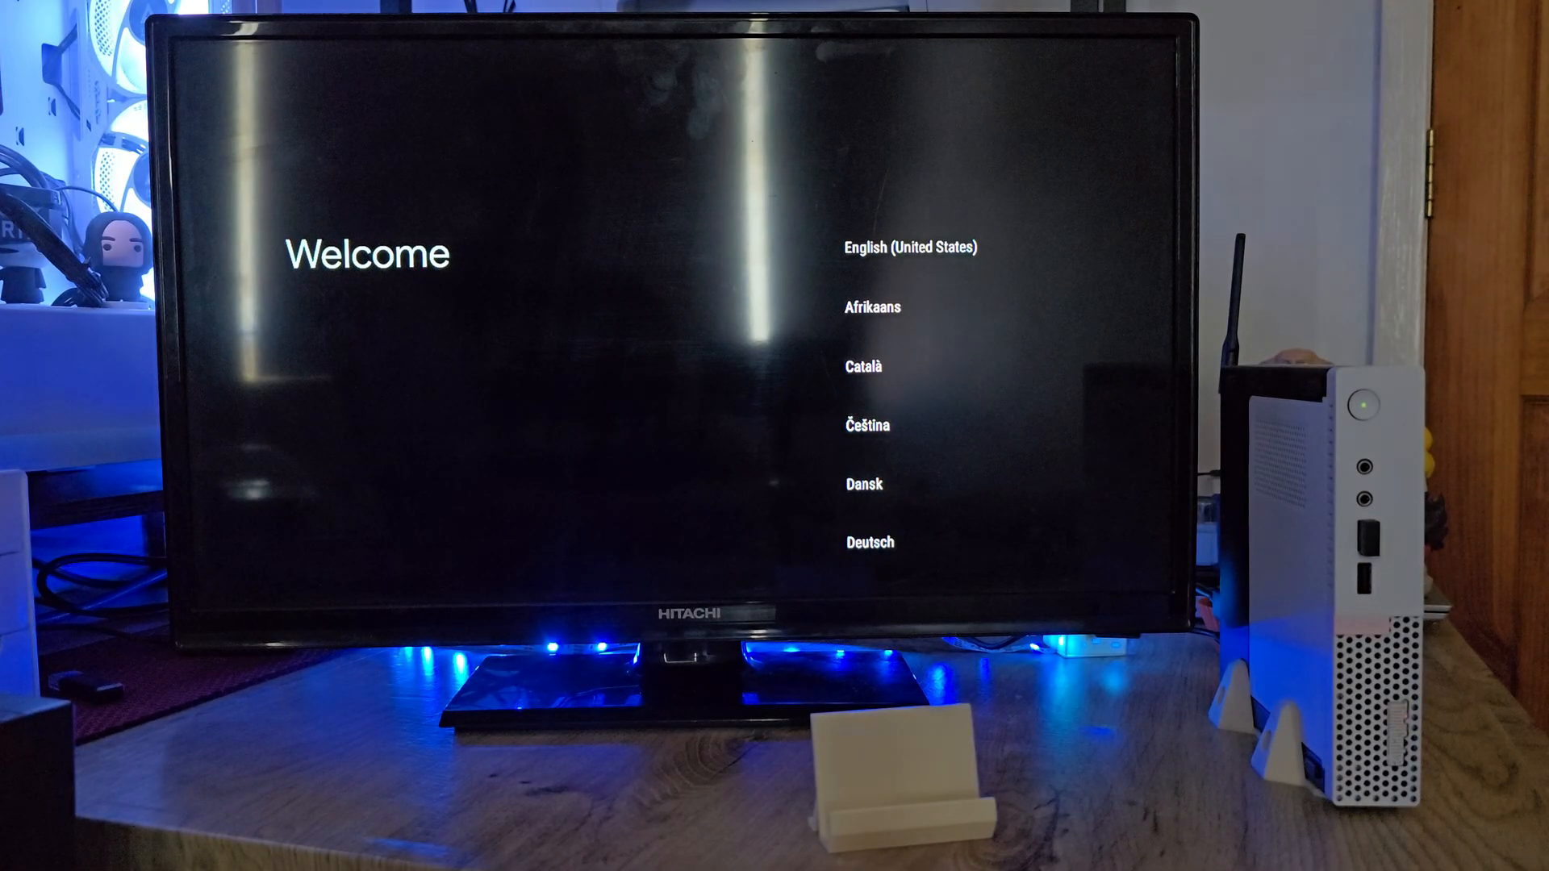
Step: Pick a setup language from the Welcome list and continue past the Google sign-in offer
click(947, 247)
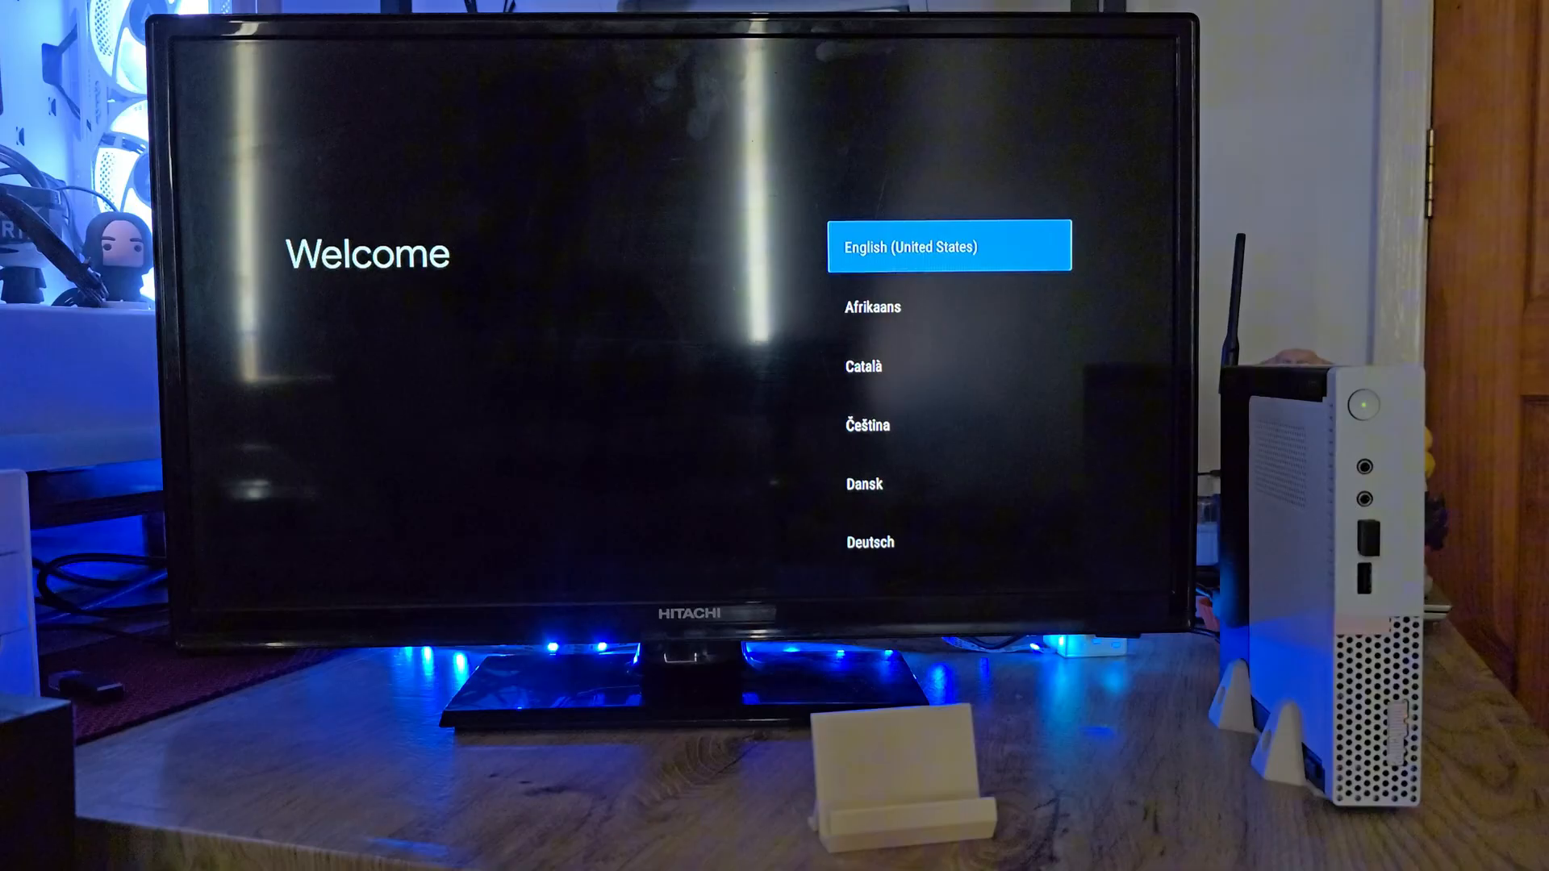
scroll(down, 3)
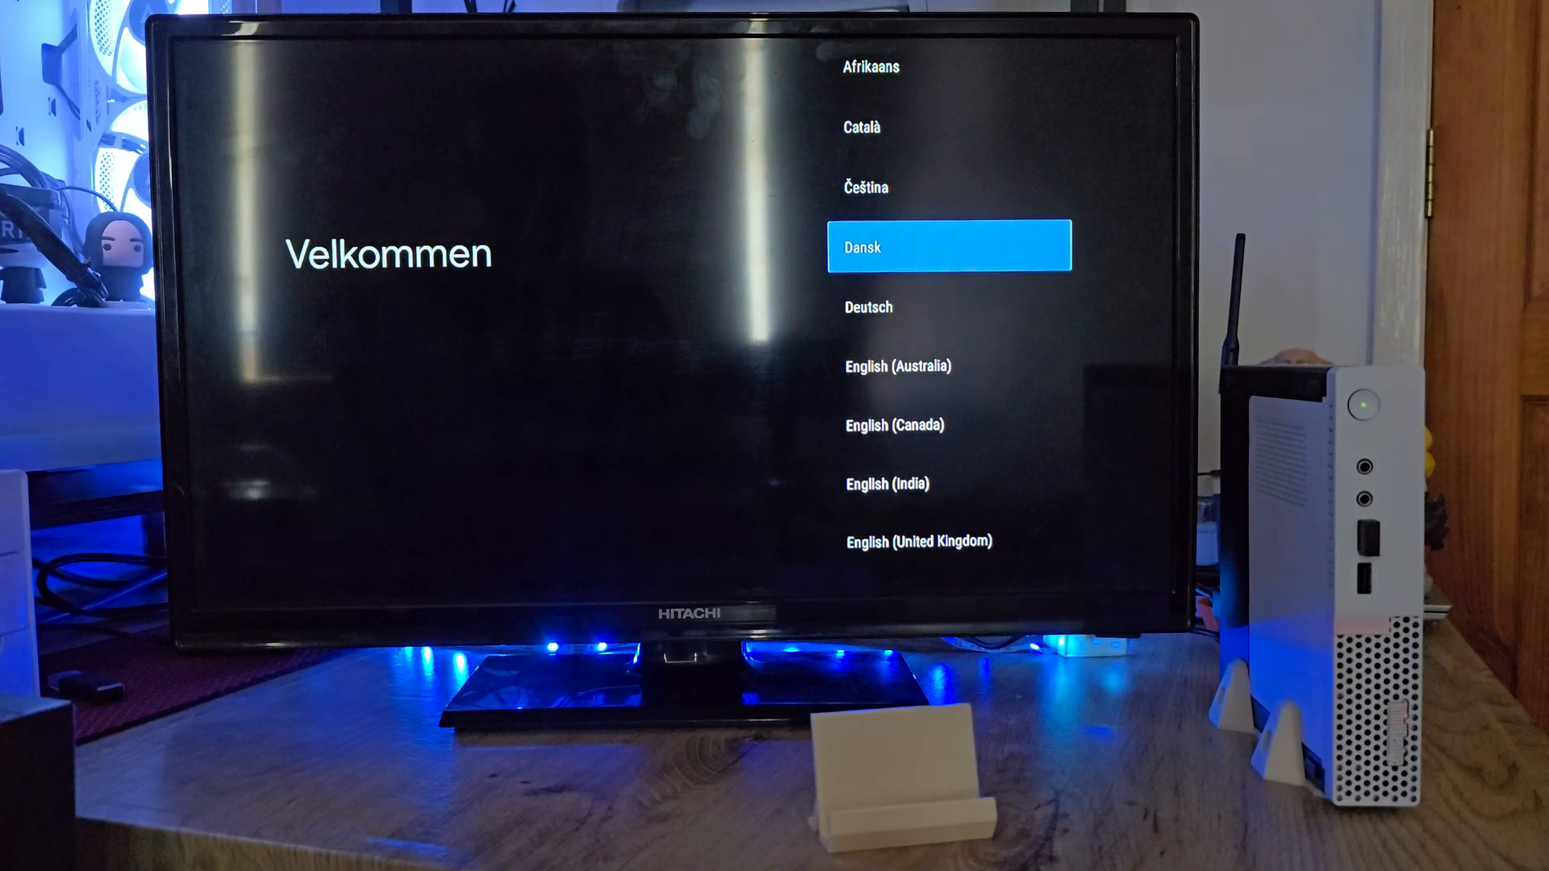
scroll(down, 3)
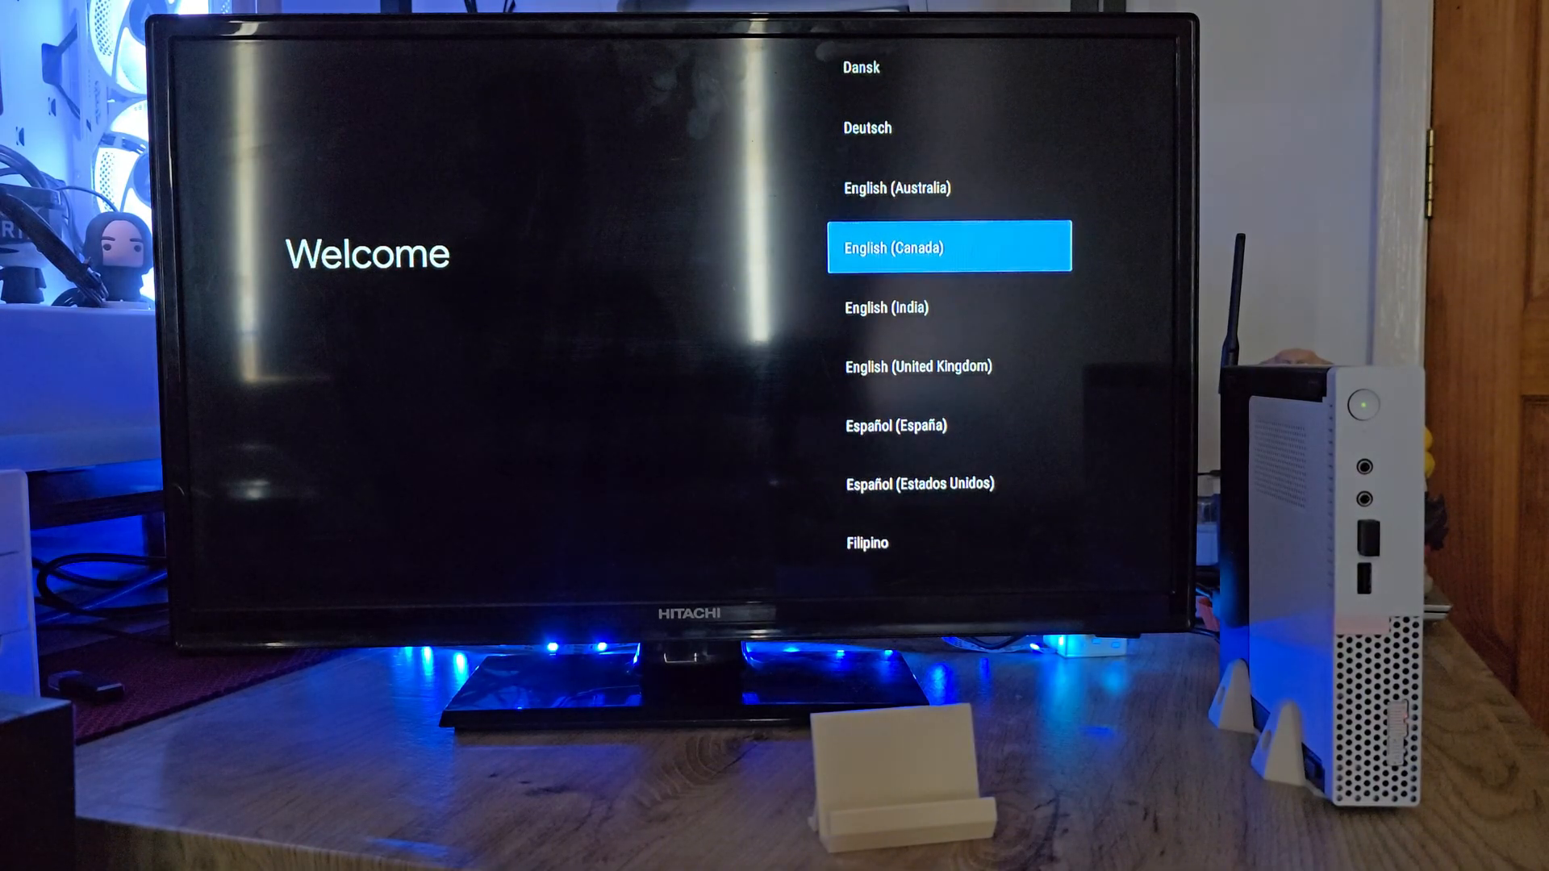
scroll(down, 3)
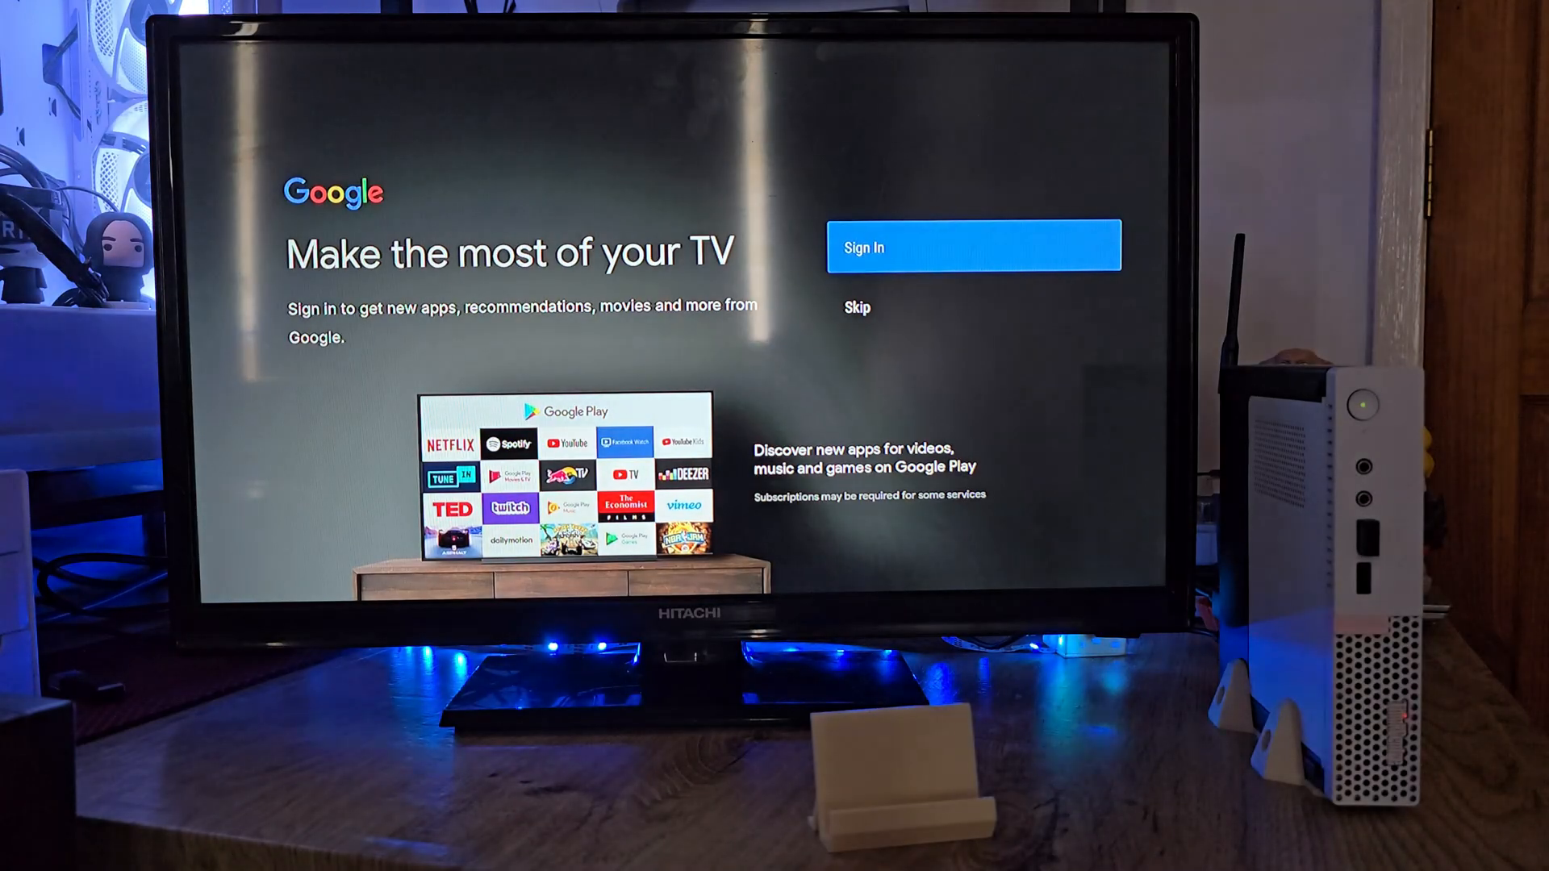
click(971, 245)
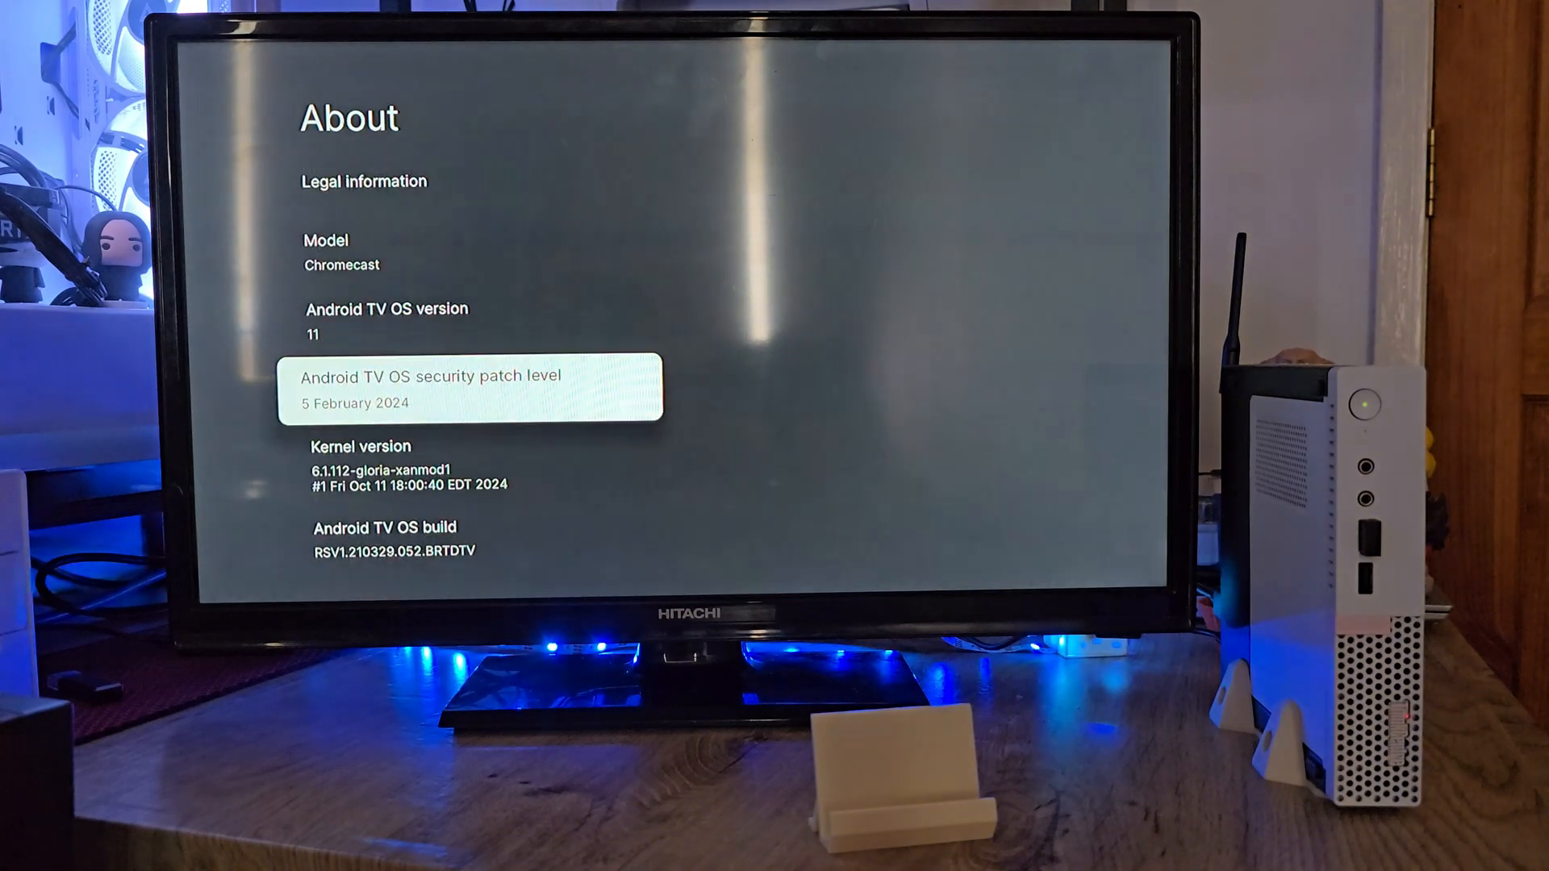
Step: Scroll the Settings About screen to view the OS version and build details
scroll(down, 3)
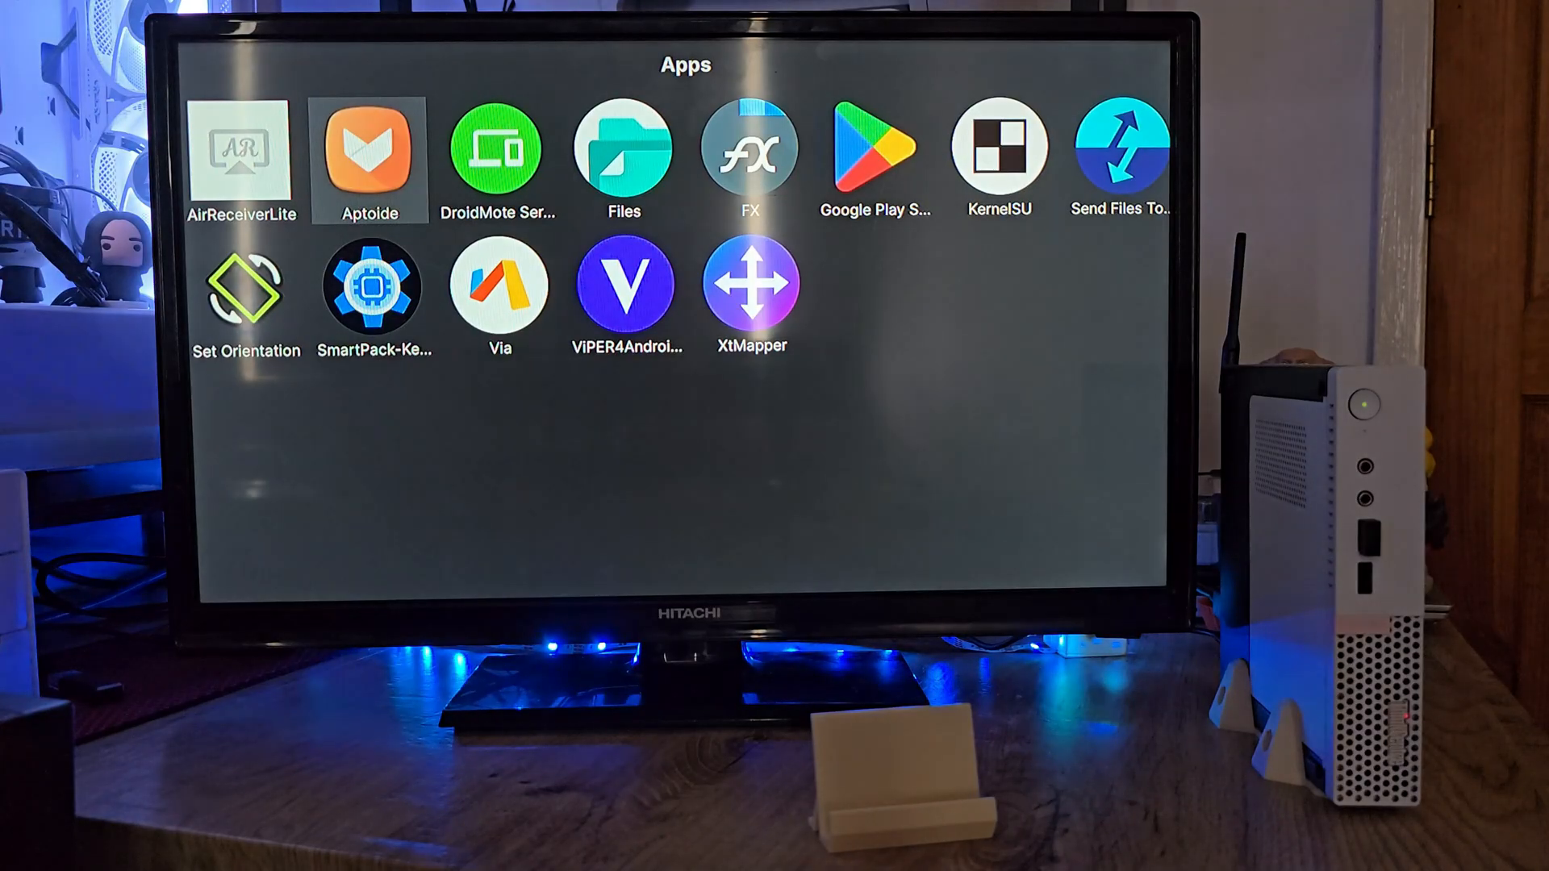
Step: Search Google Play for 'jellyfin' and install Jellyfin for Android TV
click(873, 158)
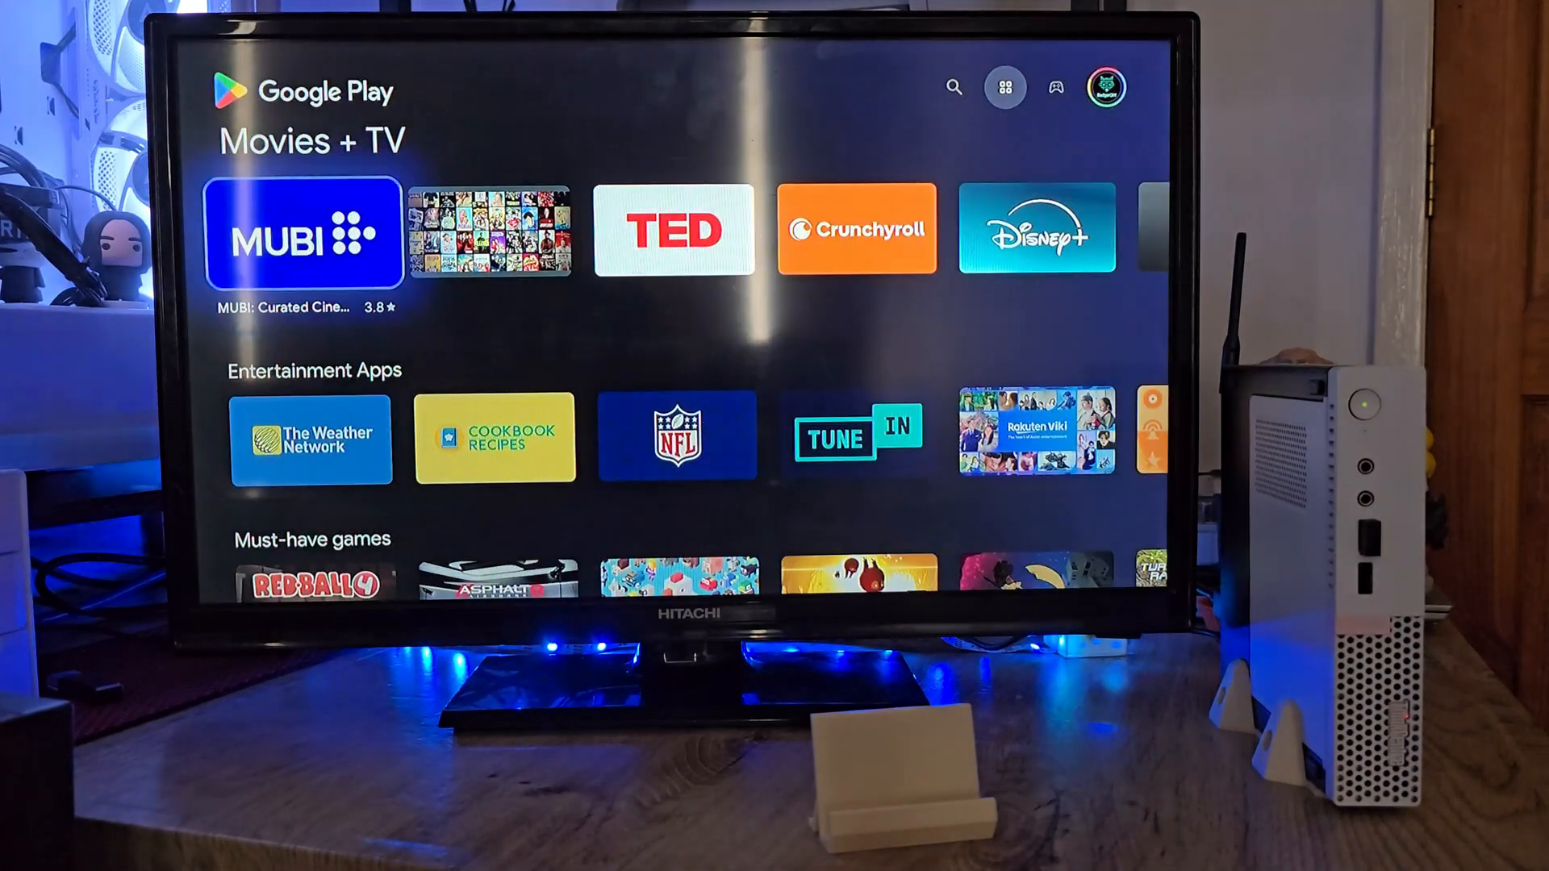
click(954, 87)
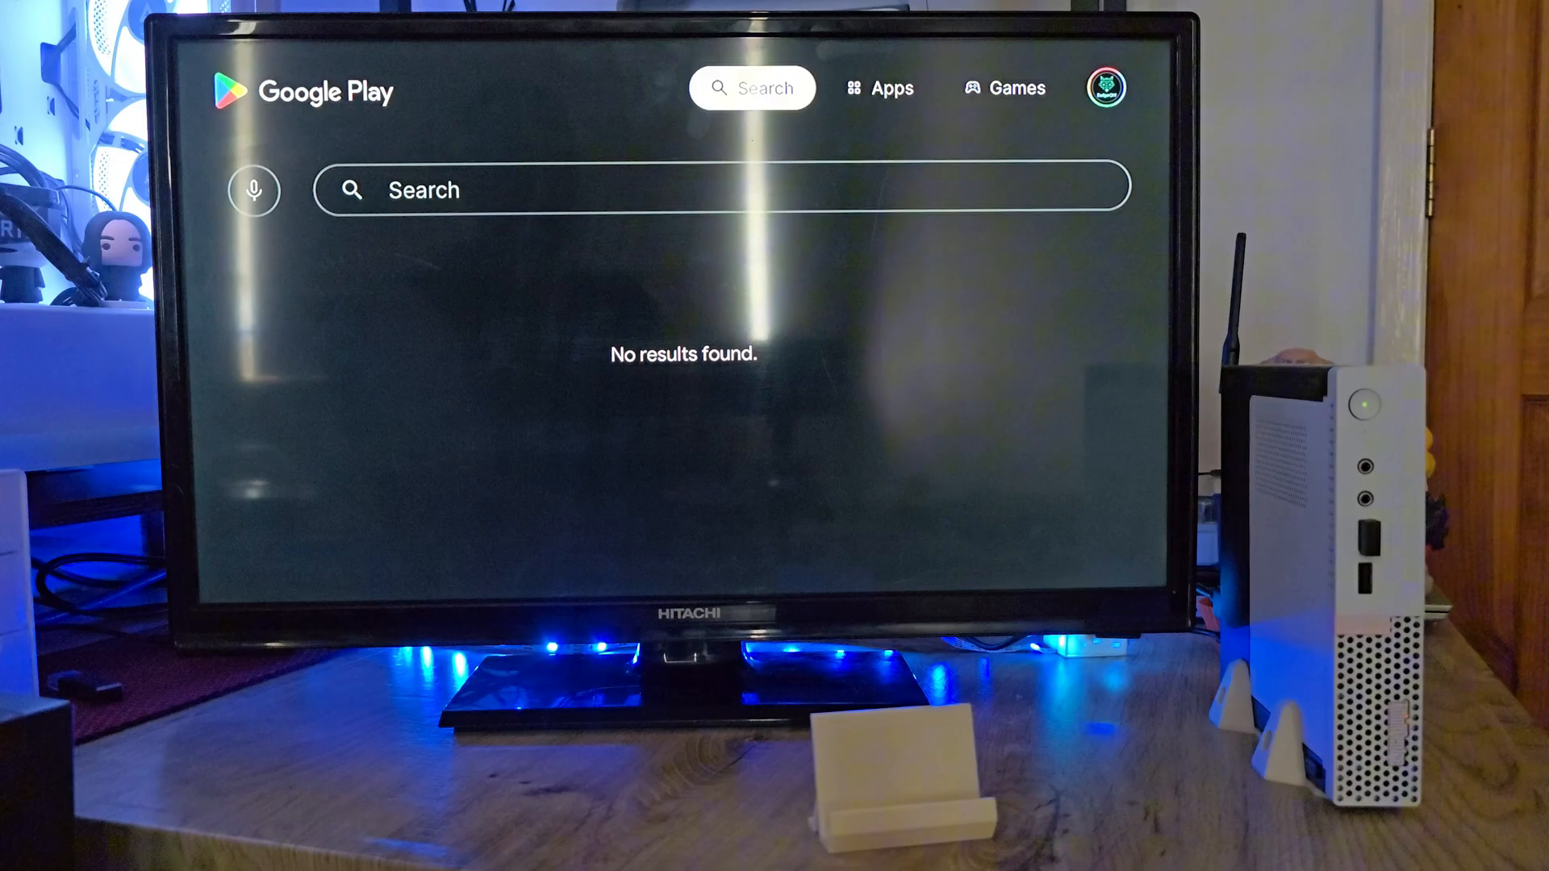
text(youtu)
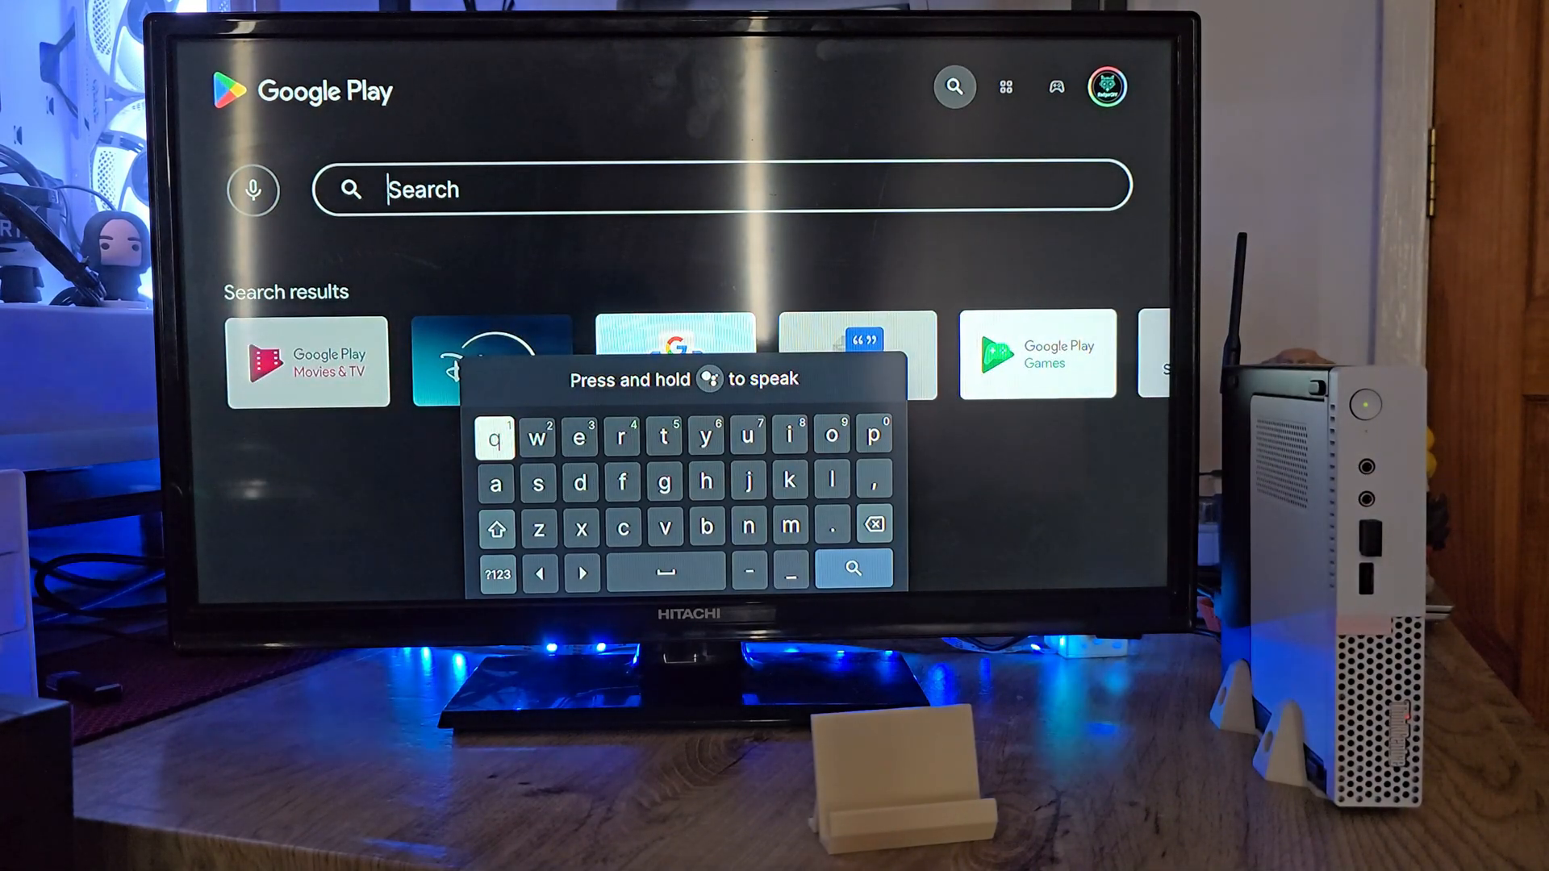
text(jellyfin)
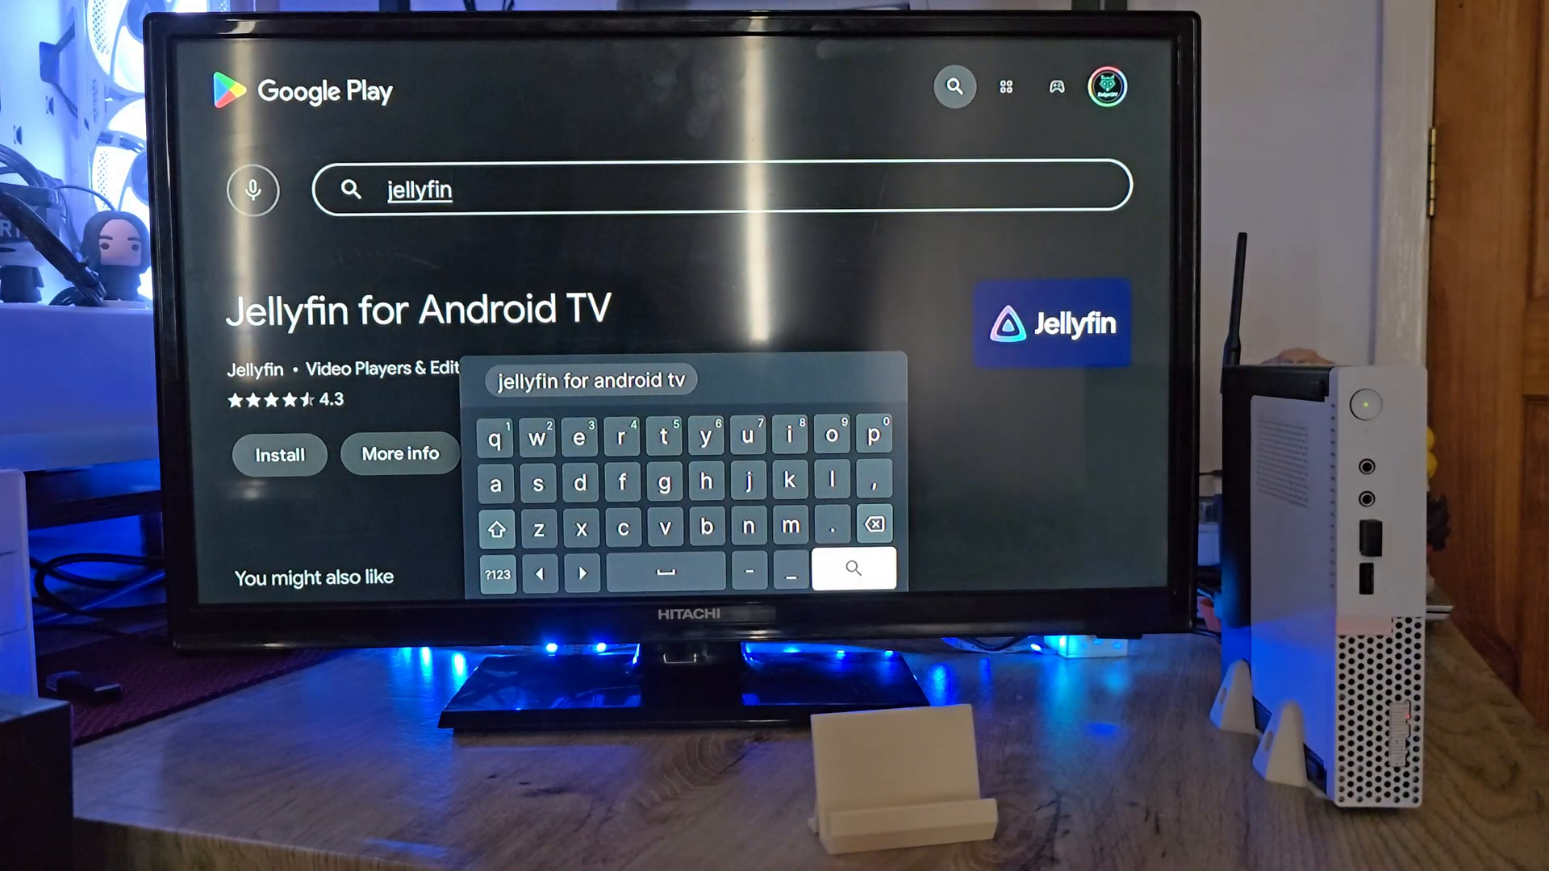
click(279, 455)
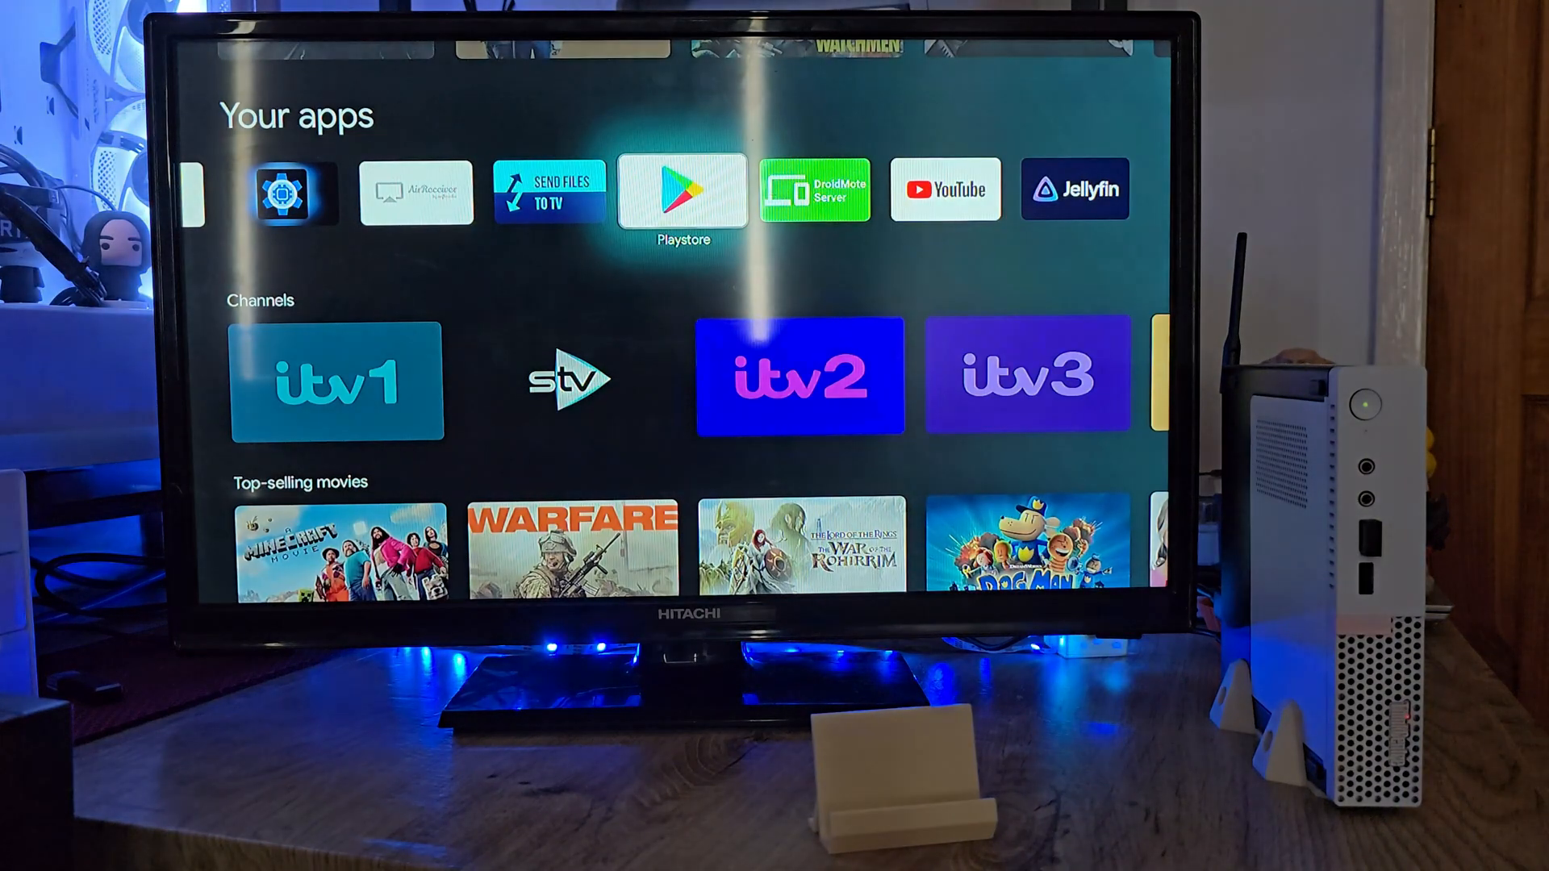
Step: Scroll the Your apps row and bring up the full Apps list to reach Jellyfin
scroll(left, 3)
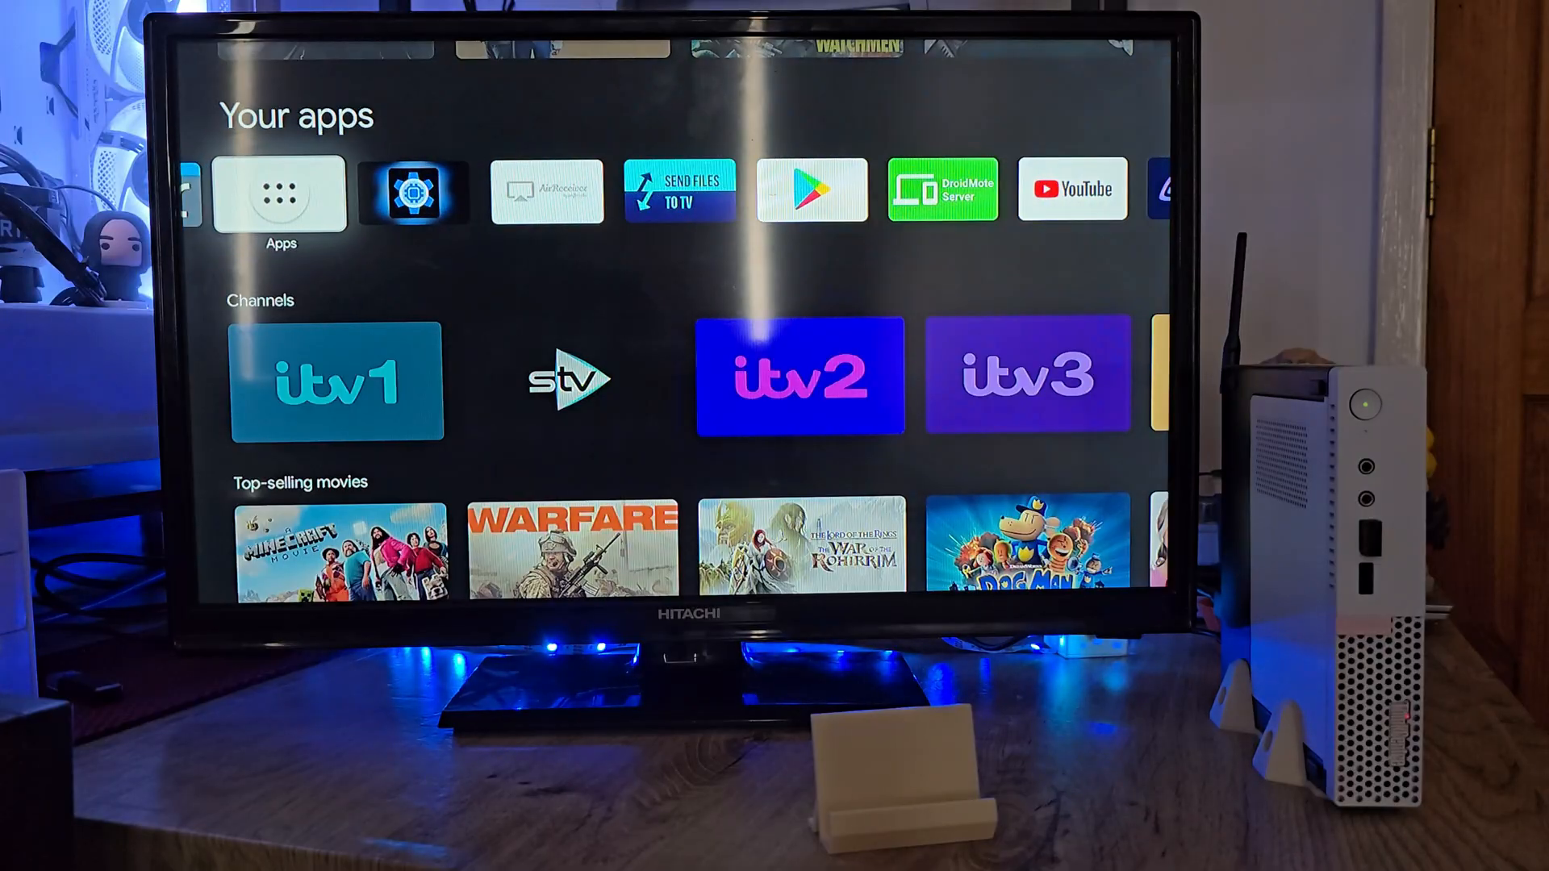
click(1071, 191)
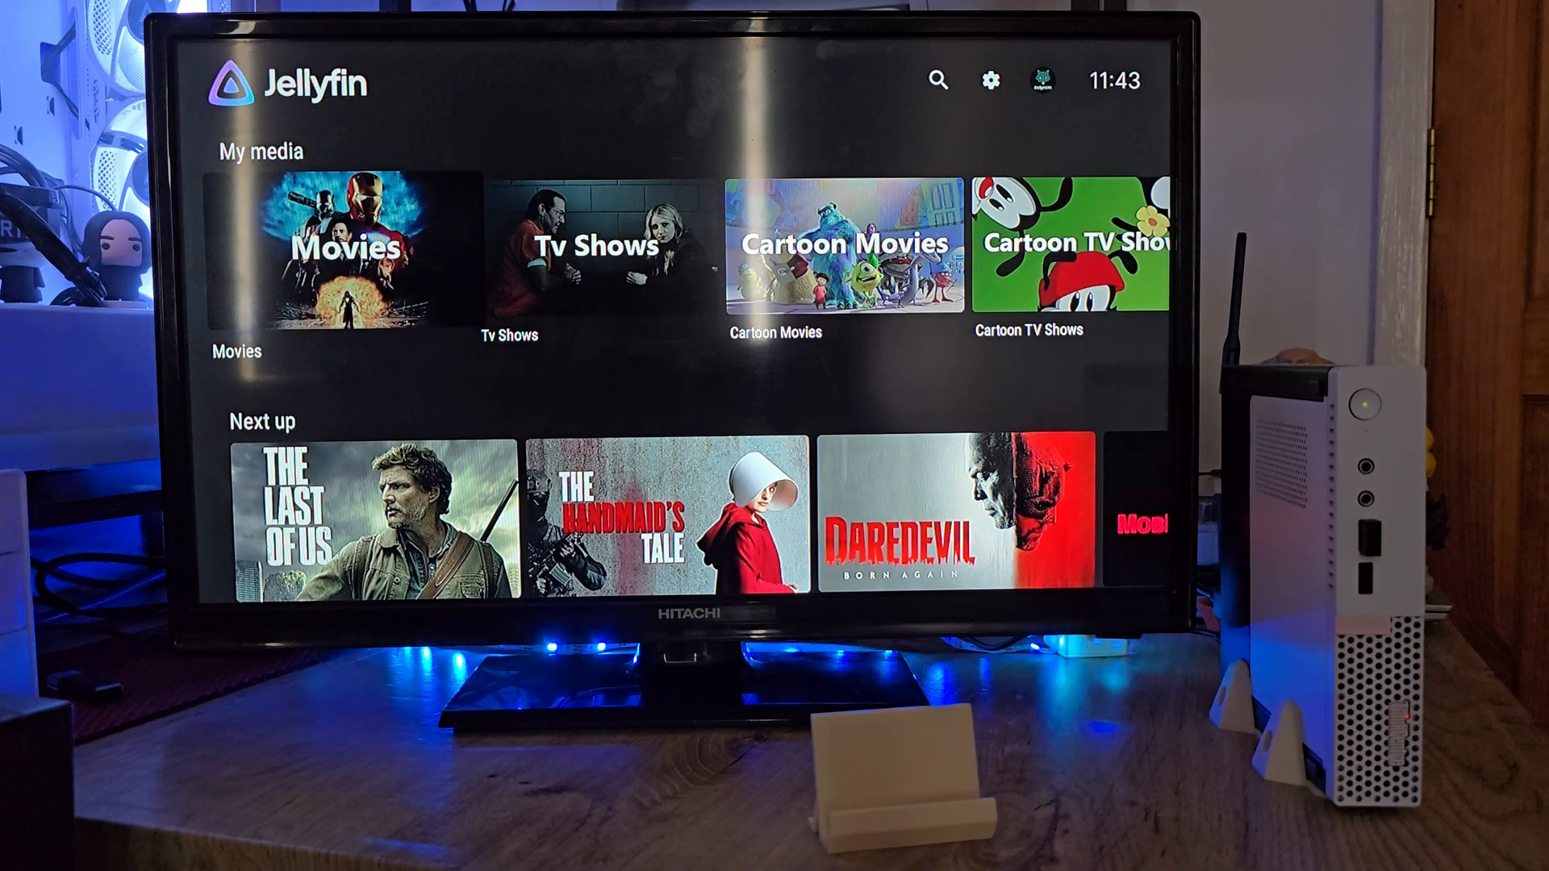
Step: Browse through Jellyfin's home rows and My media libraries
scroll(right, 3)
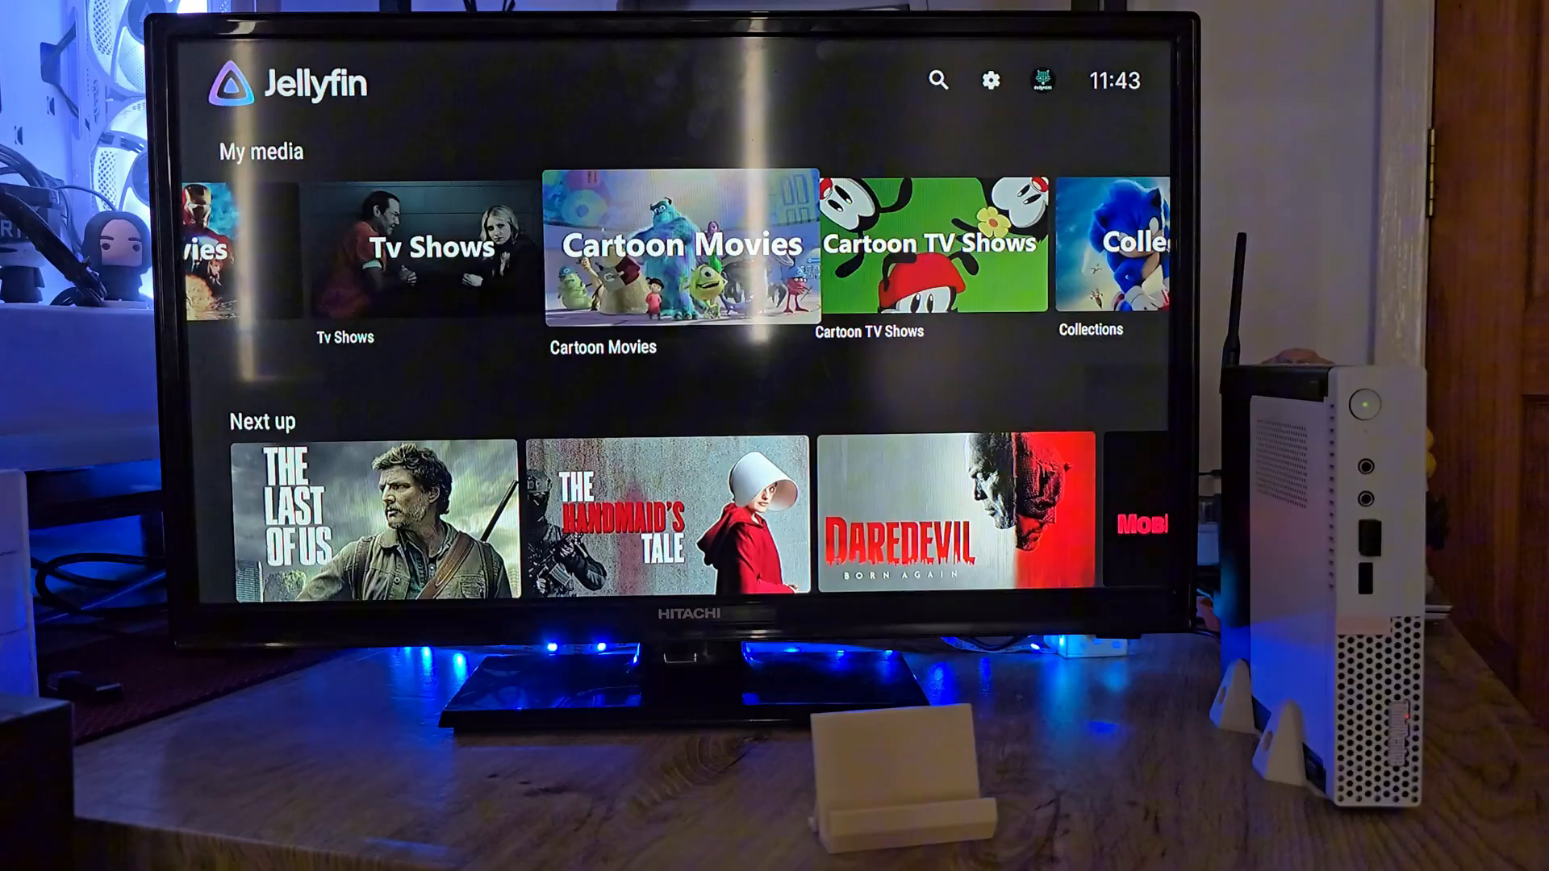
scroll(left, 3)
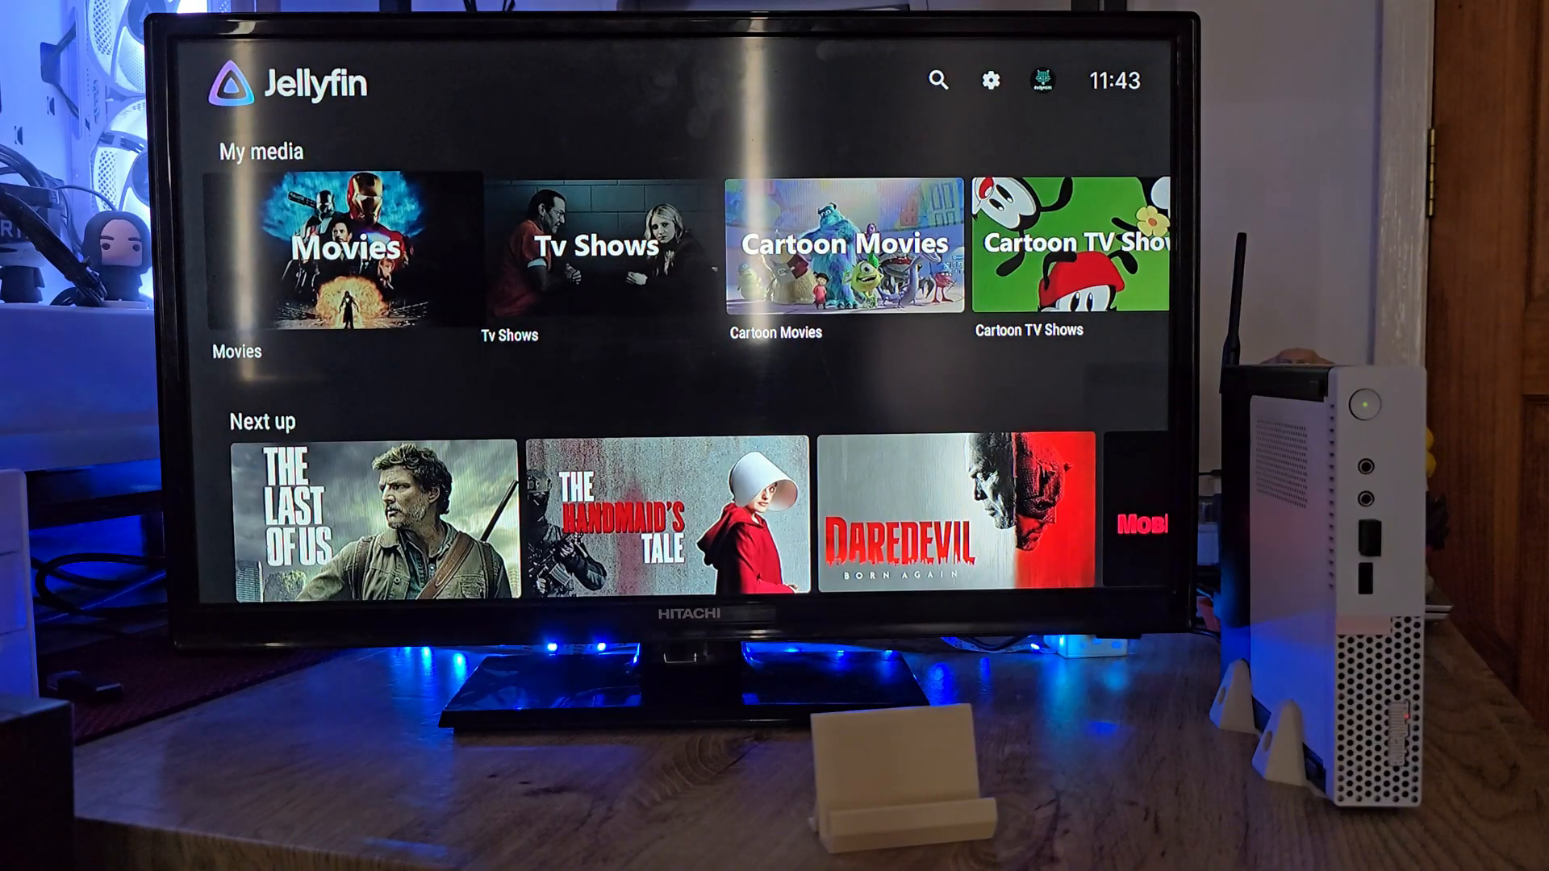
scroll(down, 3)
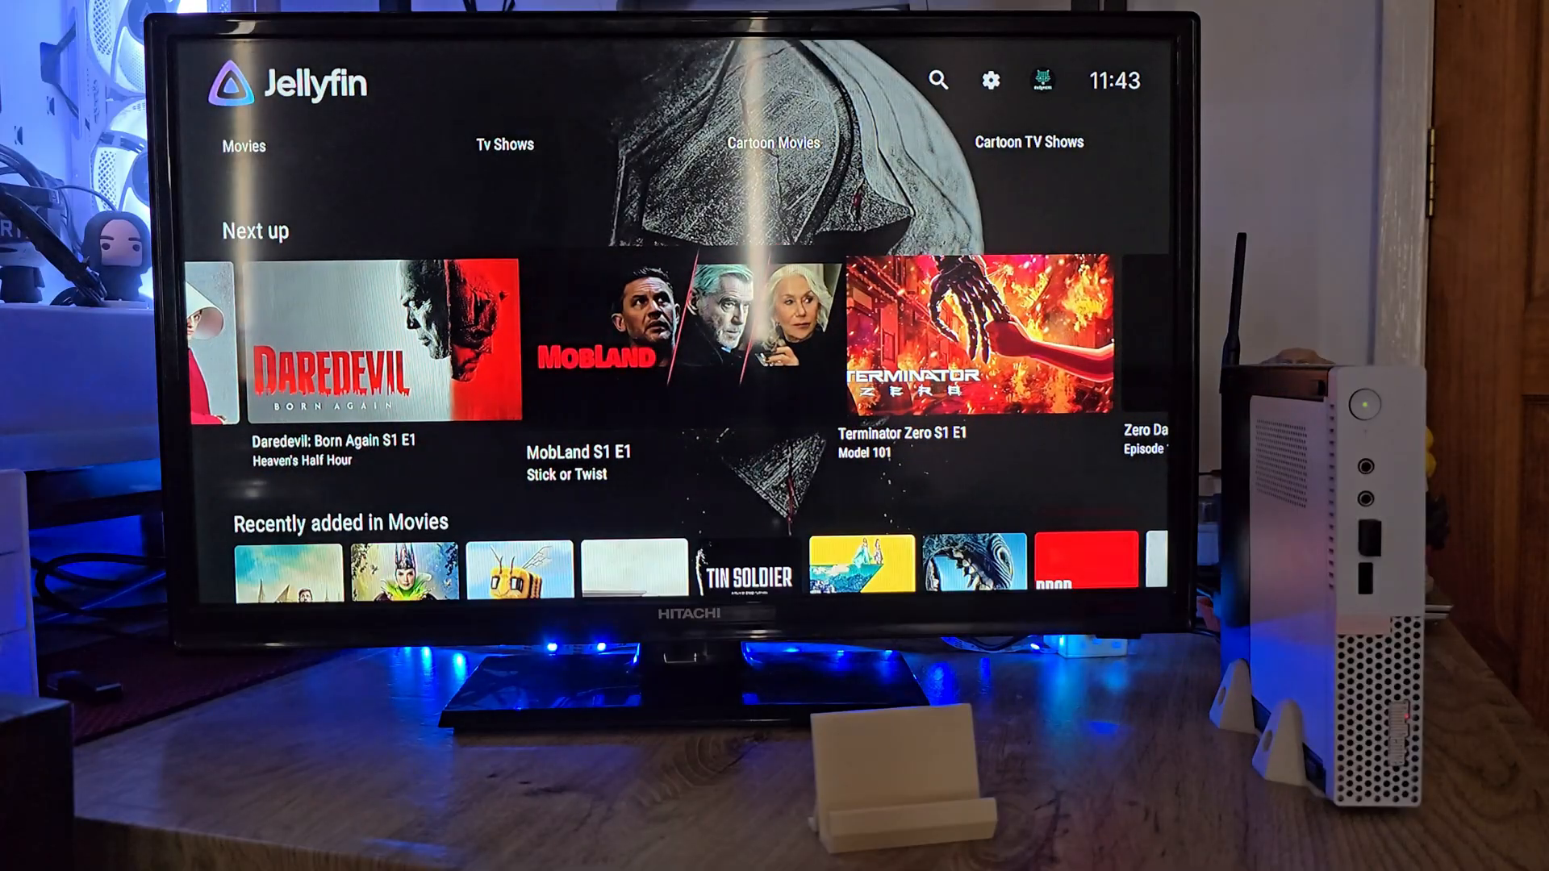
scroll(down, 3)
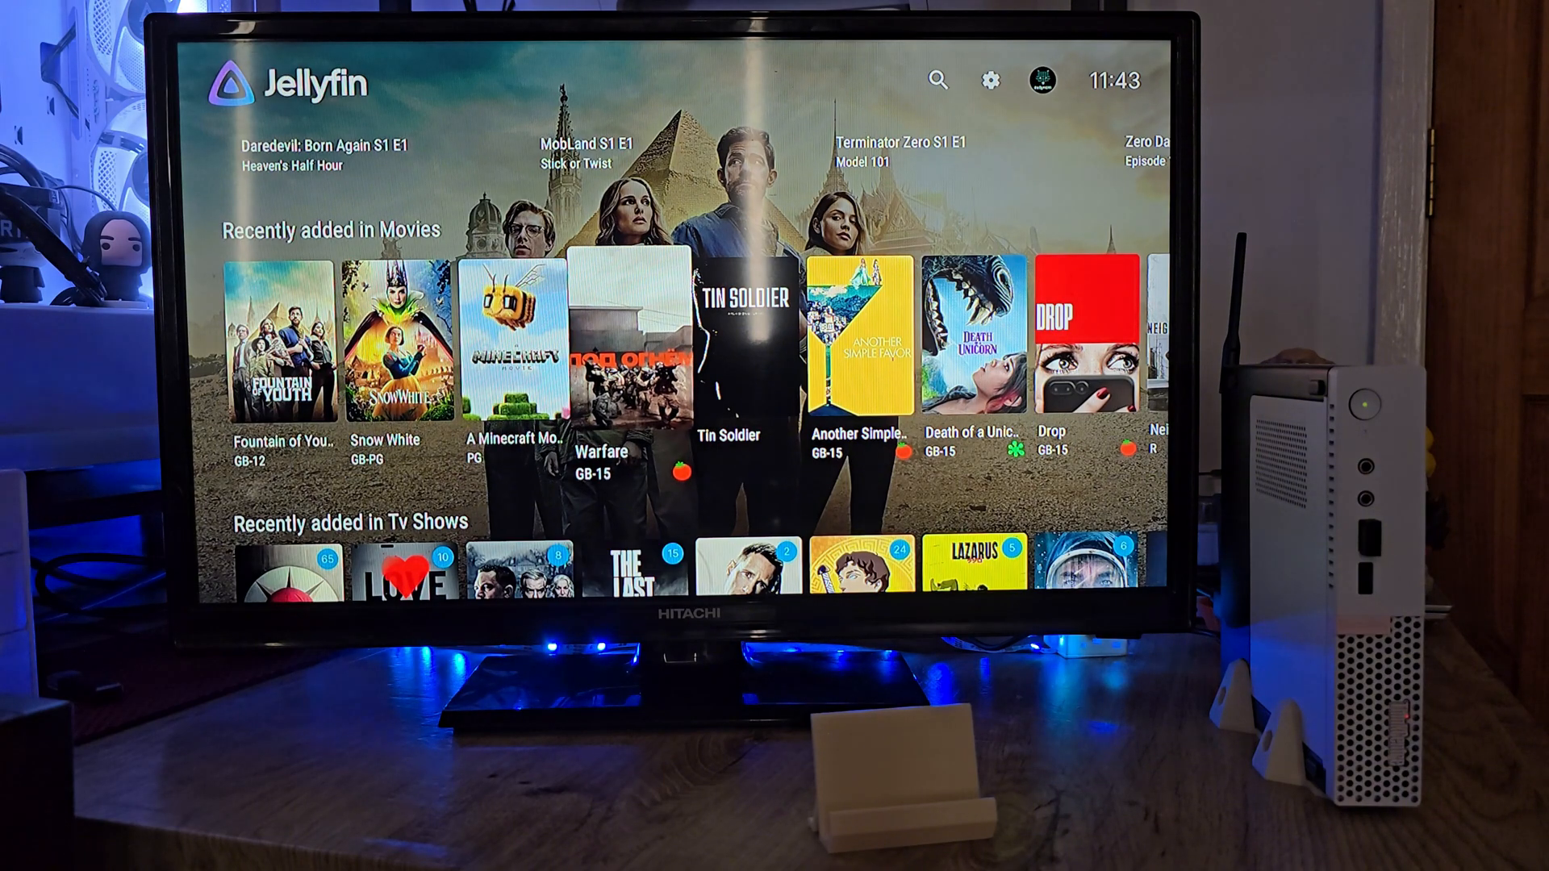
scroll(right, 3)
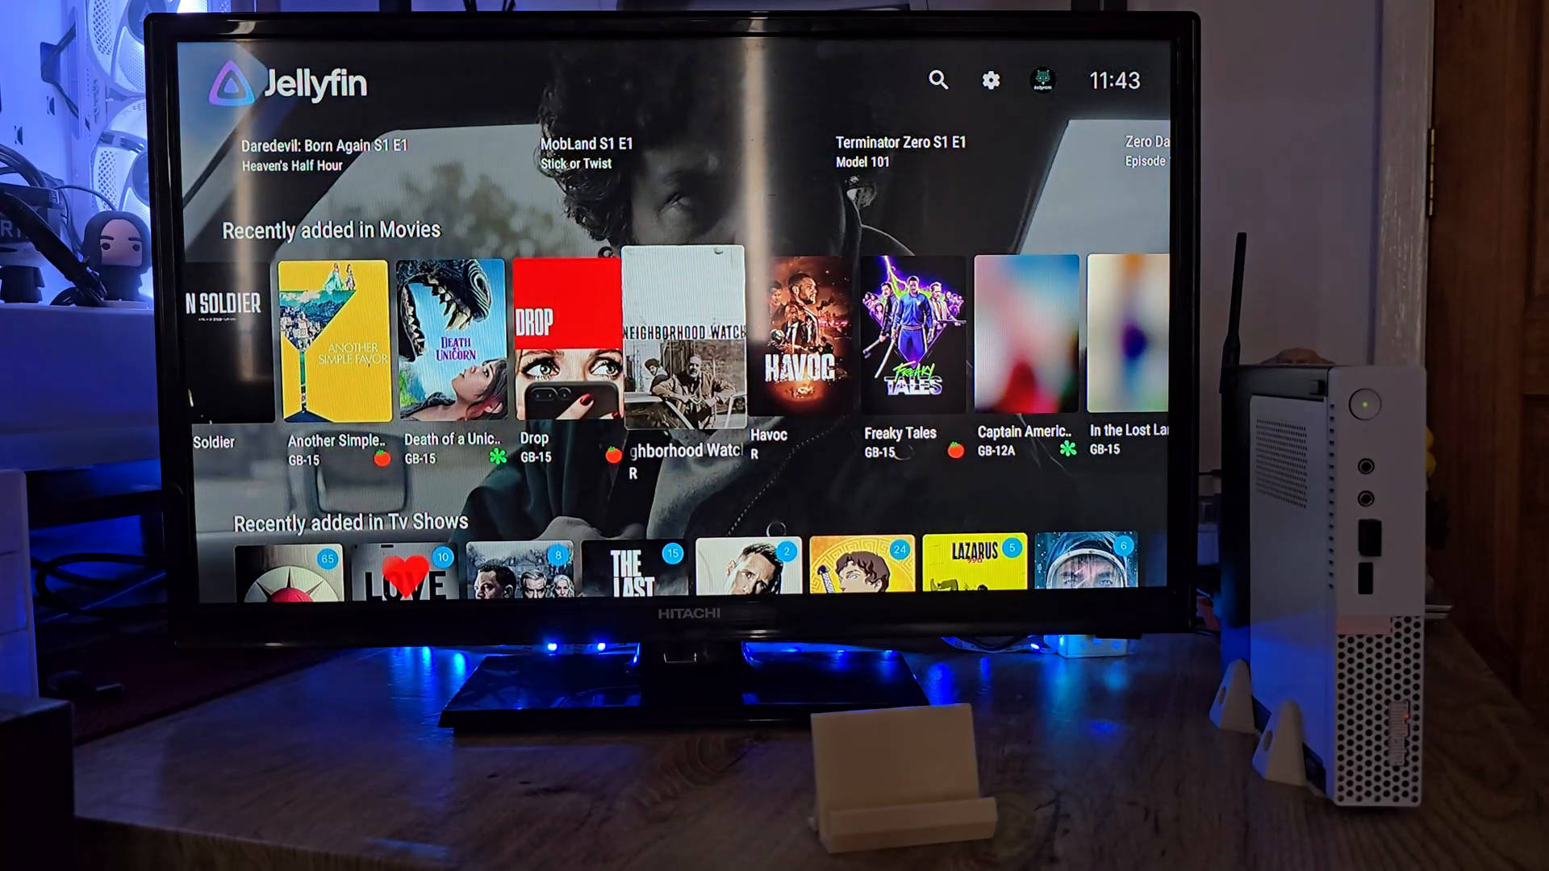
Step: Reach Recently added in Cartoon Movies, select Flow and start playing it
scroll(down, 3)
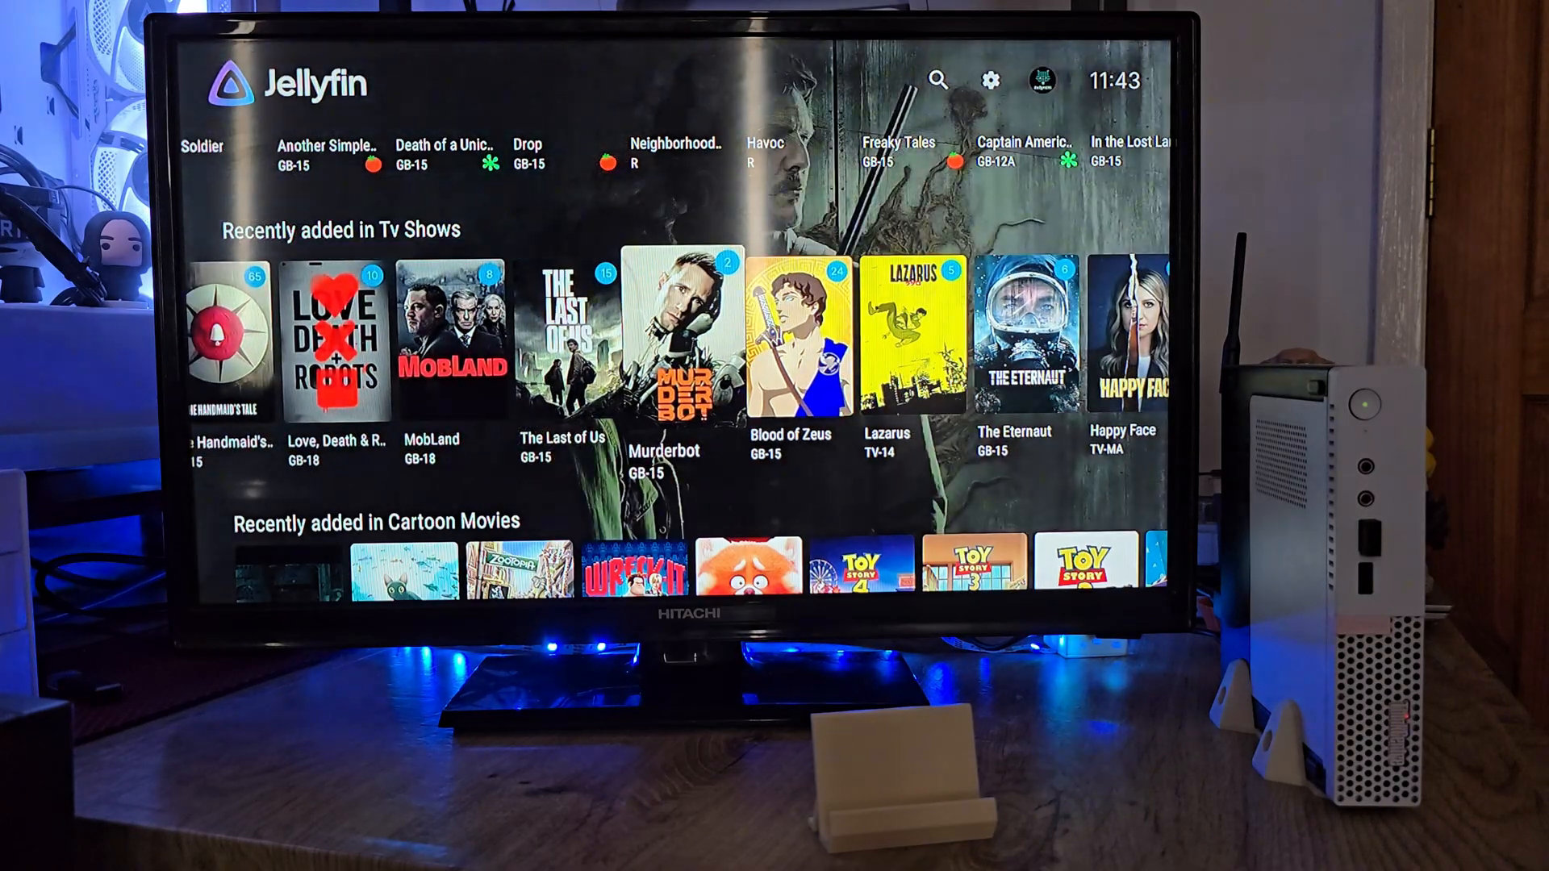
scroll(down, 3)
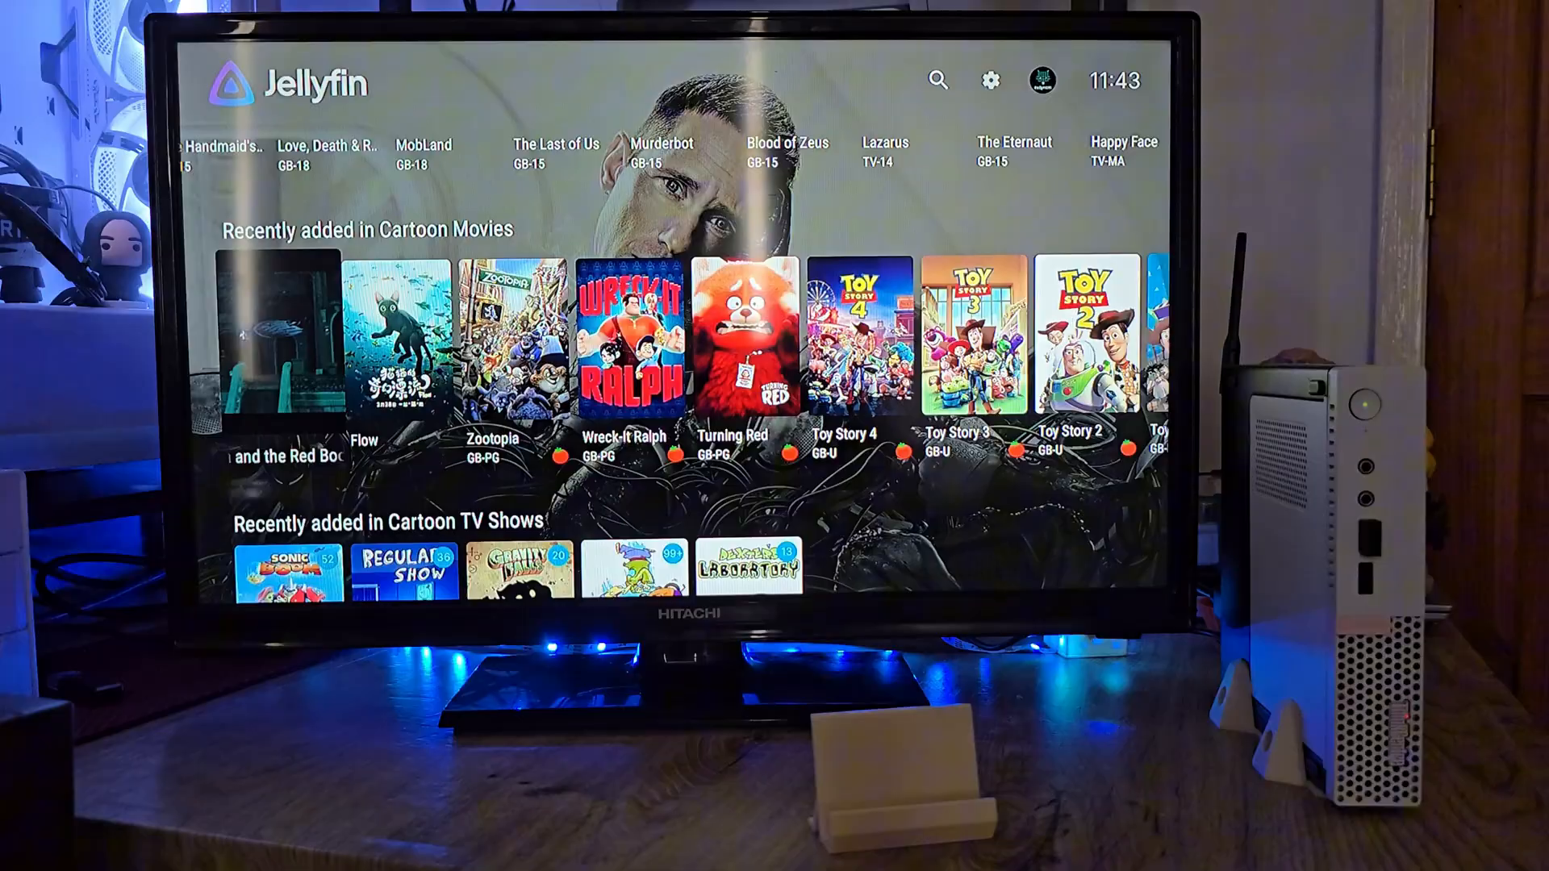
click(395, 336)
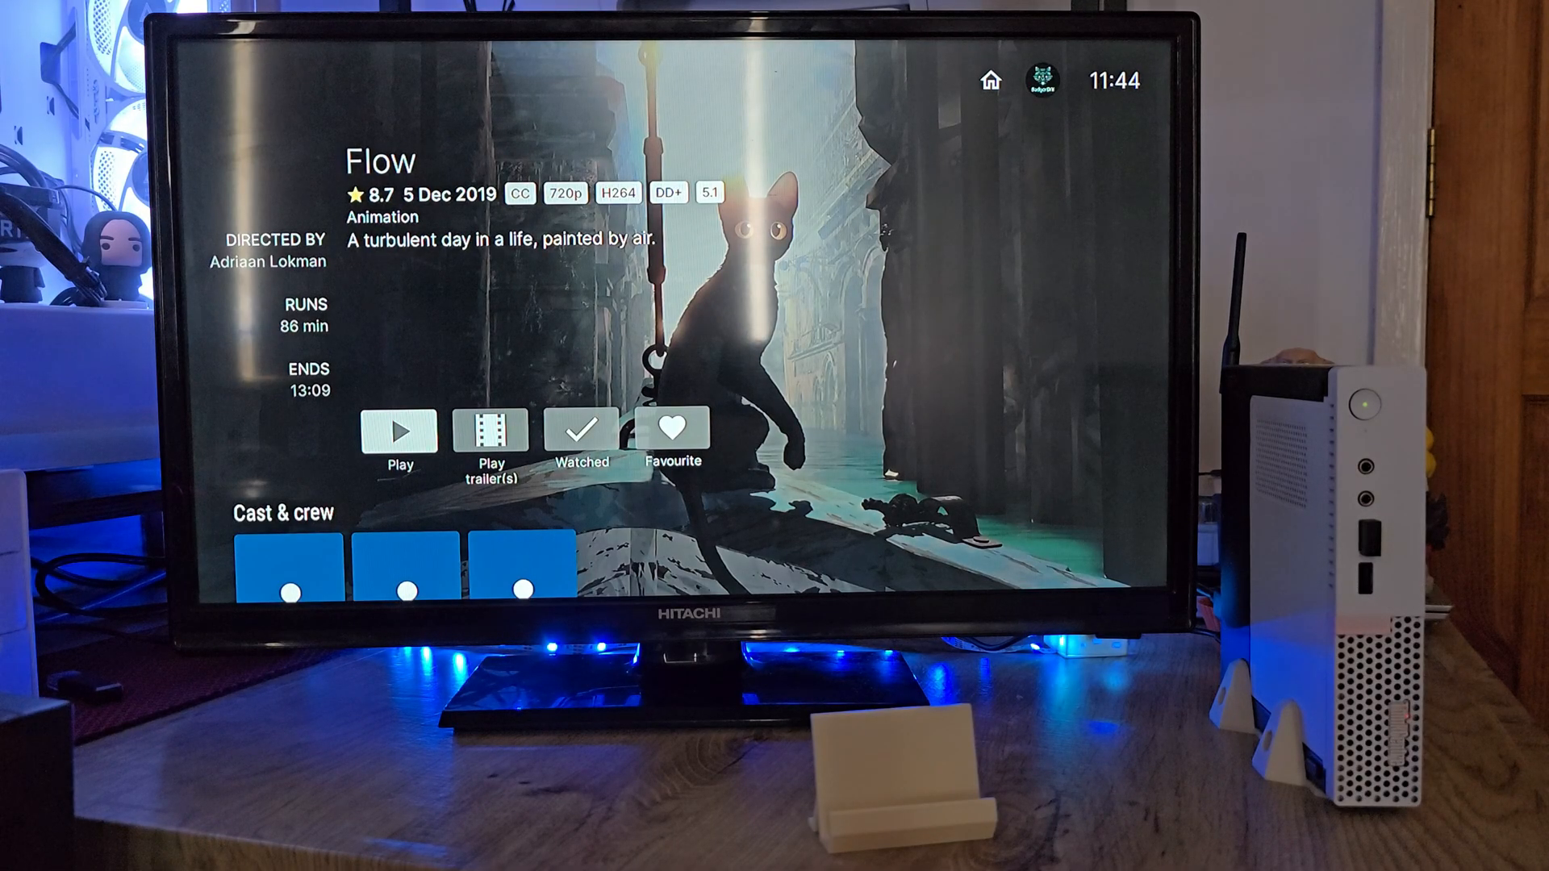
click(399, 428)
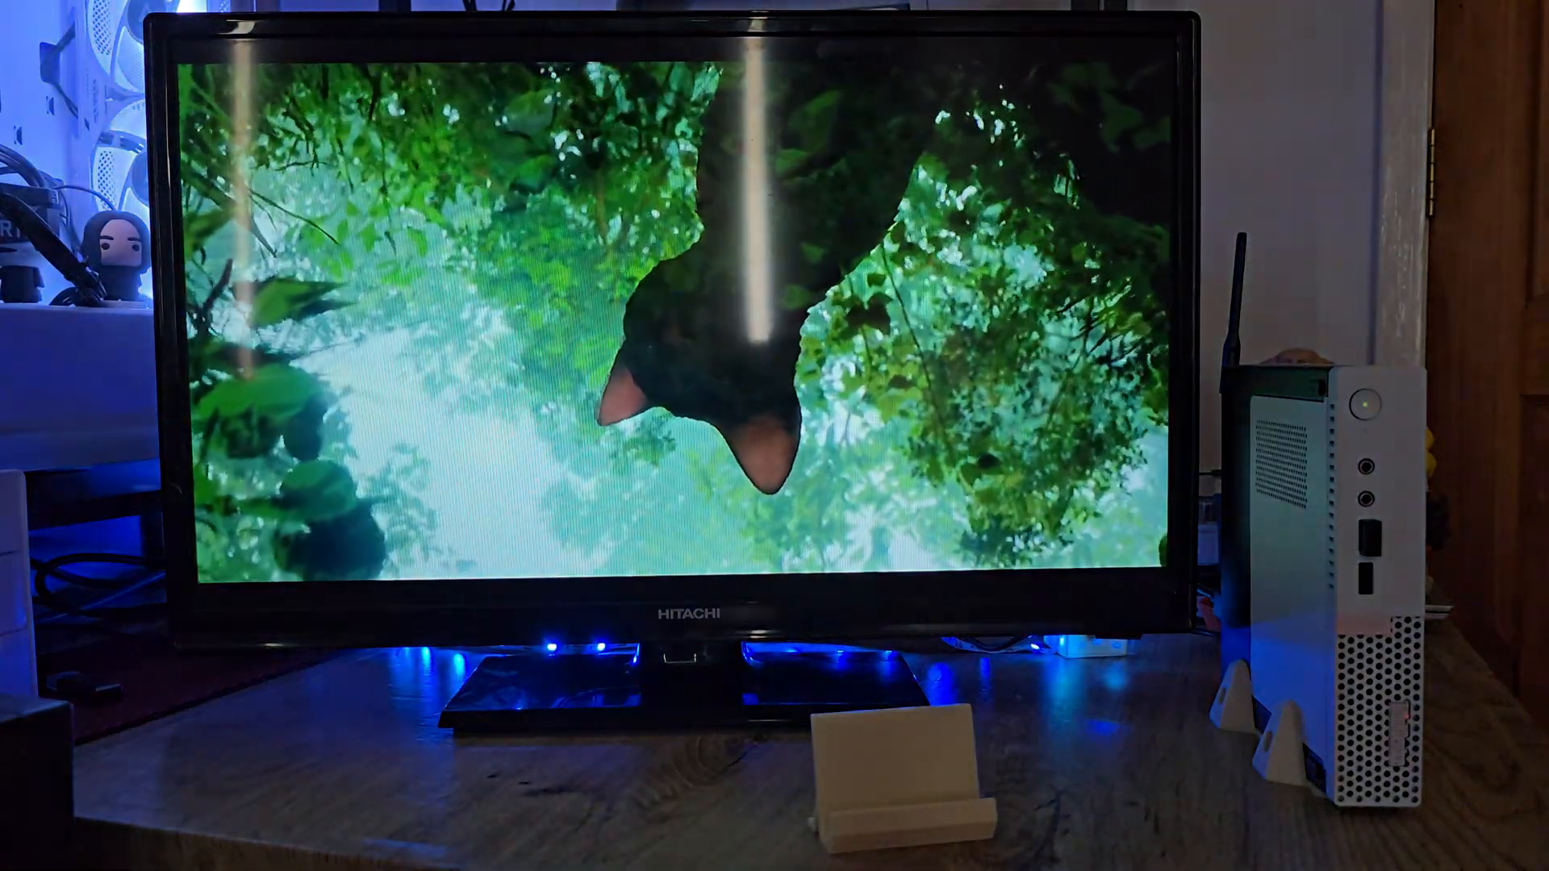